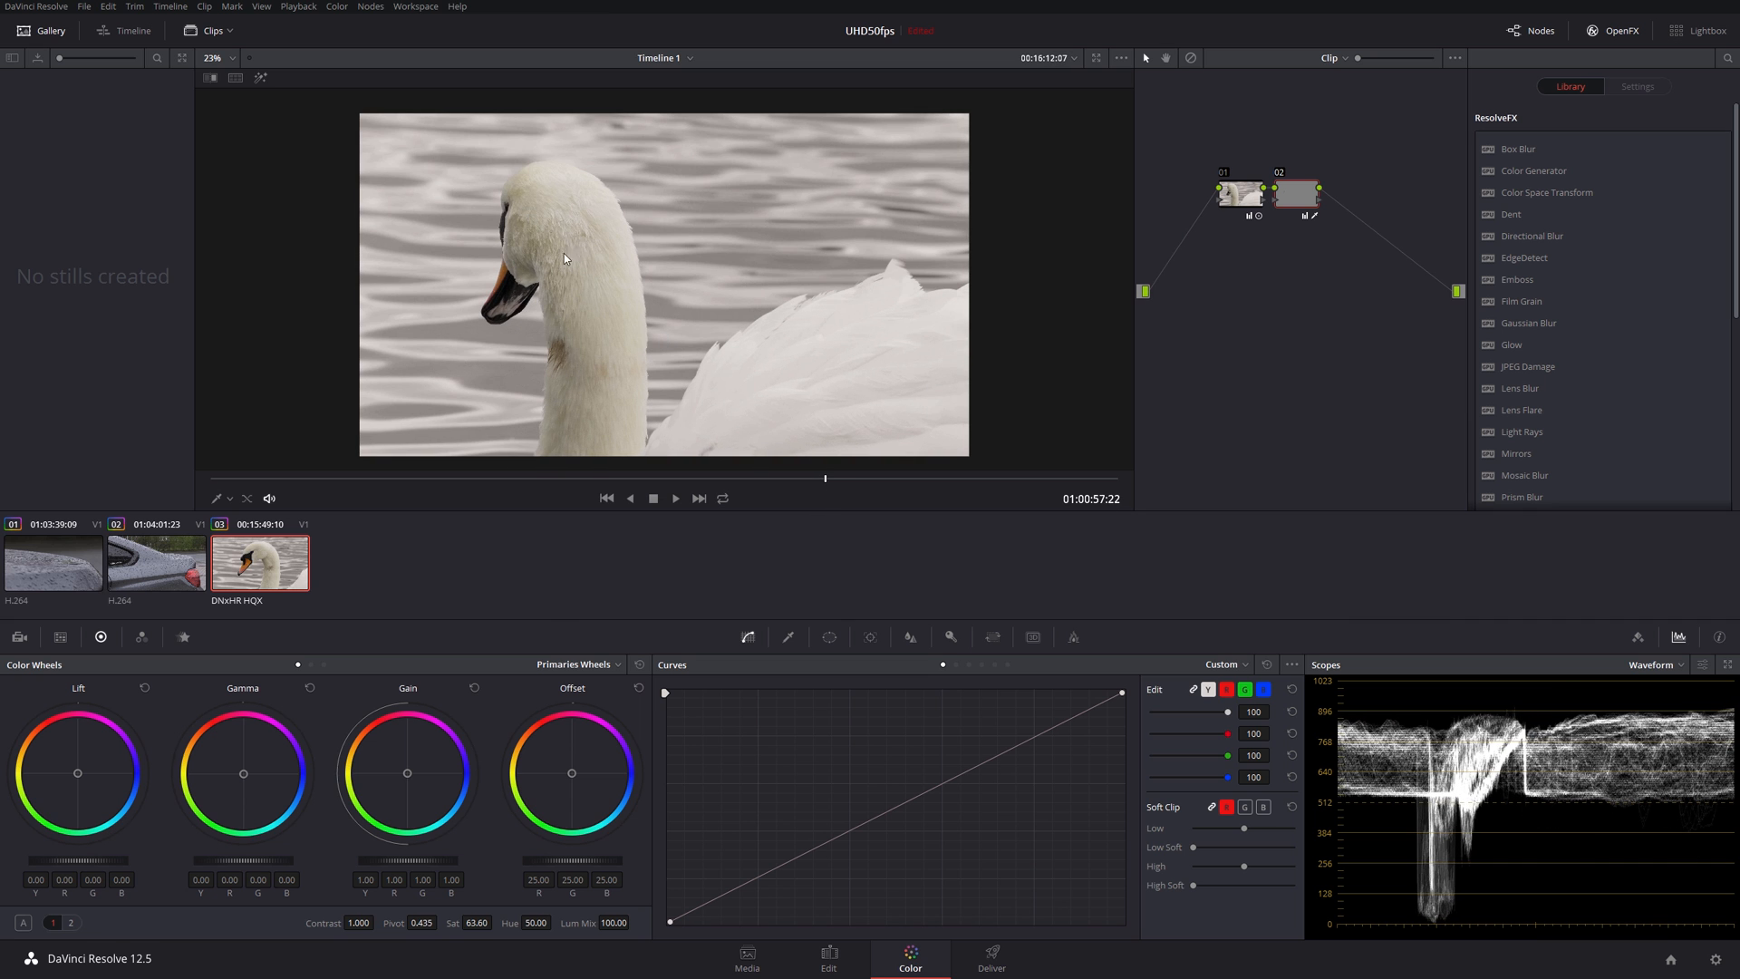
mouse_move(536, 223)
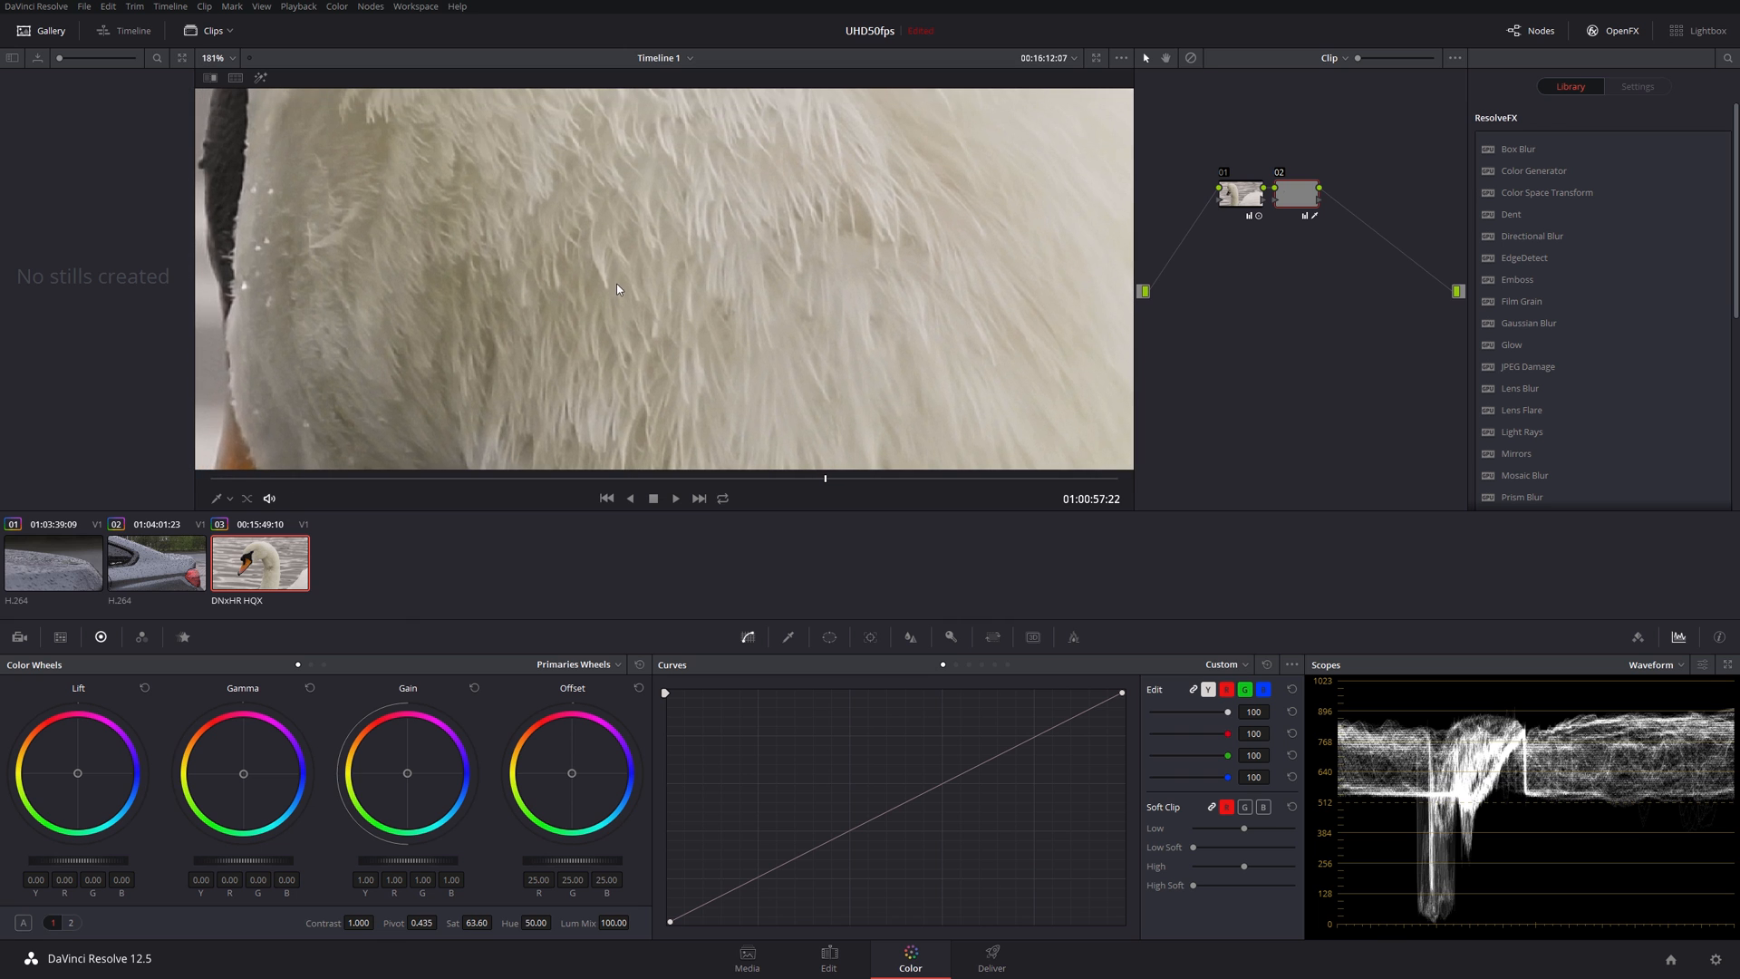
mouse_move(613, 250)
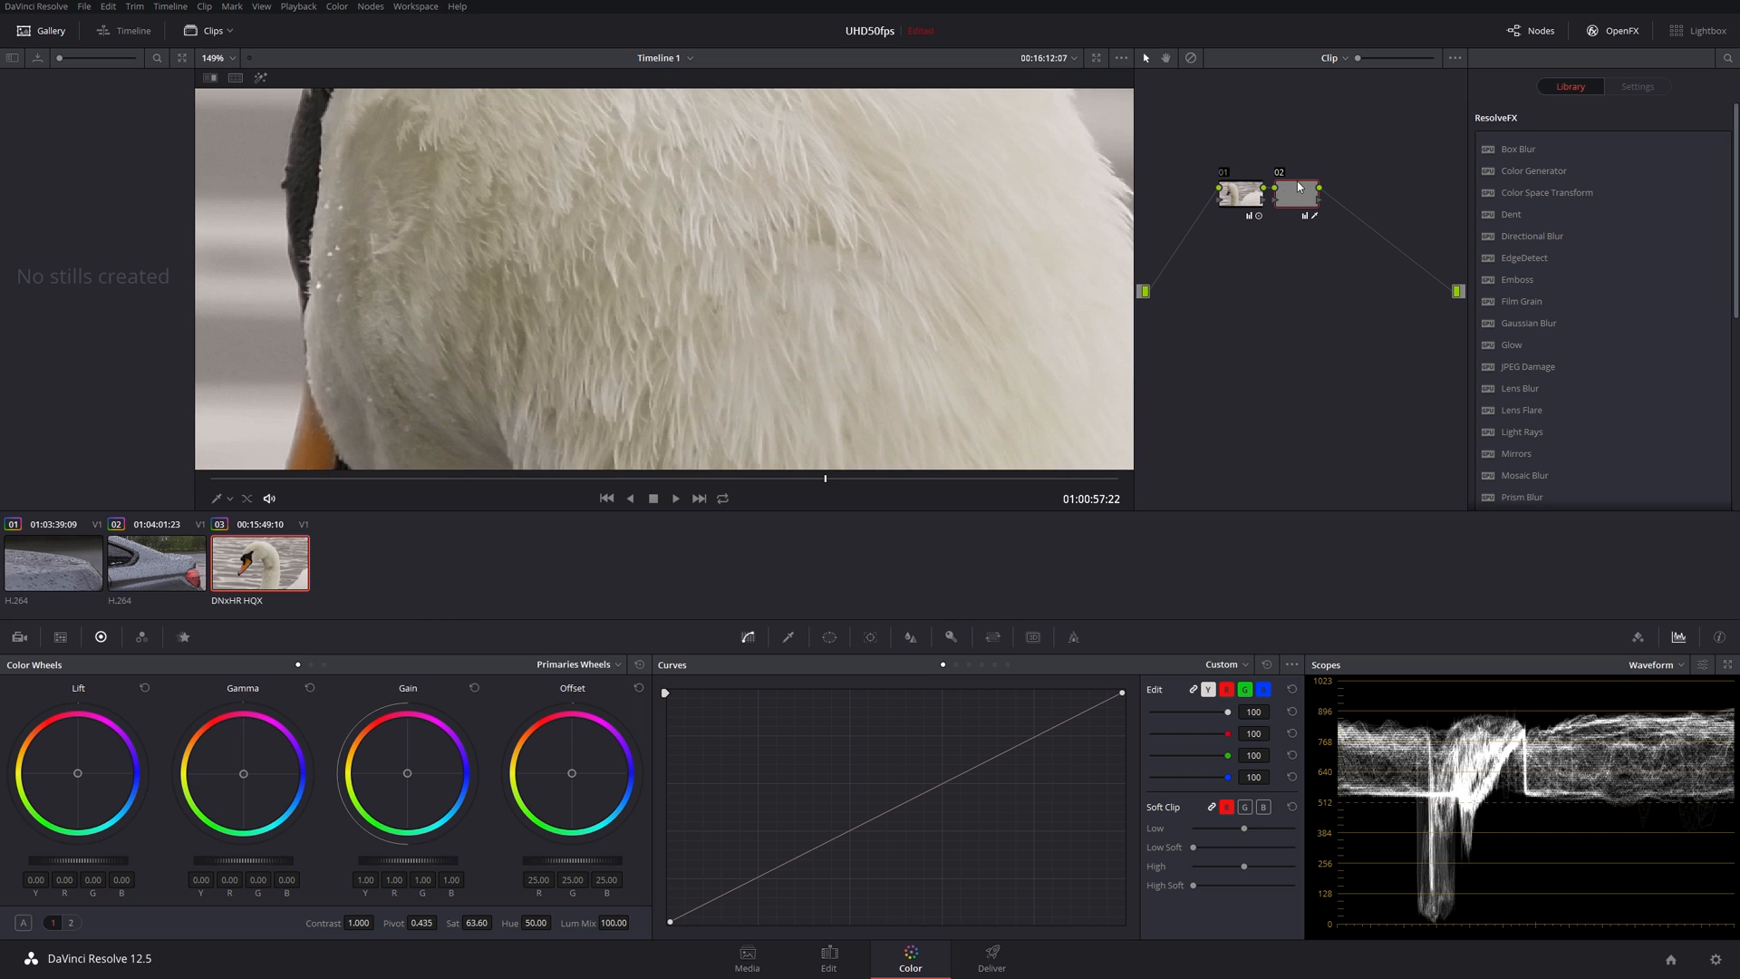
mouse_move(1301, 194)
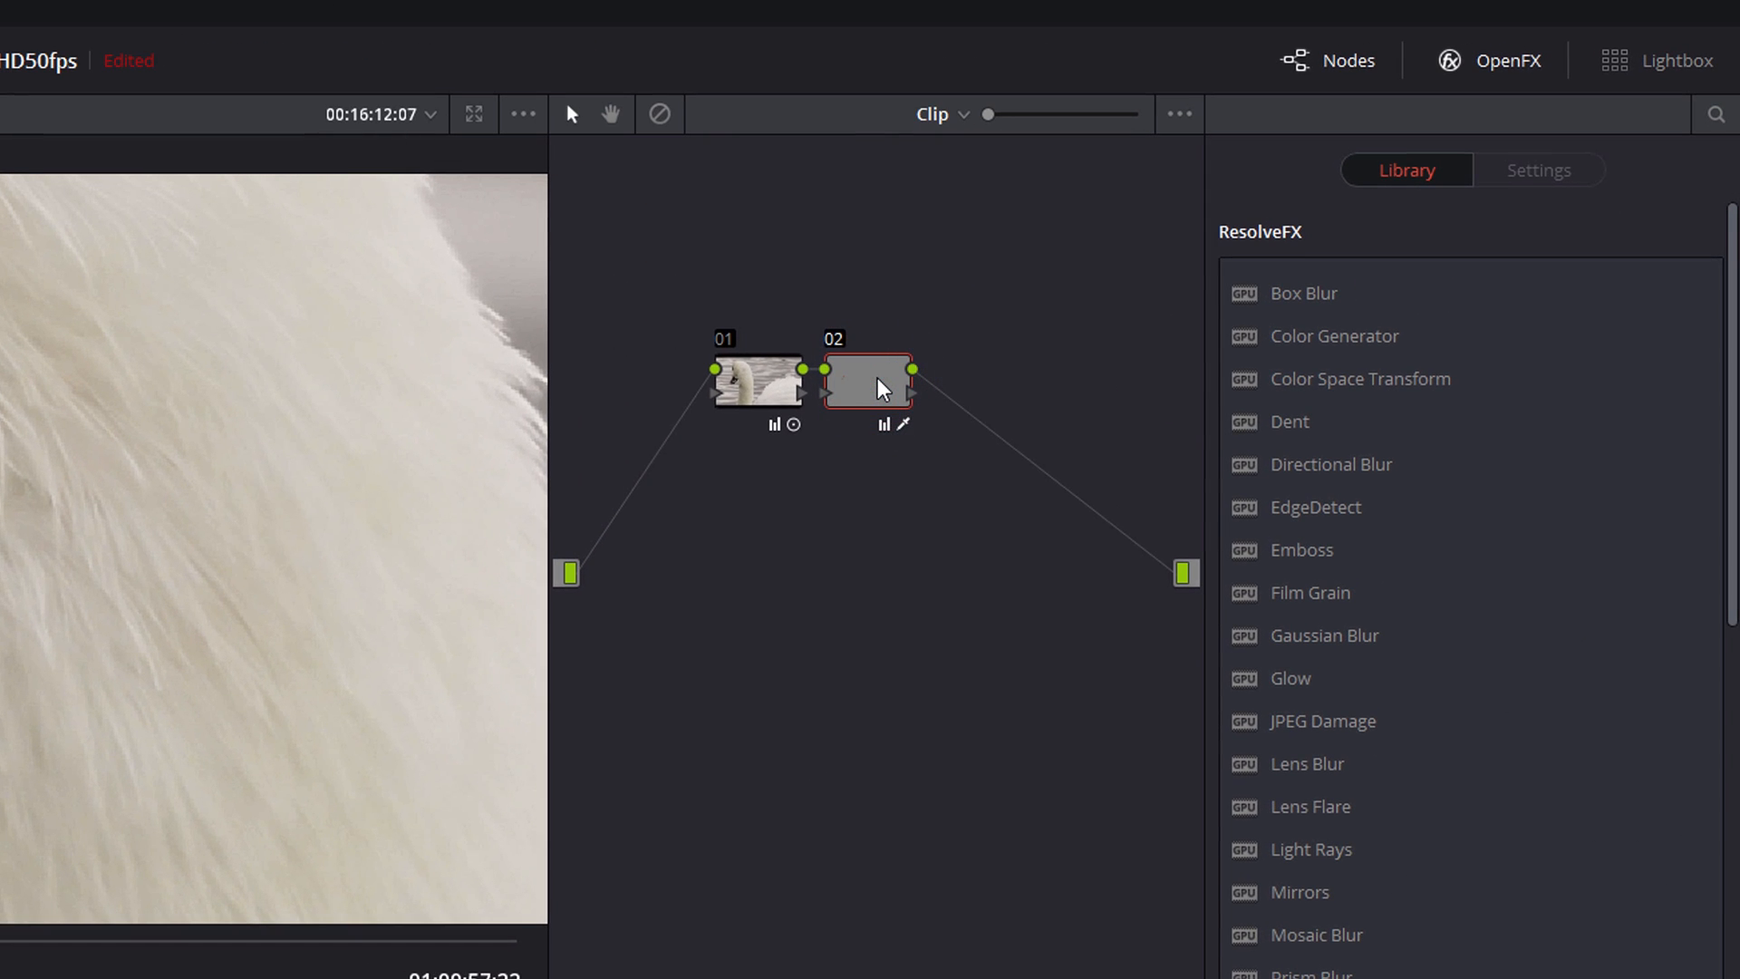
Step: Add serial node 03 after node 02 with Alt+S
key(alt+s)
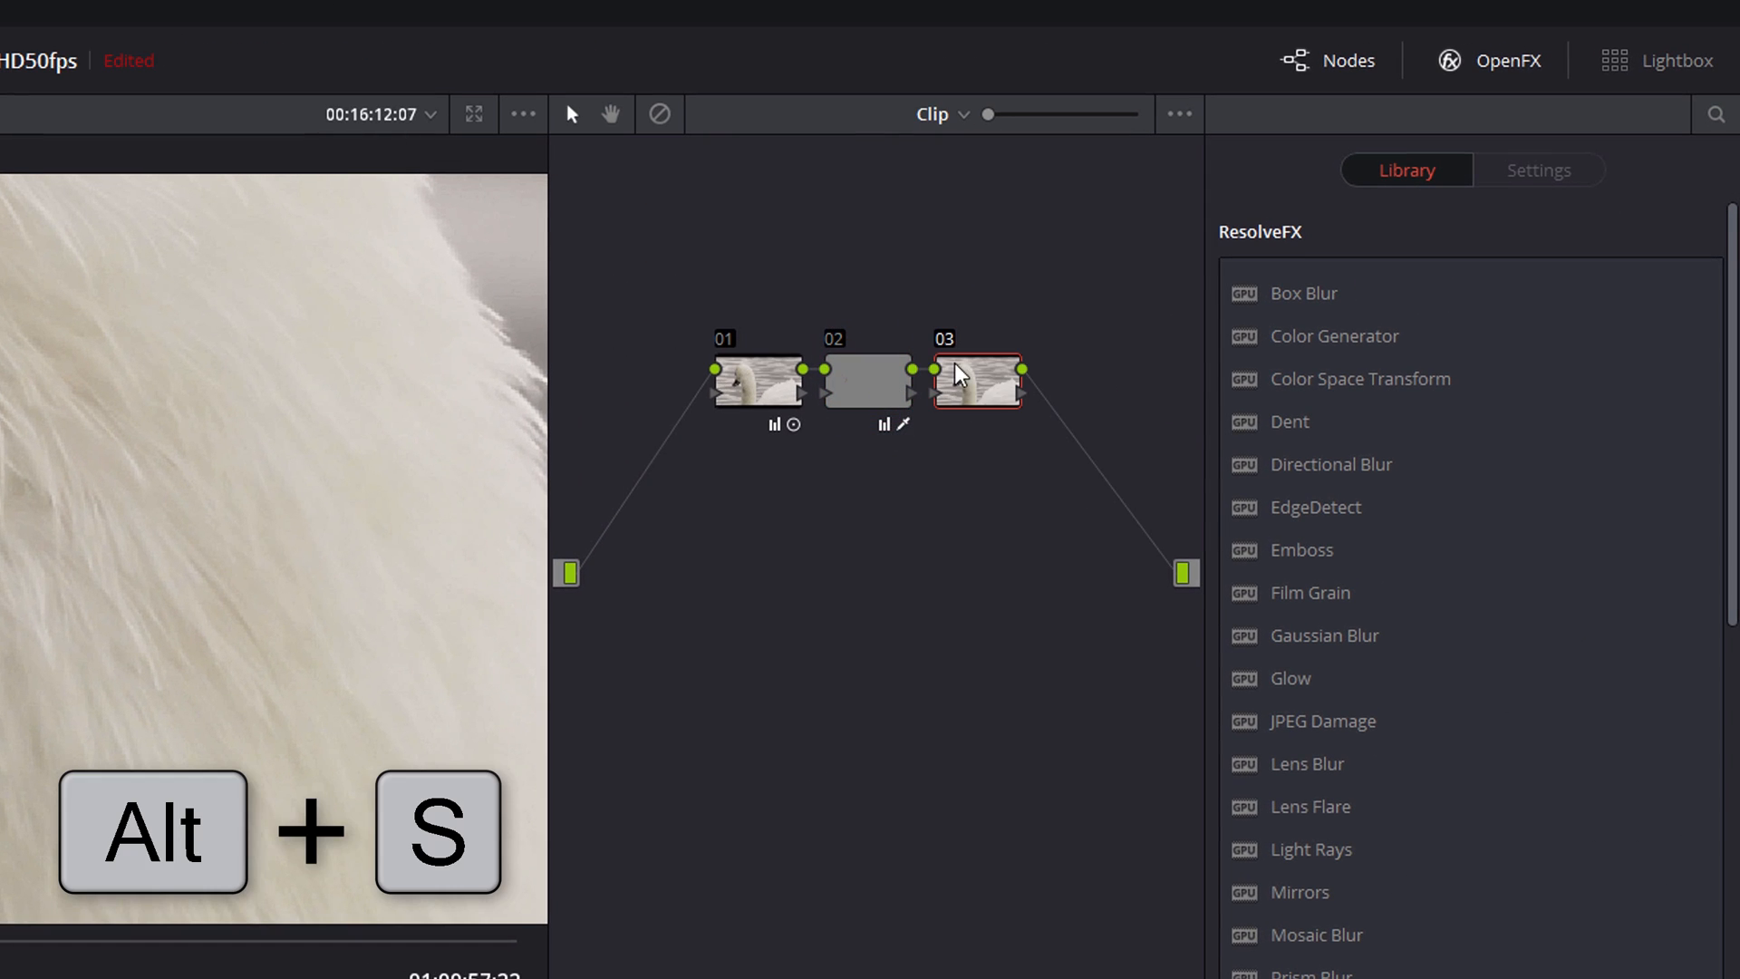
mouse_move(986, 409)
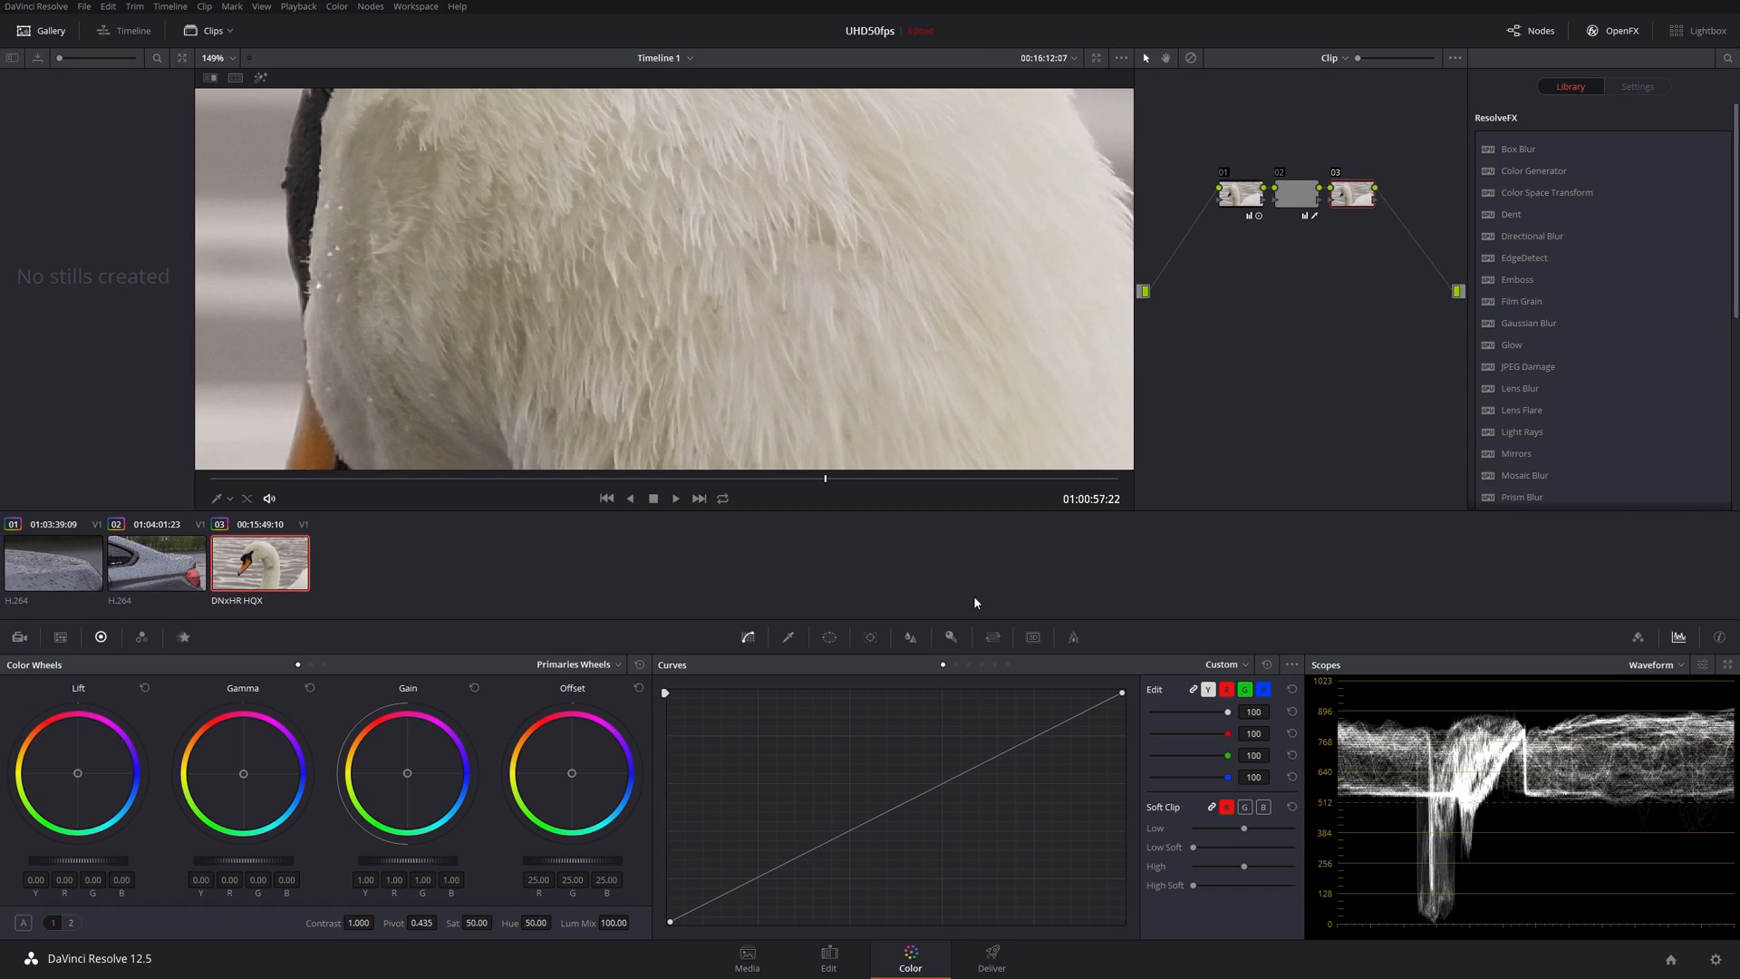
mouse_move(908, 636)
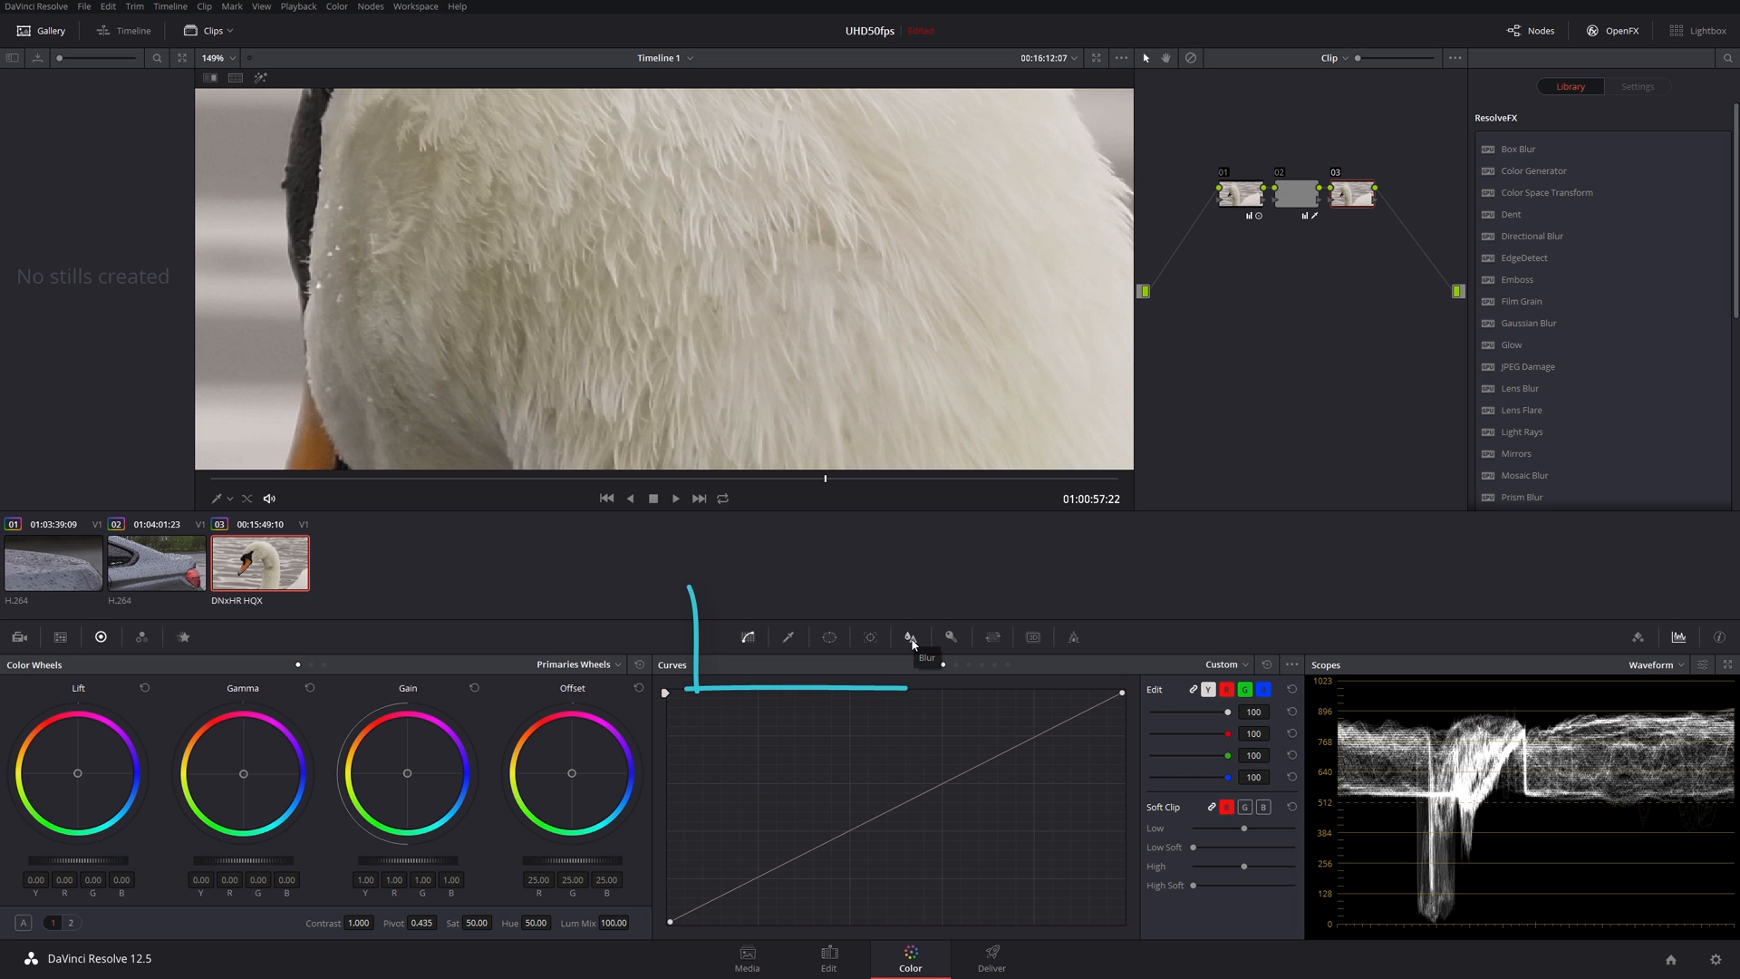
Step: Show the Blur palette for node 03 and switch its mode to Sharpen
click(910, 636)
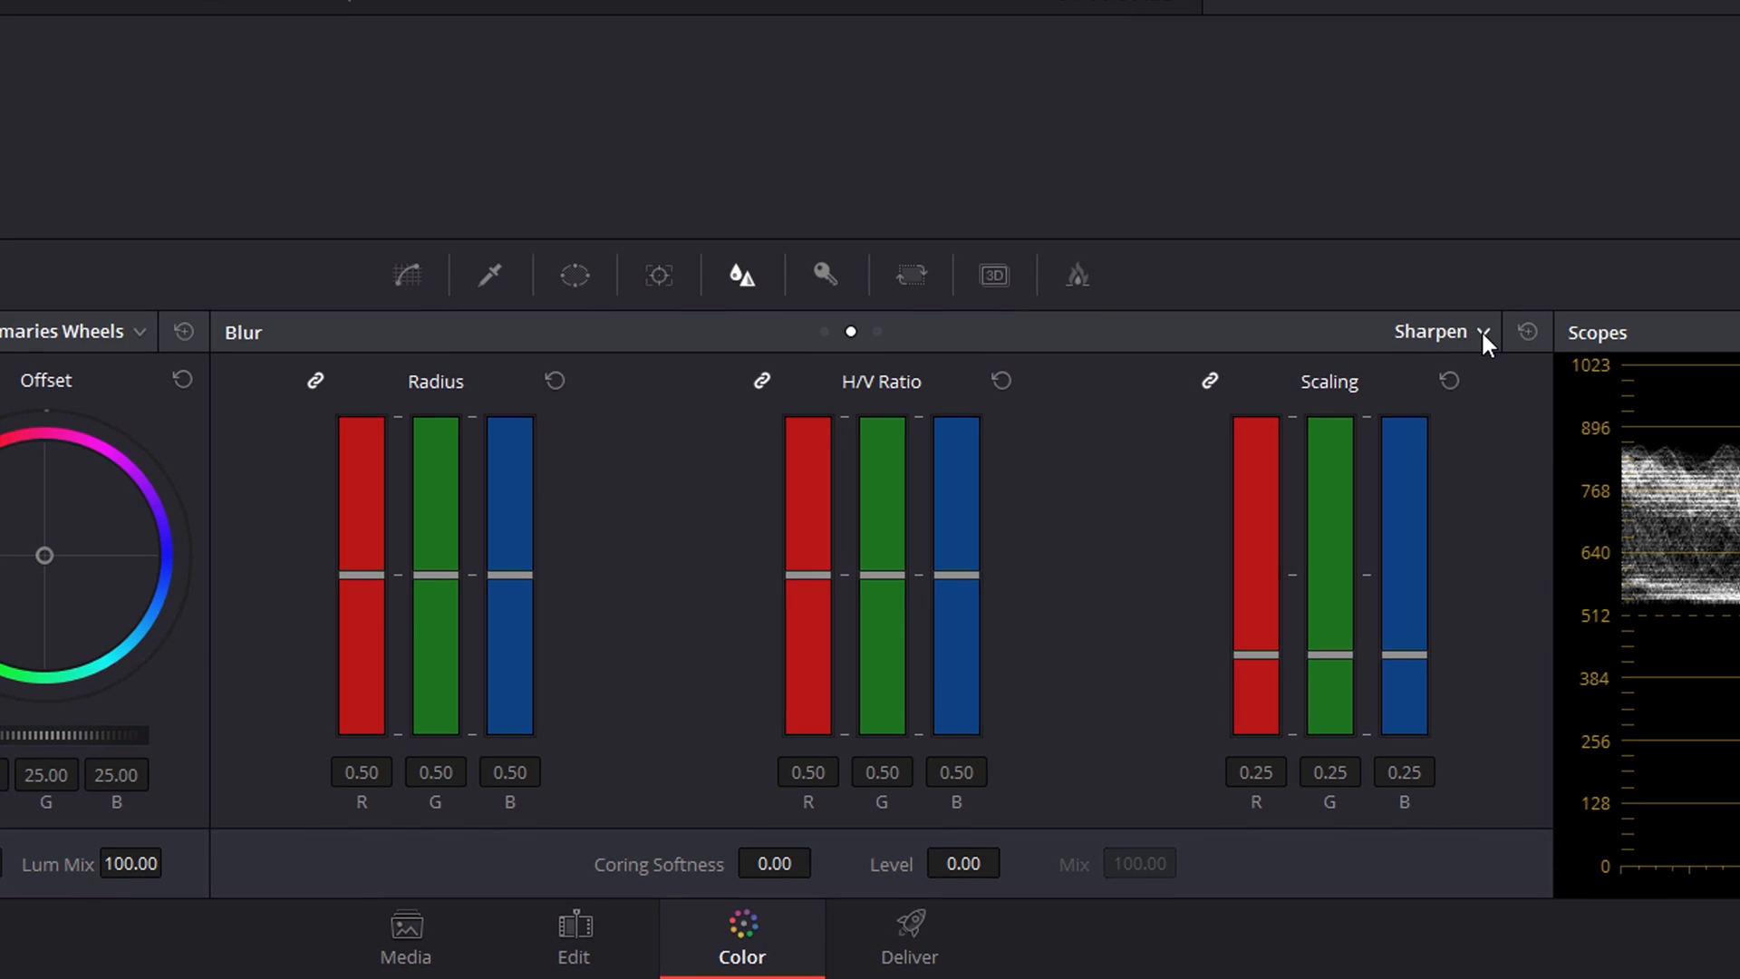
click(1441, 330)
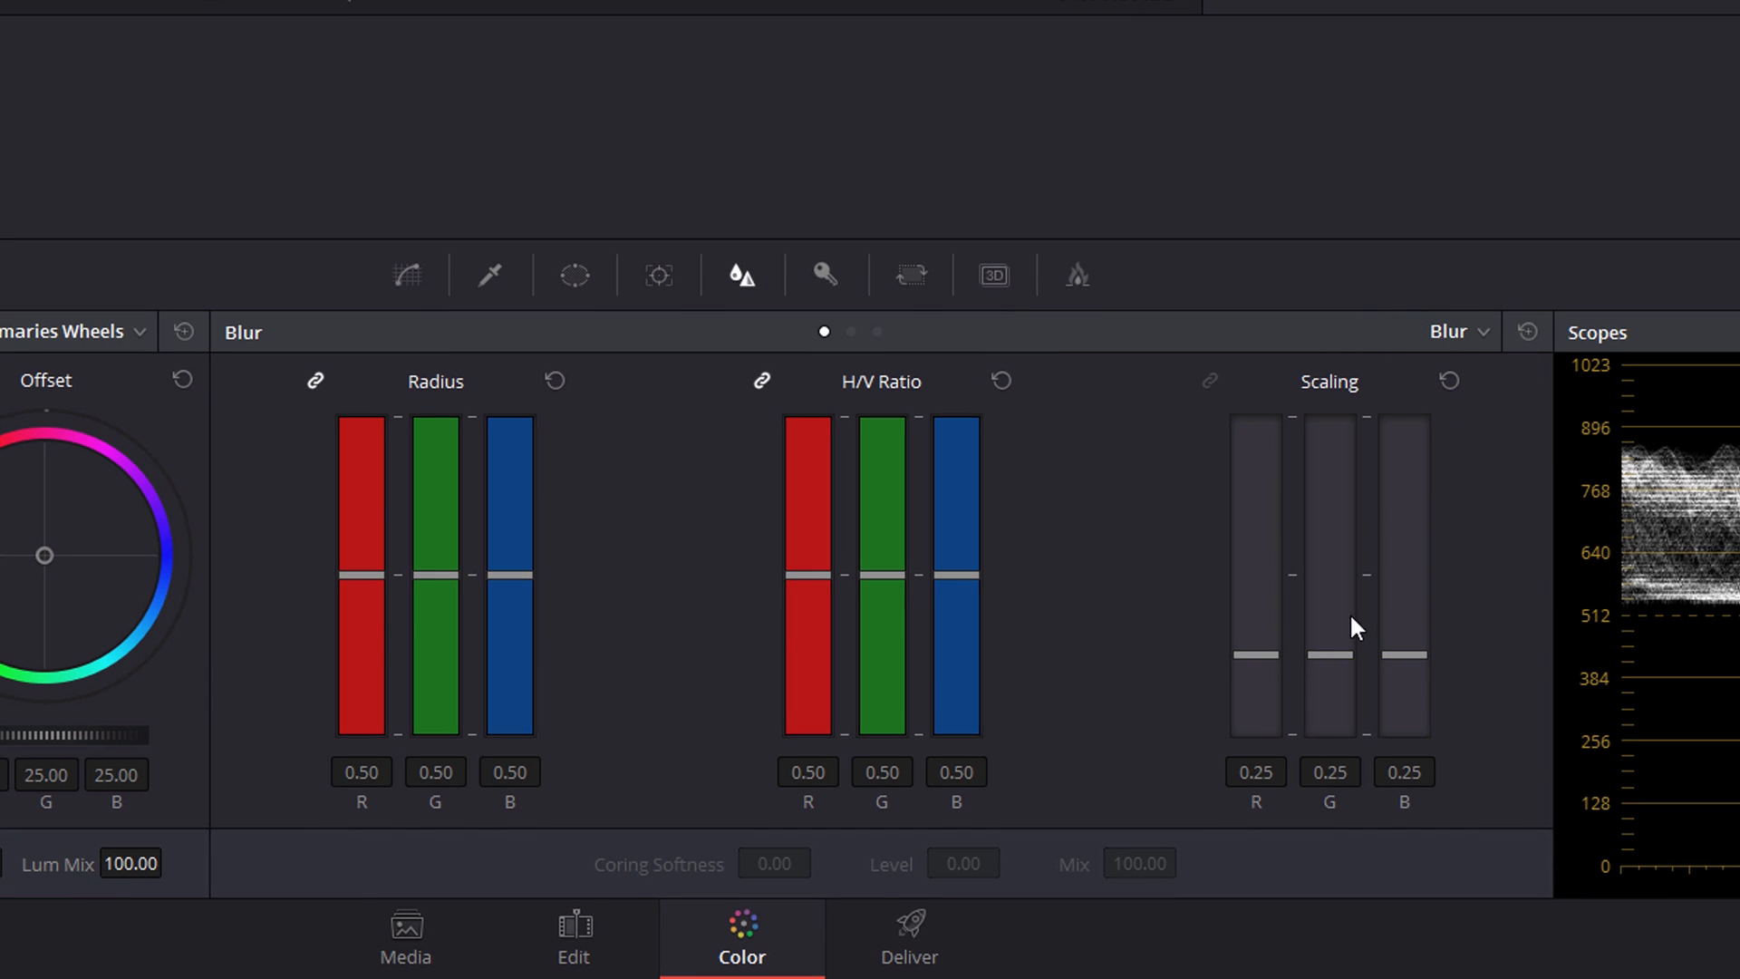
mouse_move(1344, 589)
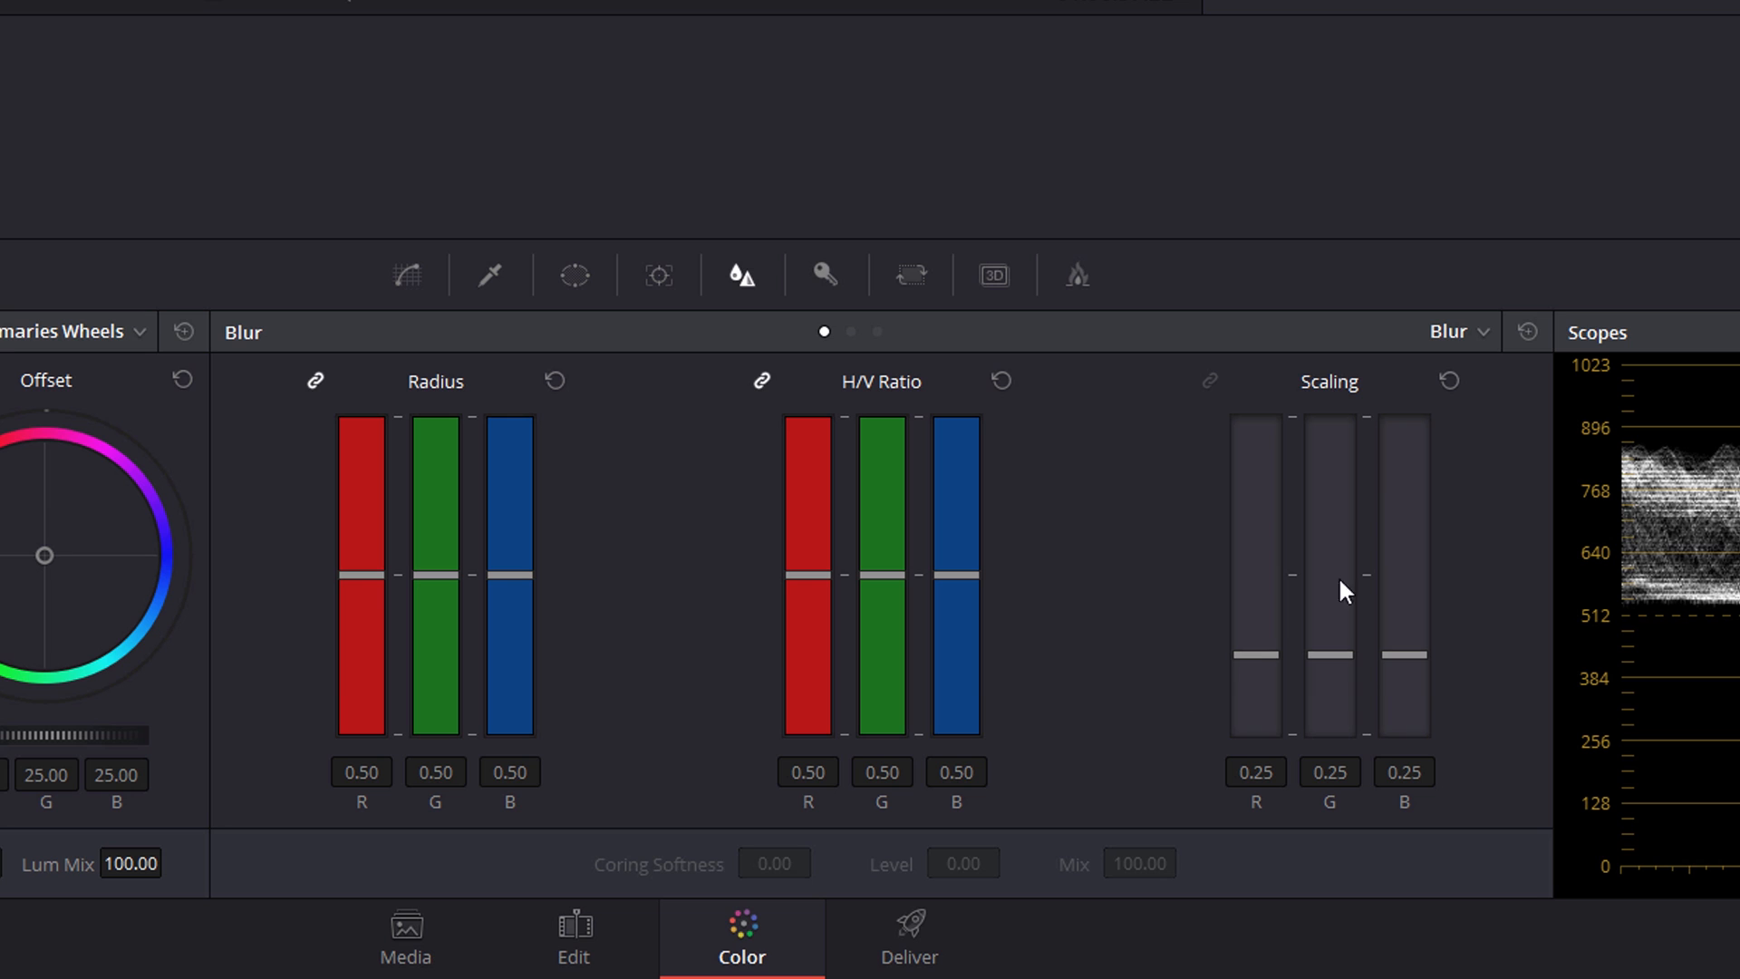
click(1485, 332)
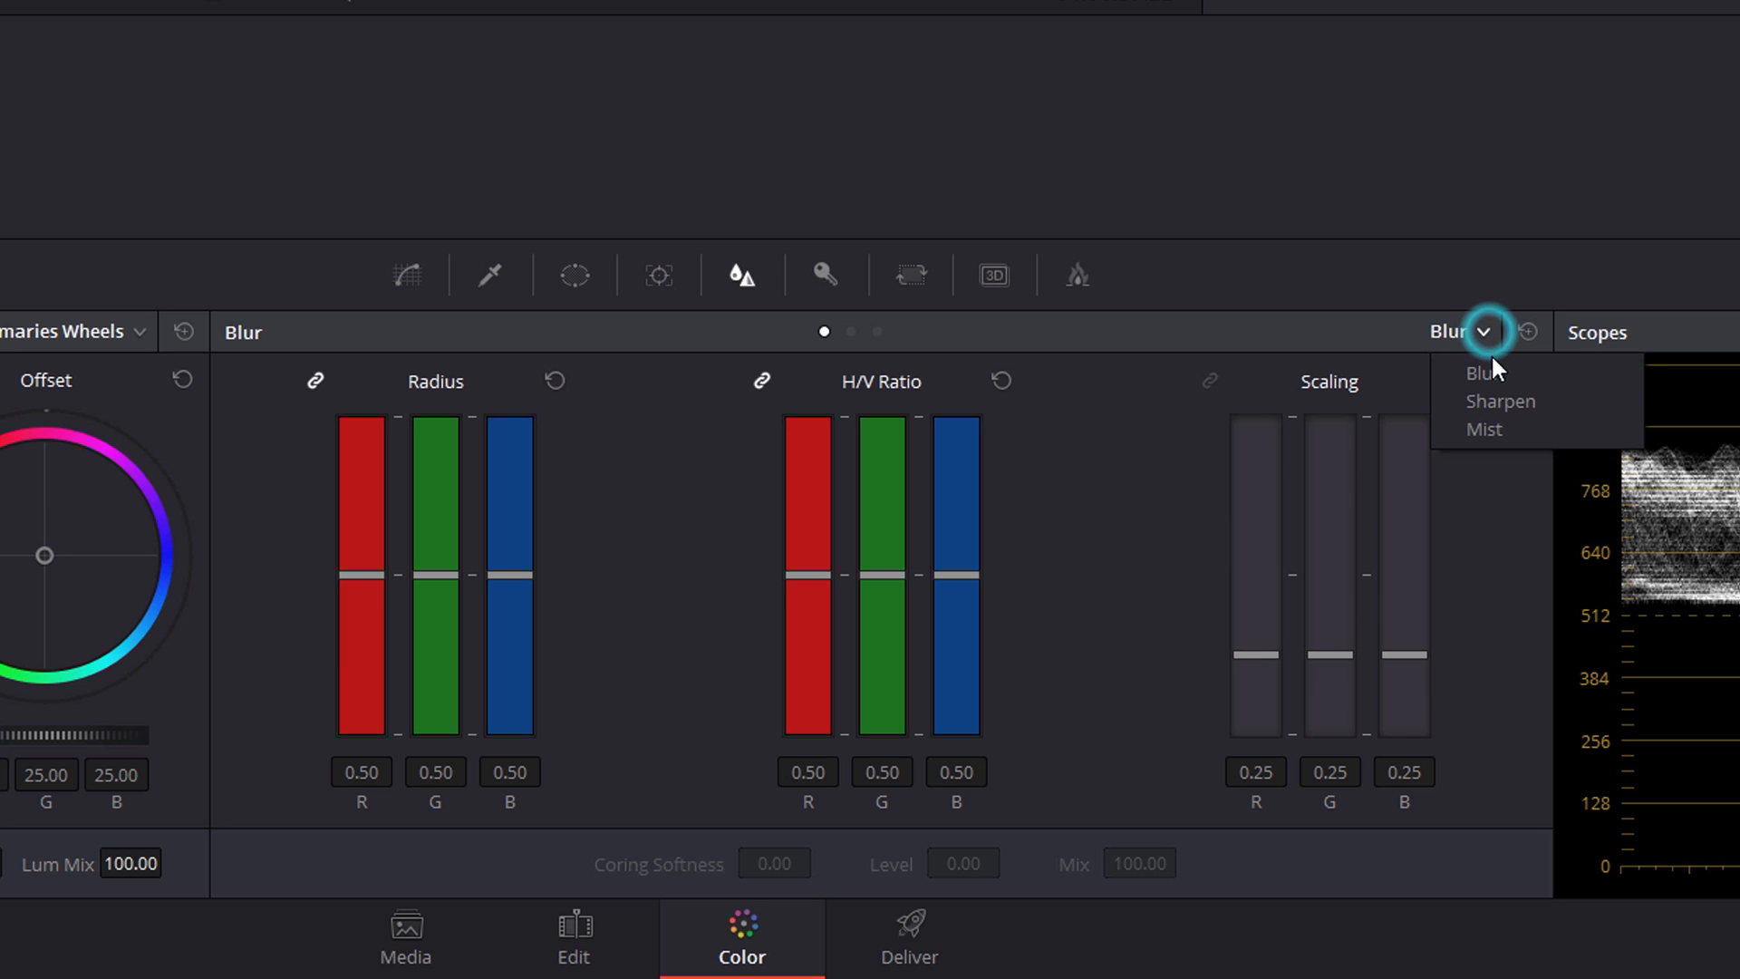
click(1500, 401)
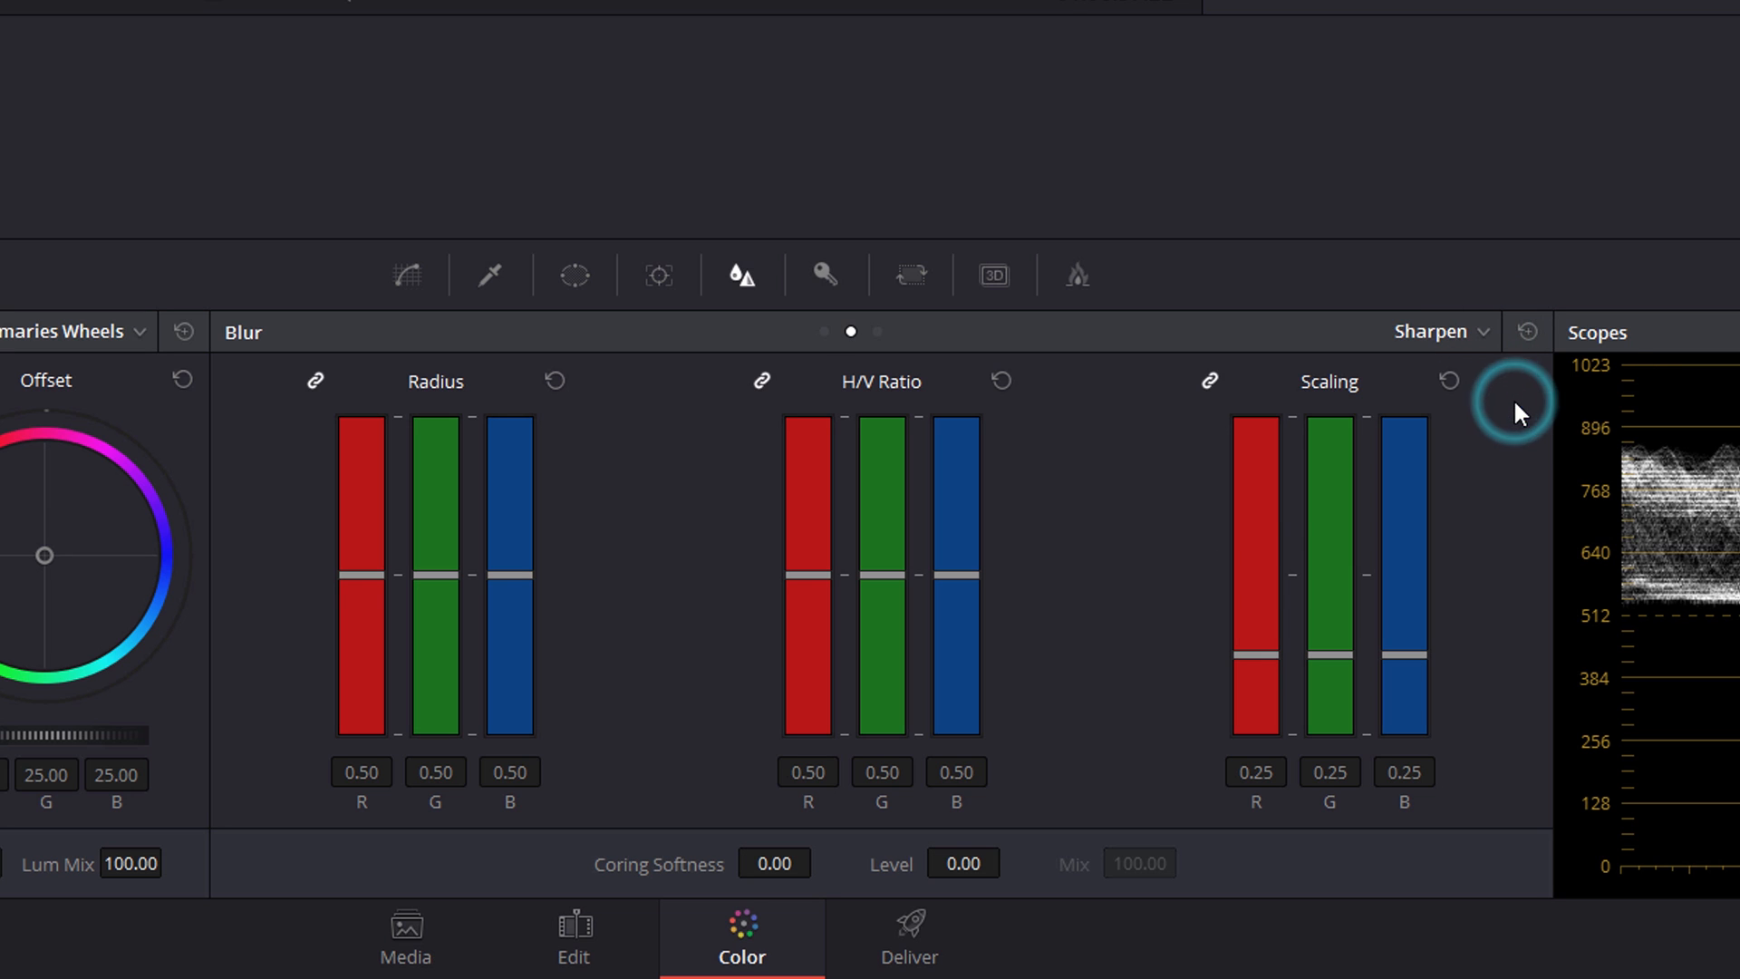
mouse_move(1246, 622)
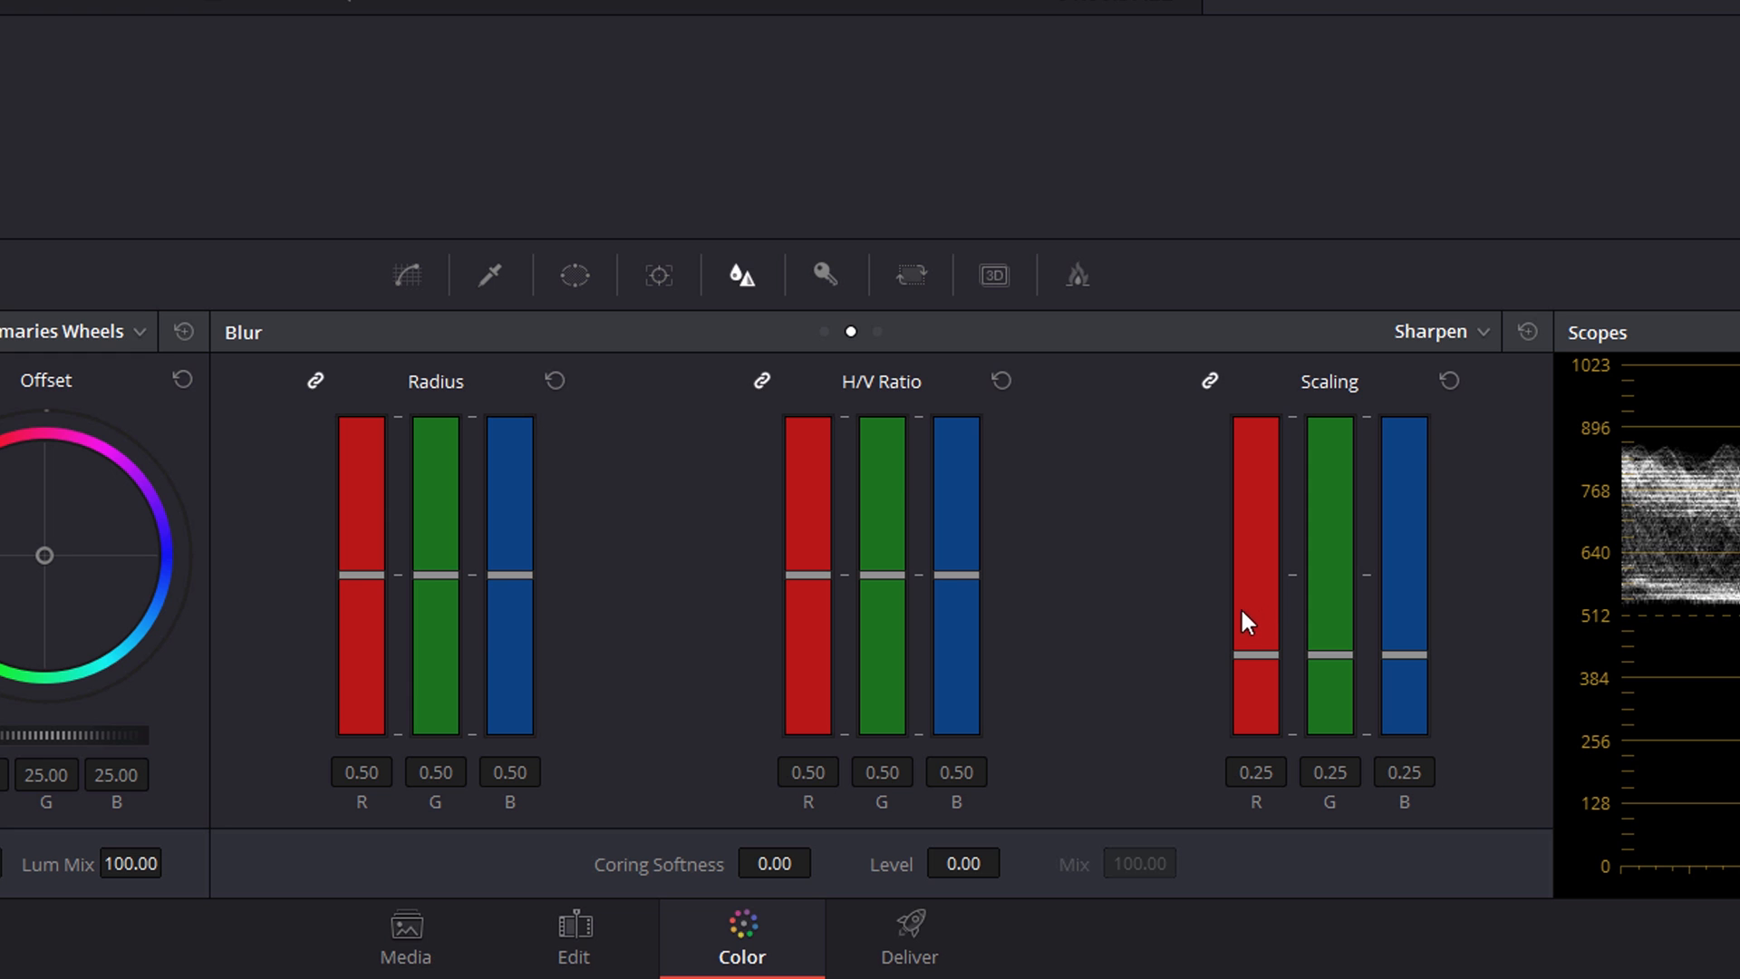
mouse_move(577, 478)
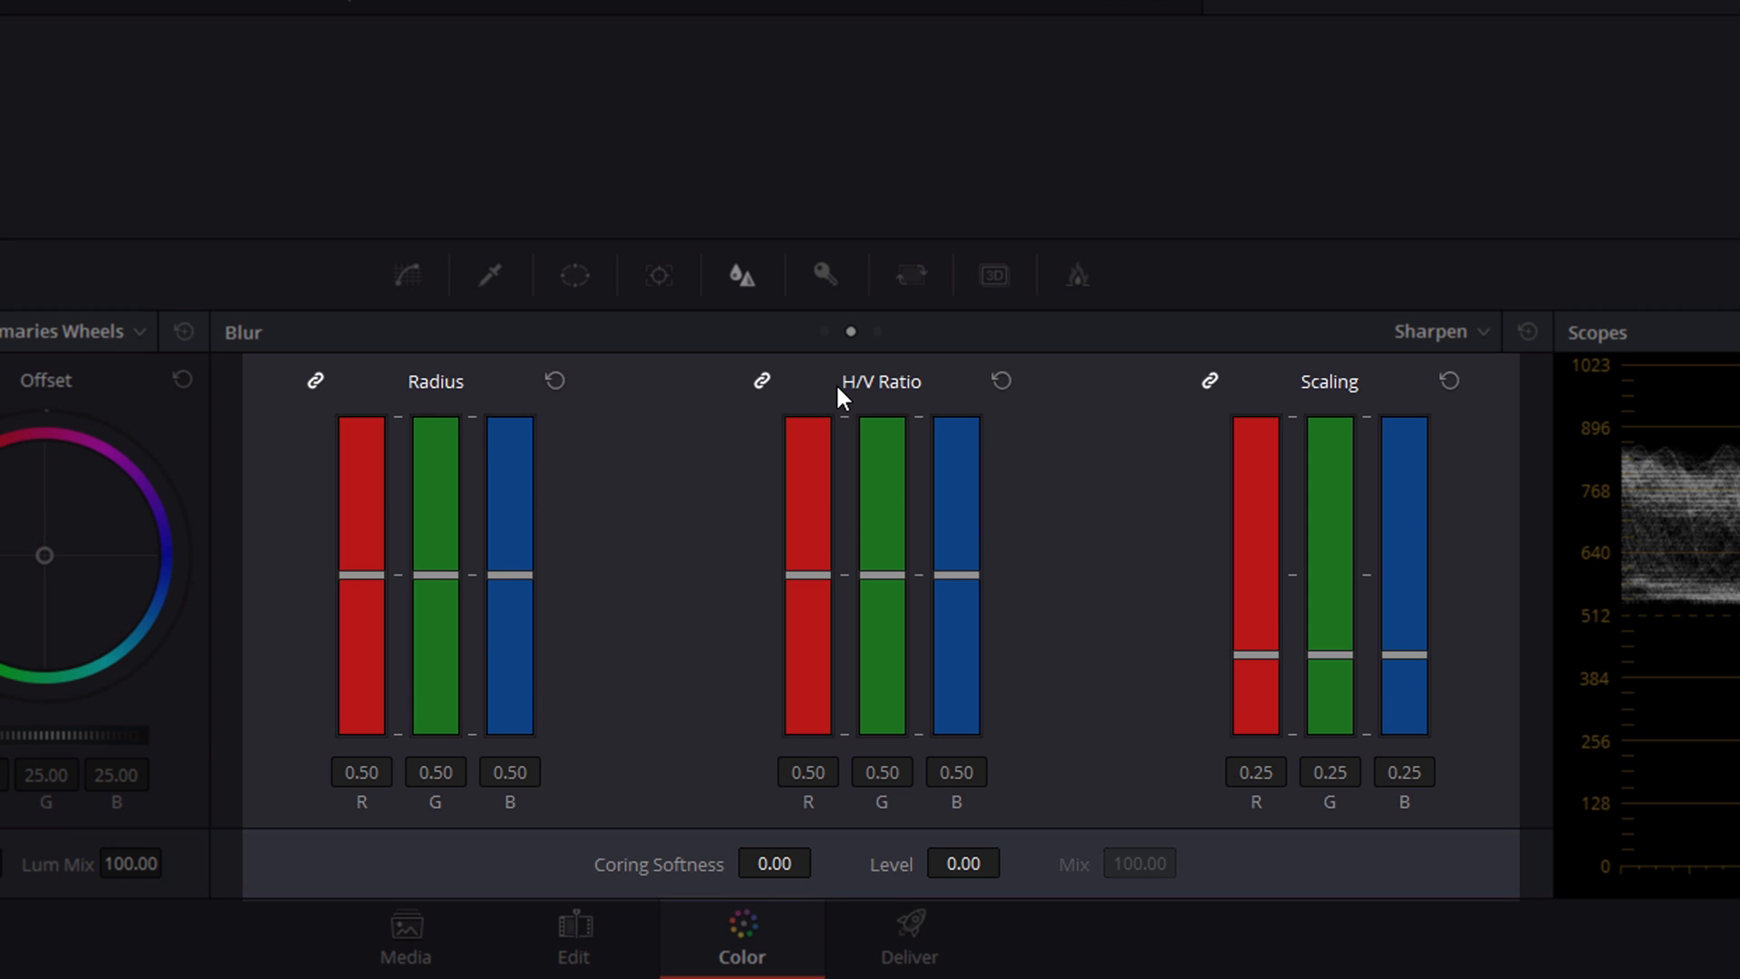
mouse_move(1356, 388)
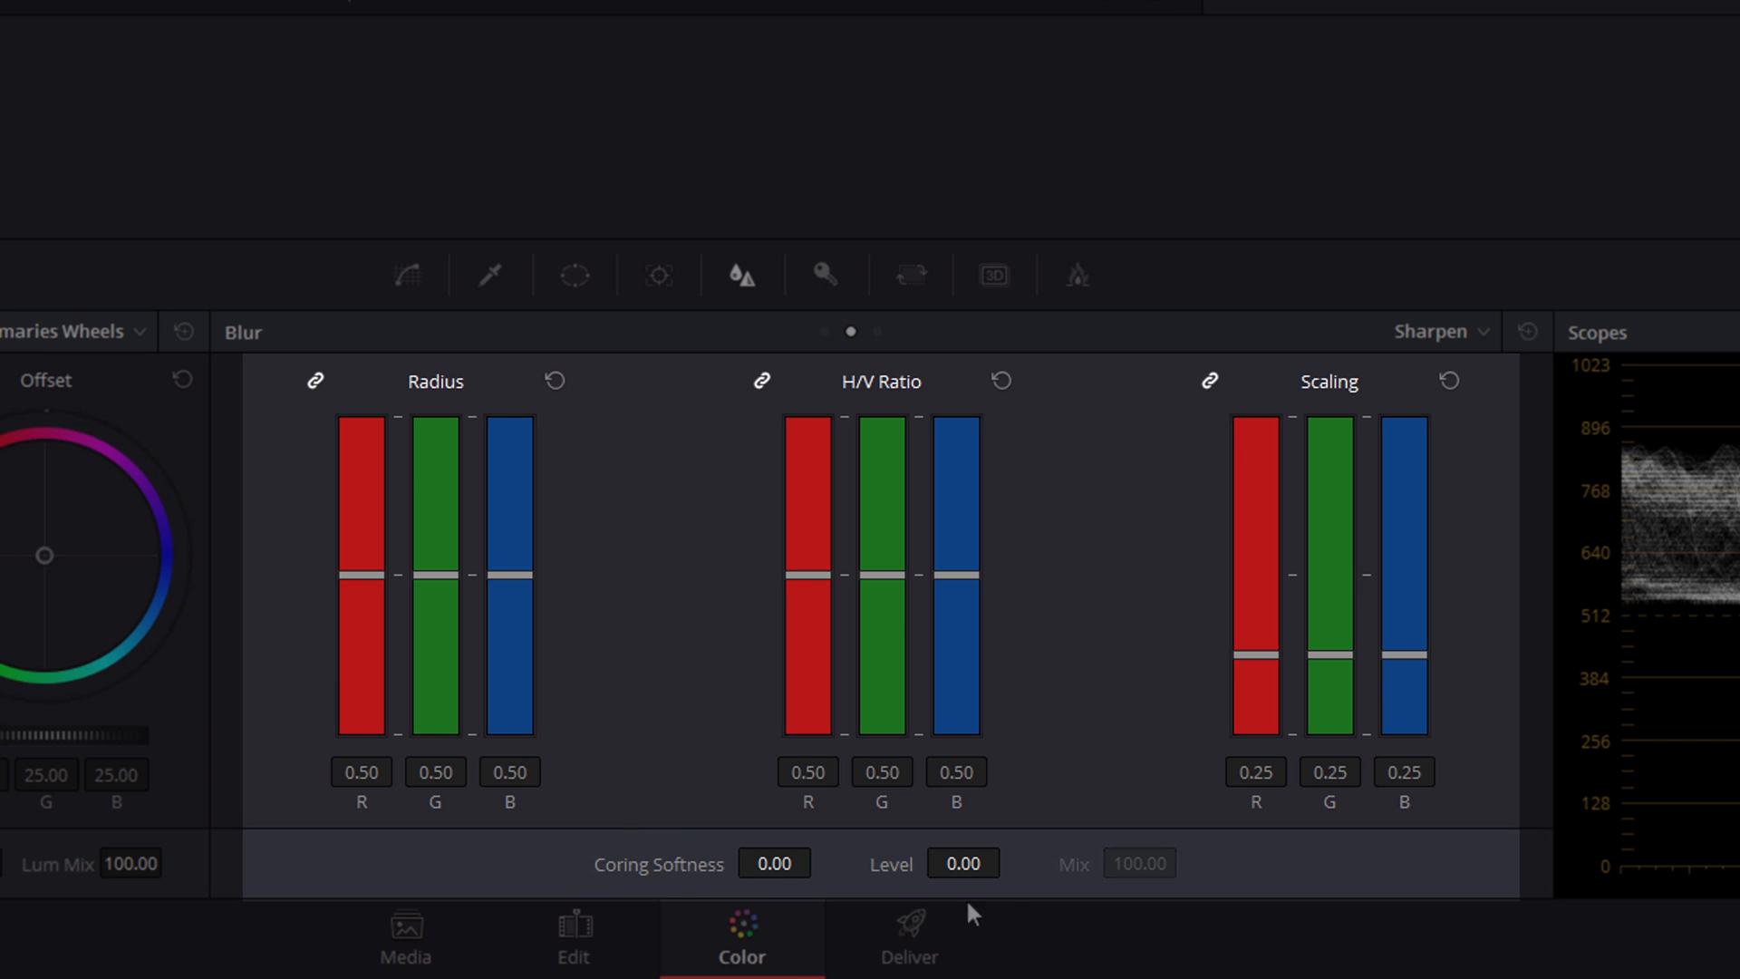
mouse_move(1243, 477)
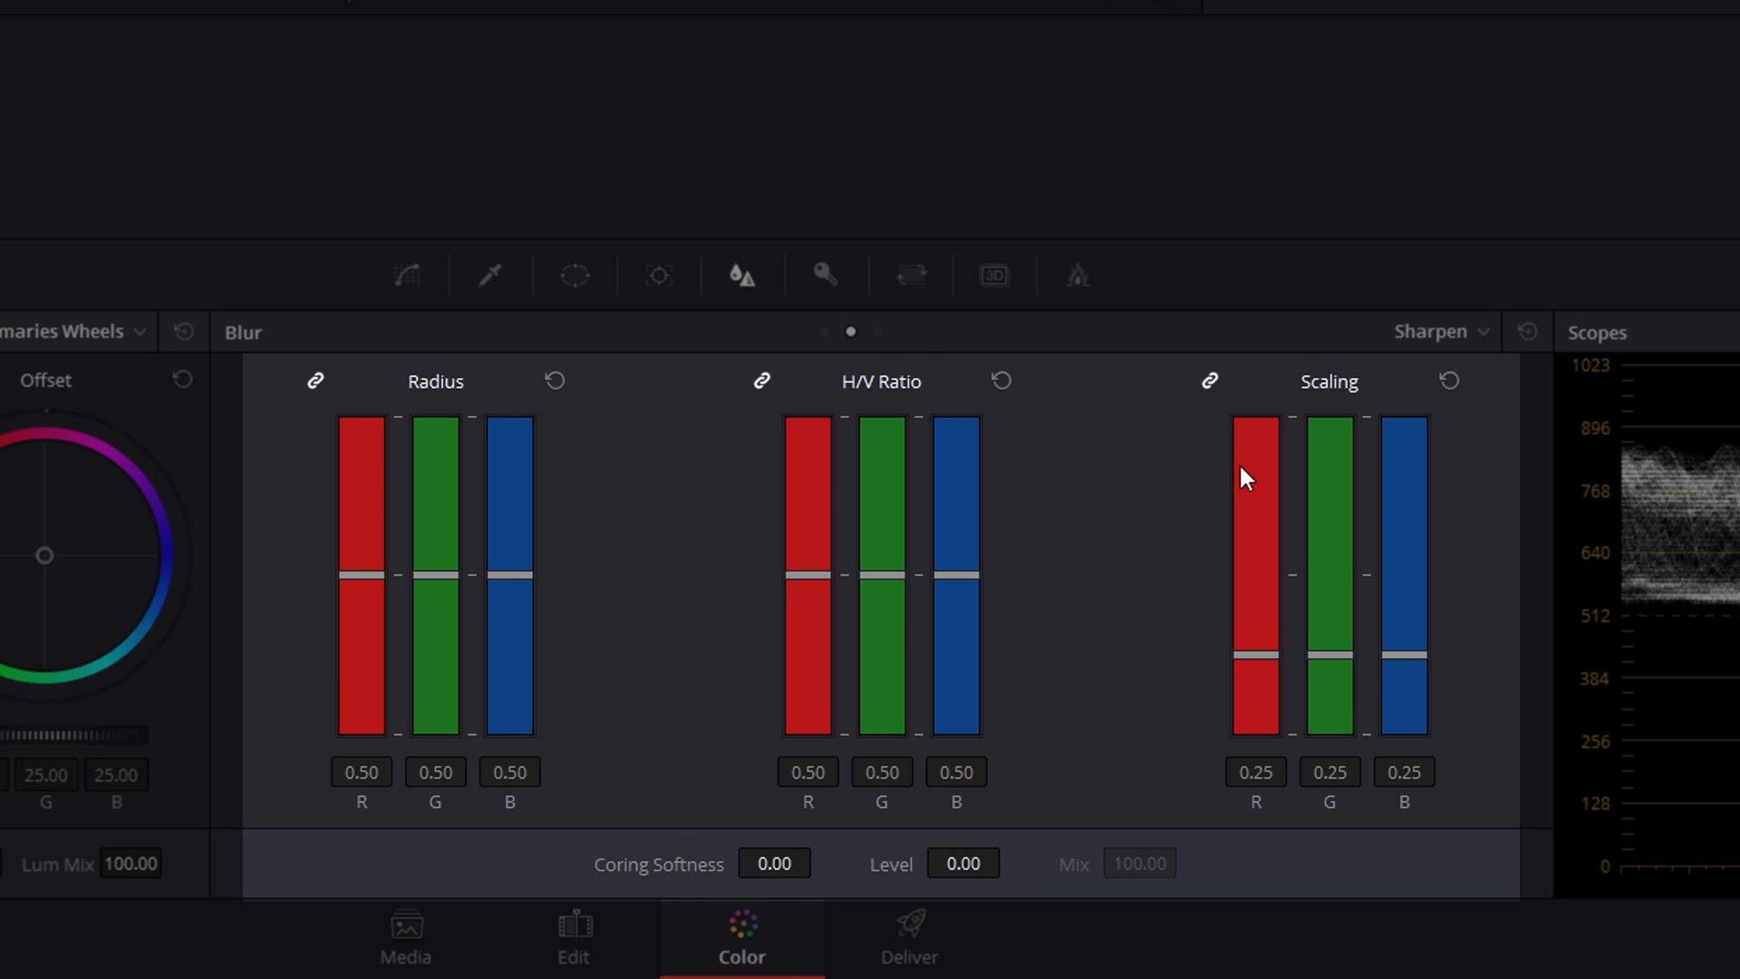
mouse_move(1042, 502)
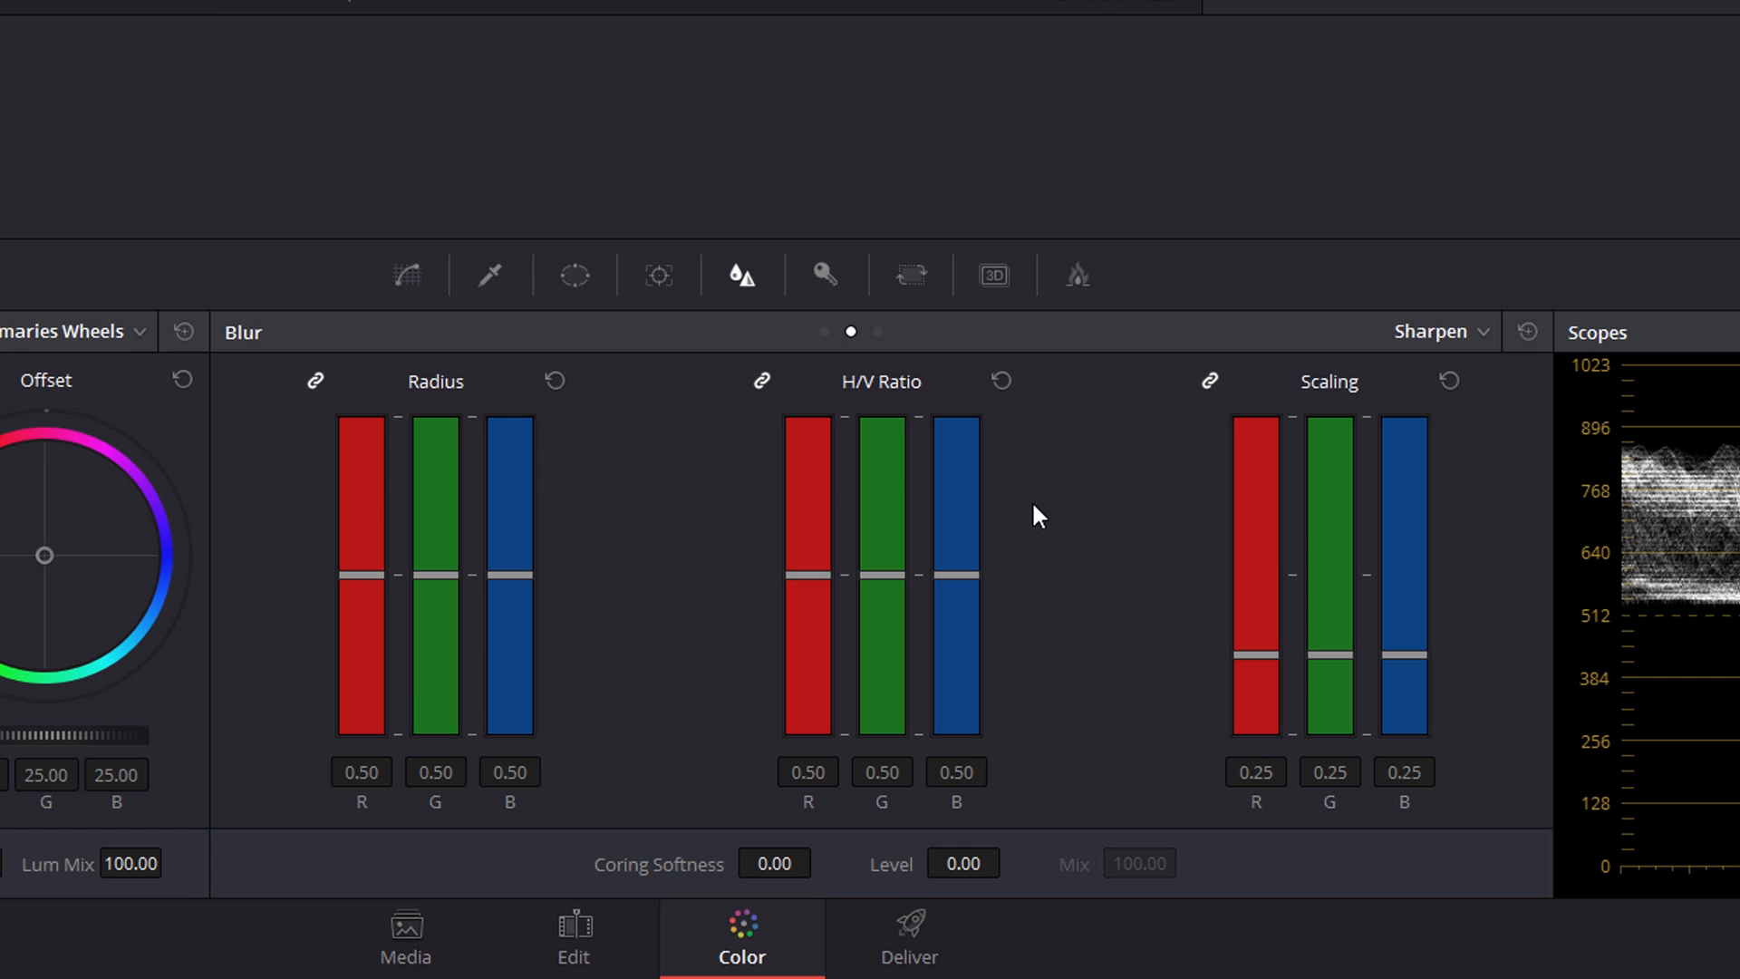
mouse_move(382, 479)
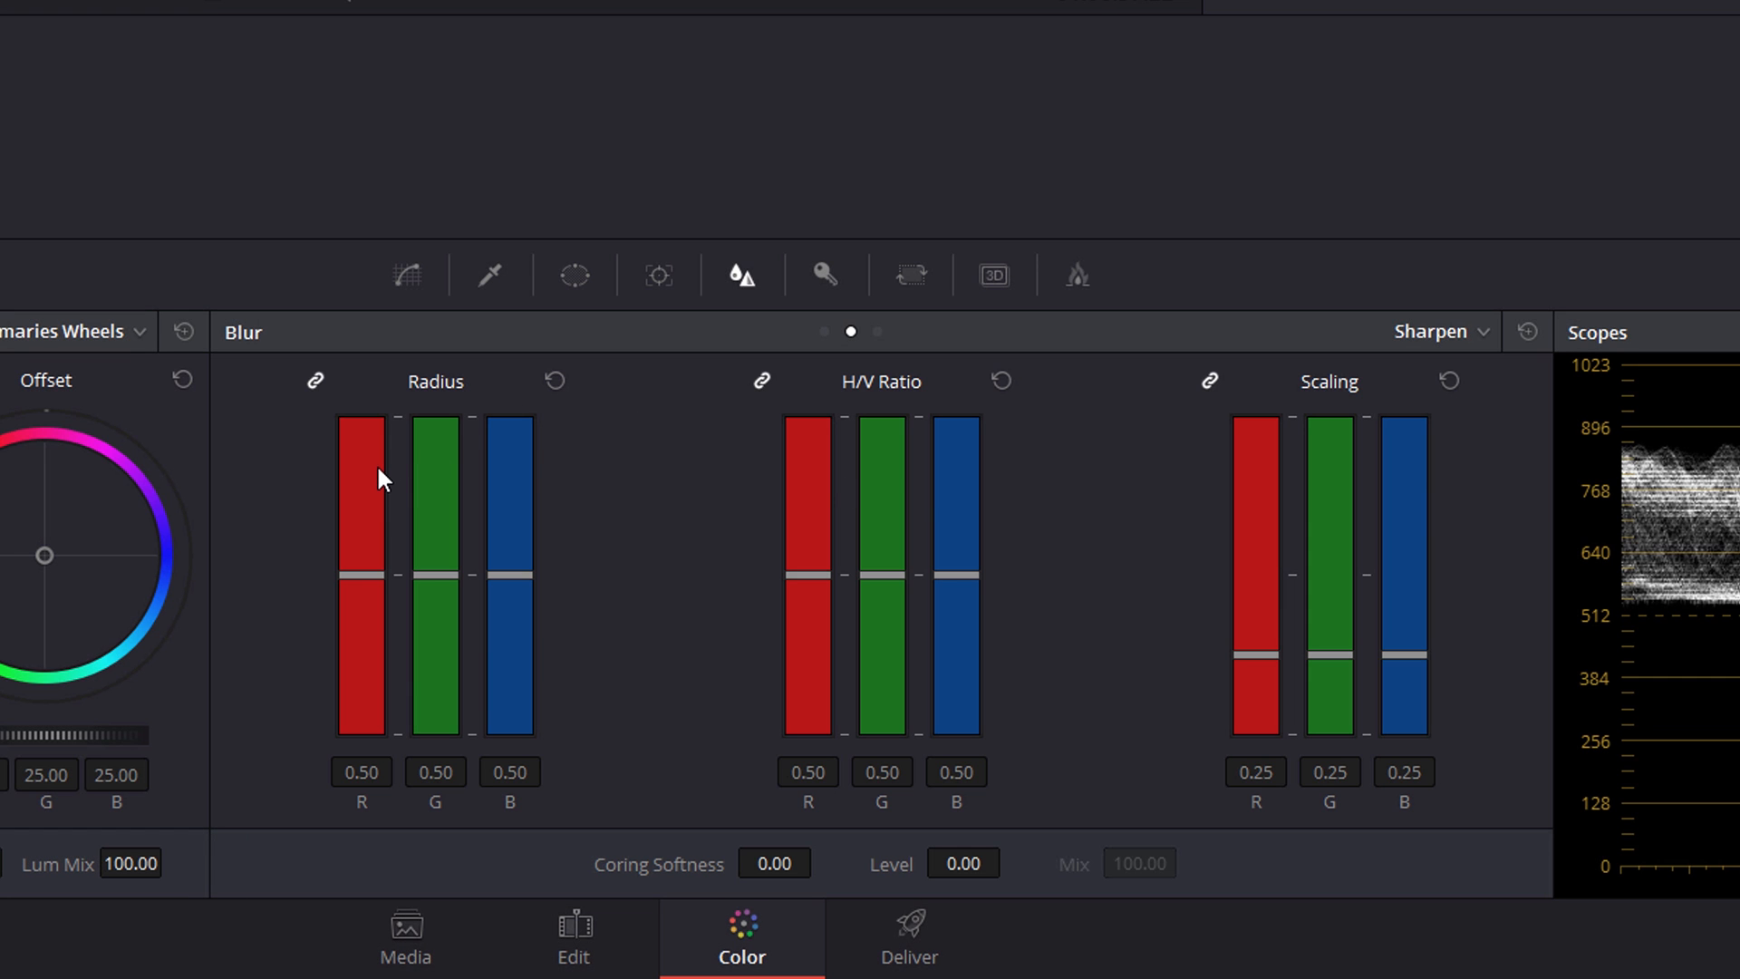
mouse_move(432, 433)
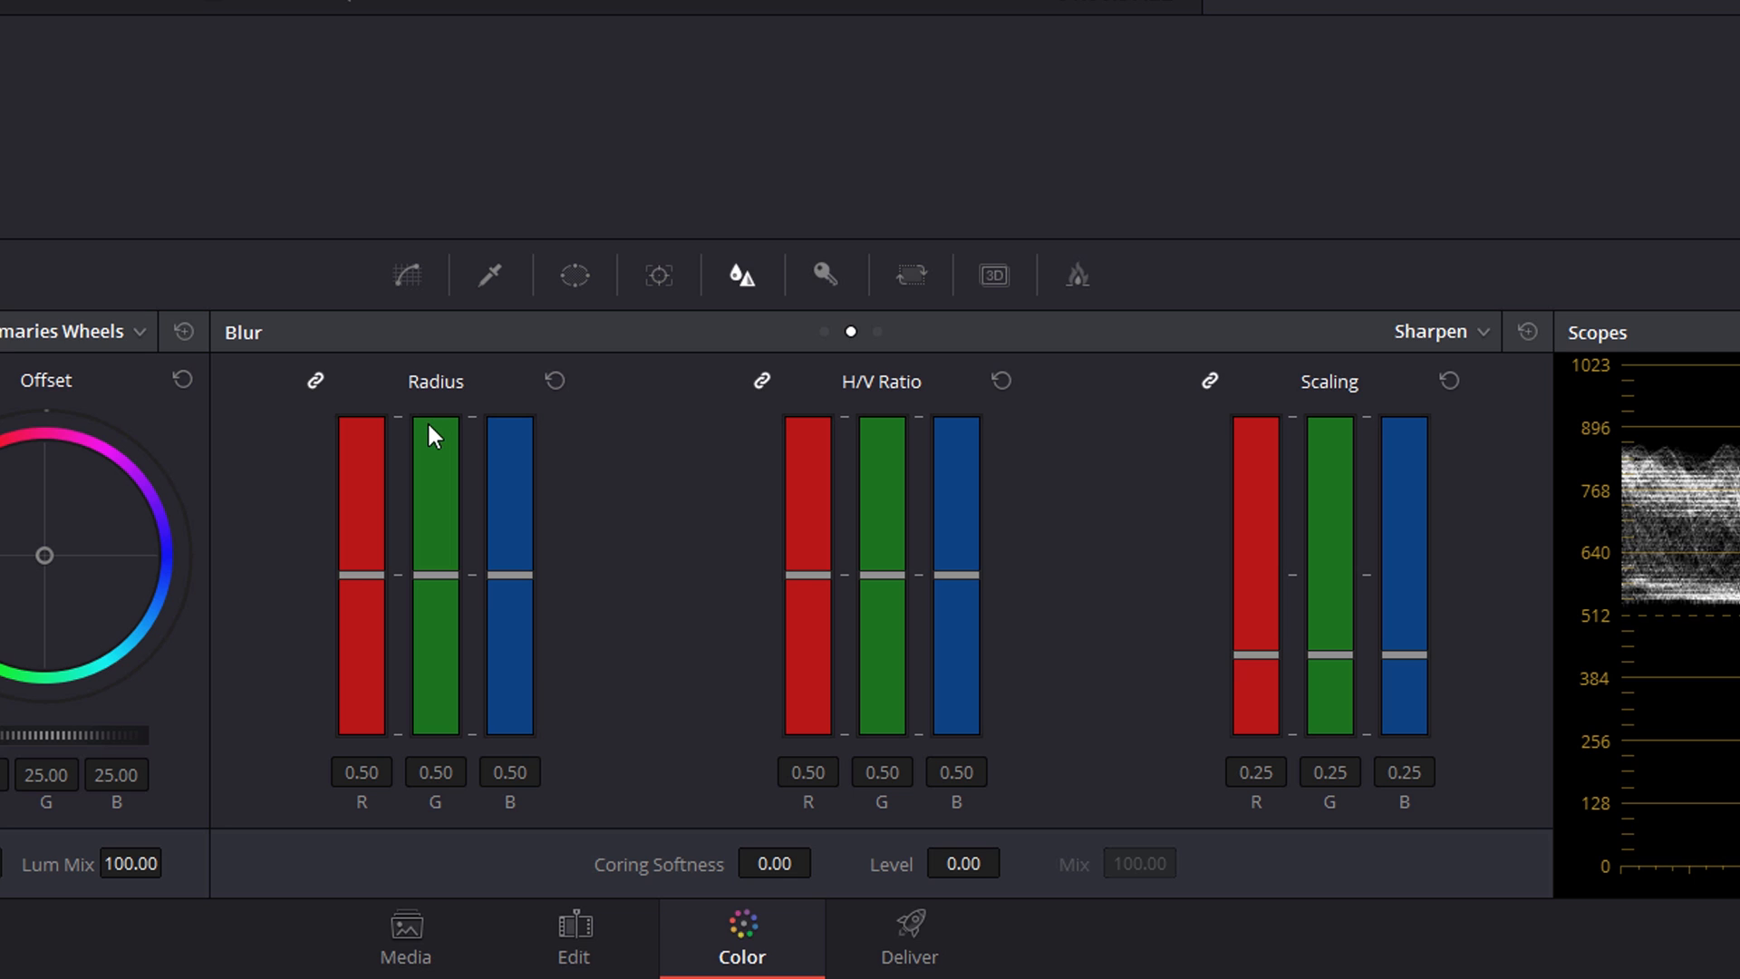
mouse_move(511, 616)
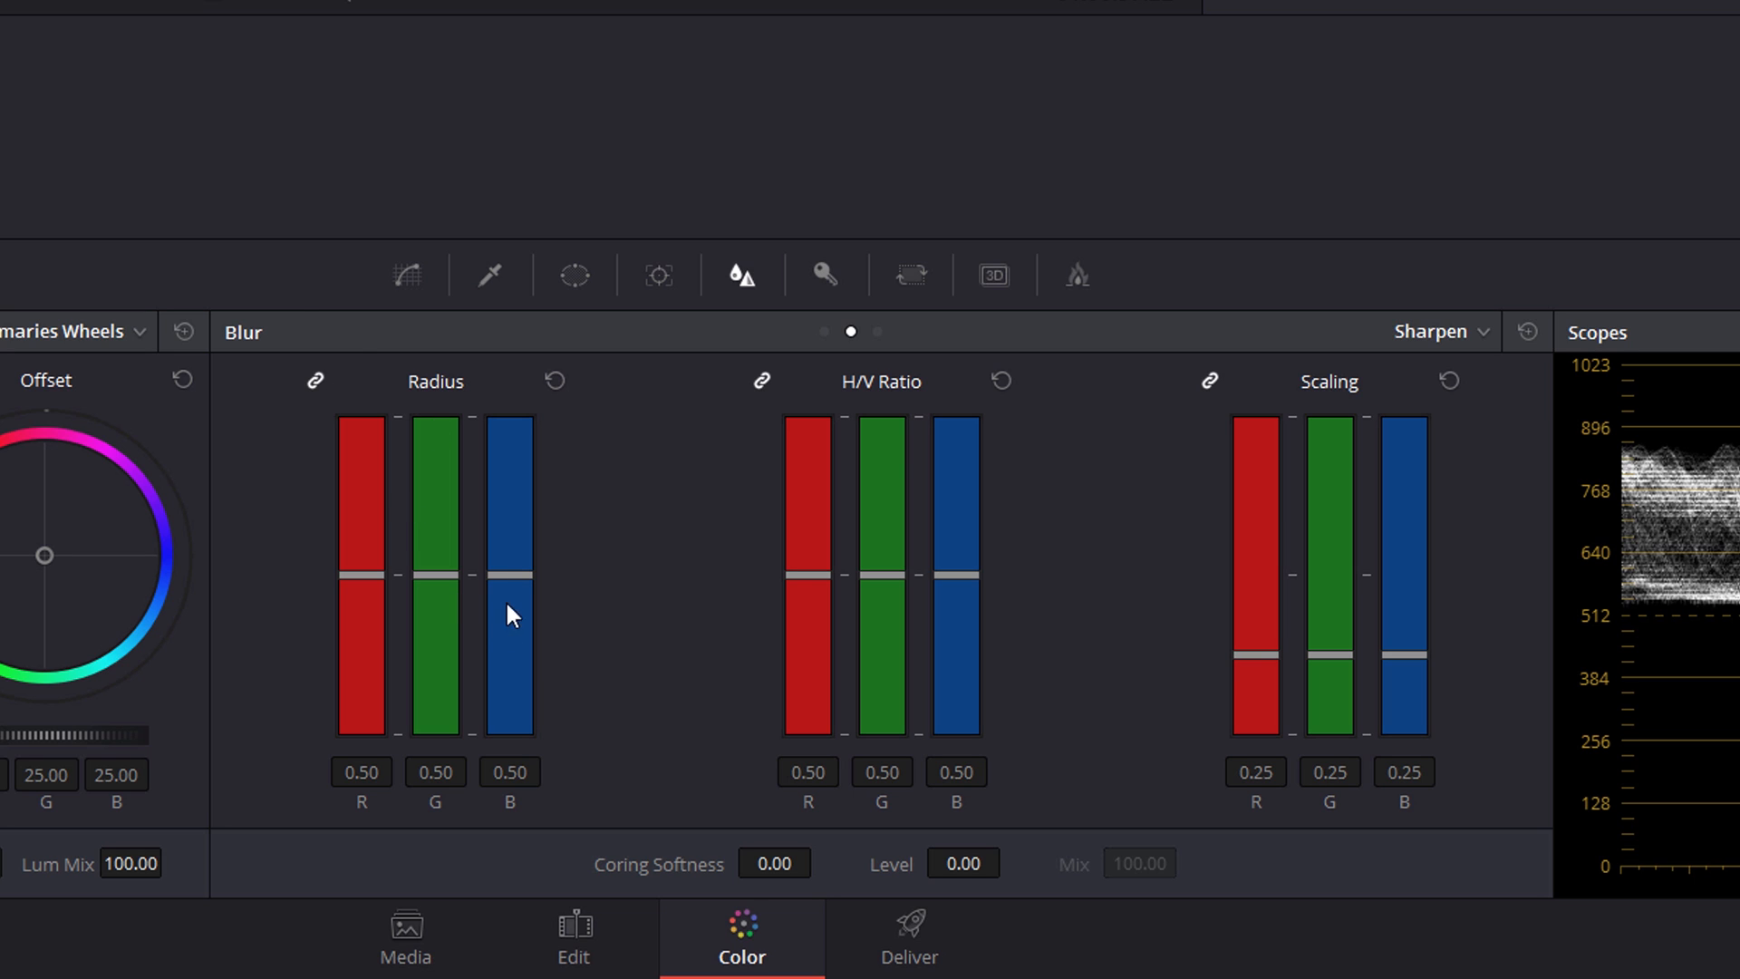
mouse_move(506, 568)
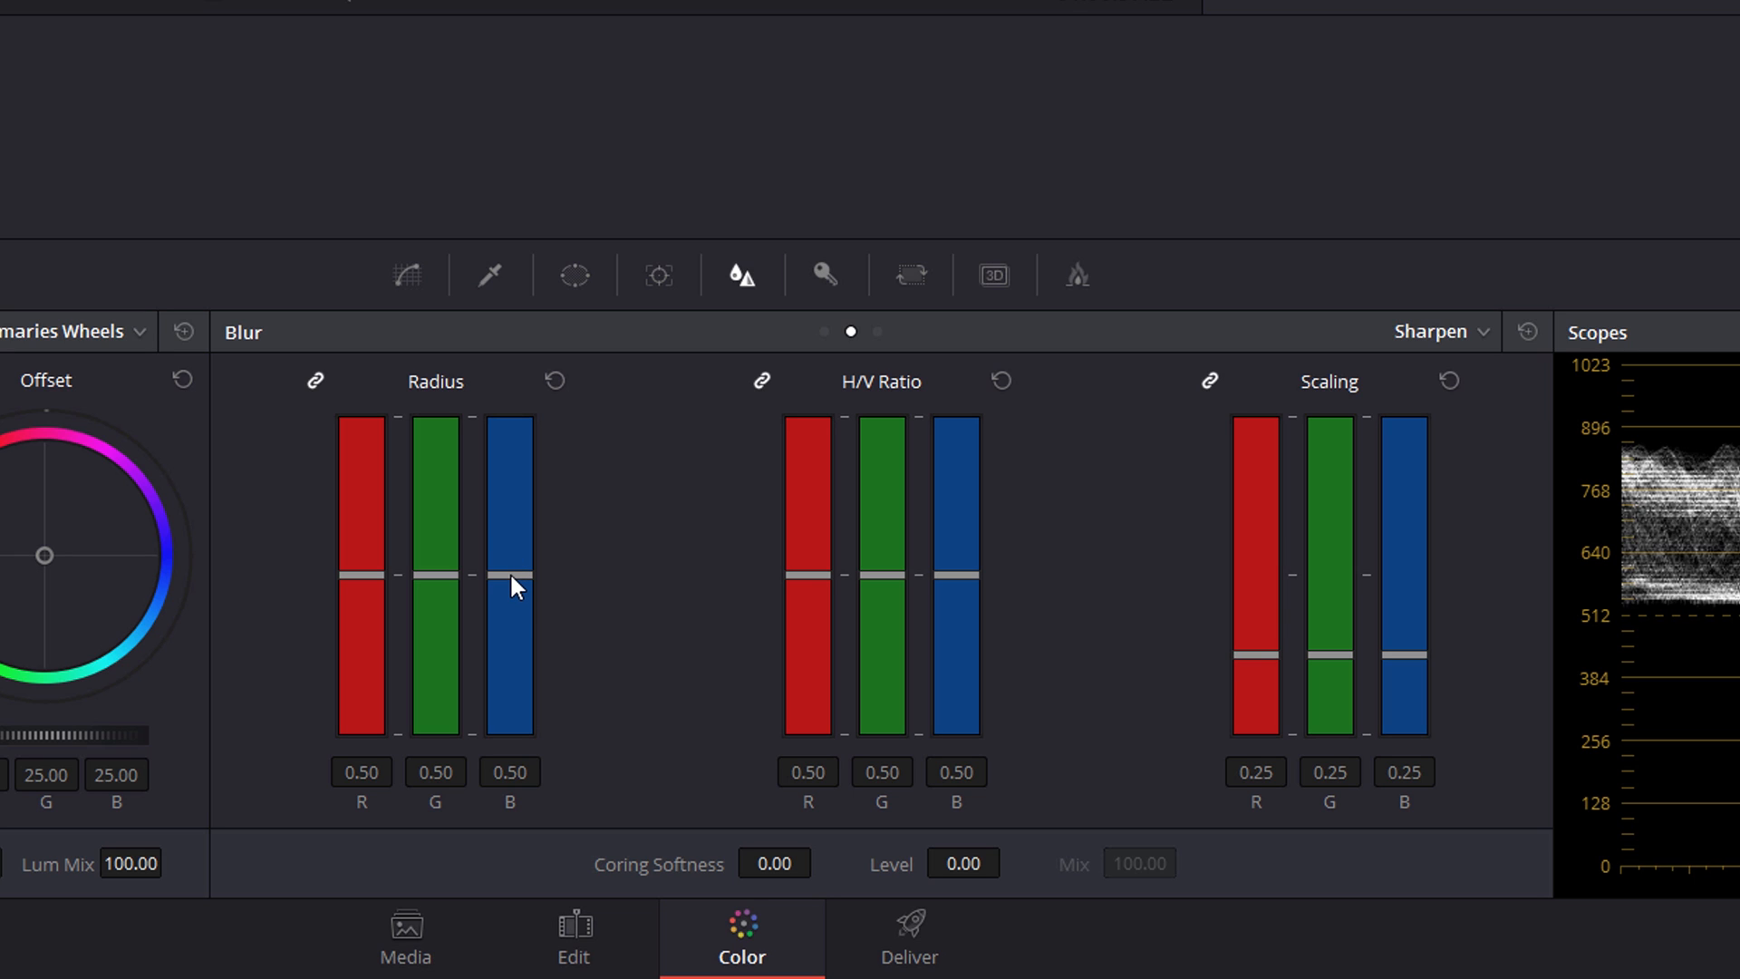
mouse_move(502, 789)
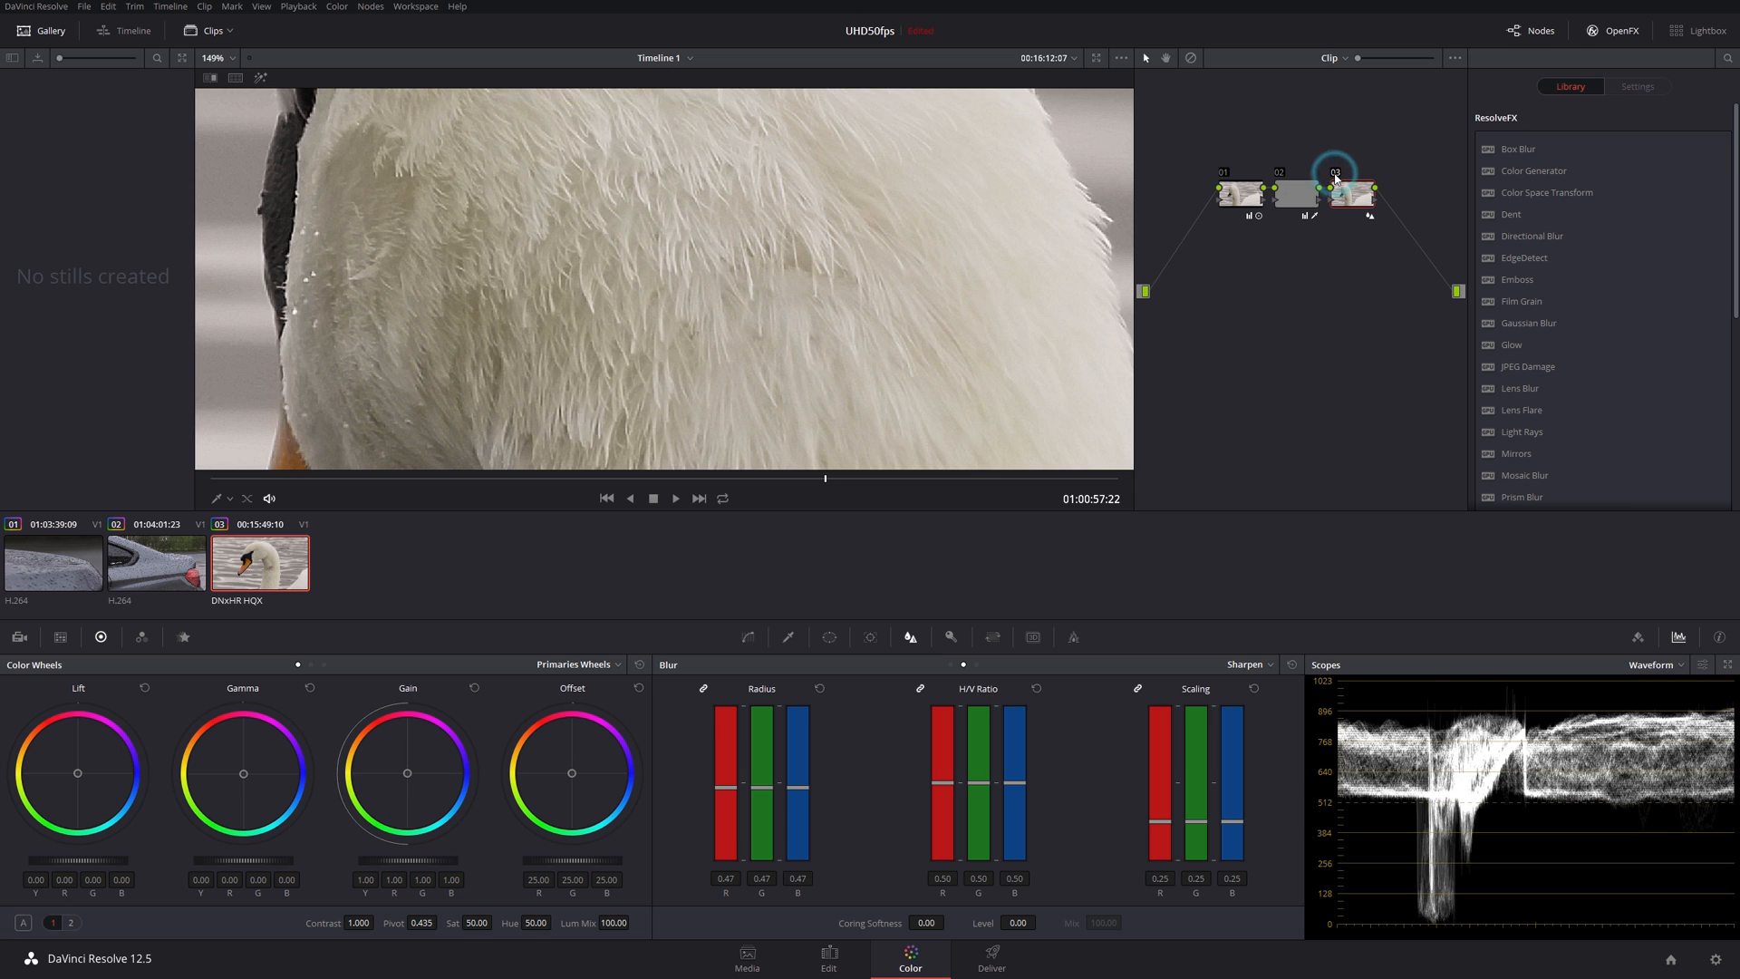
Step: Disable node 03 to compare the feathers without the 0.47-radius sharpening
click(1353, 192)
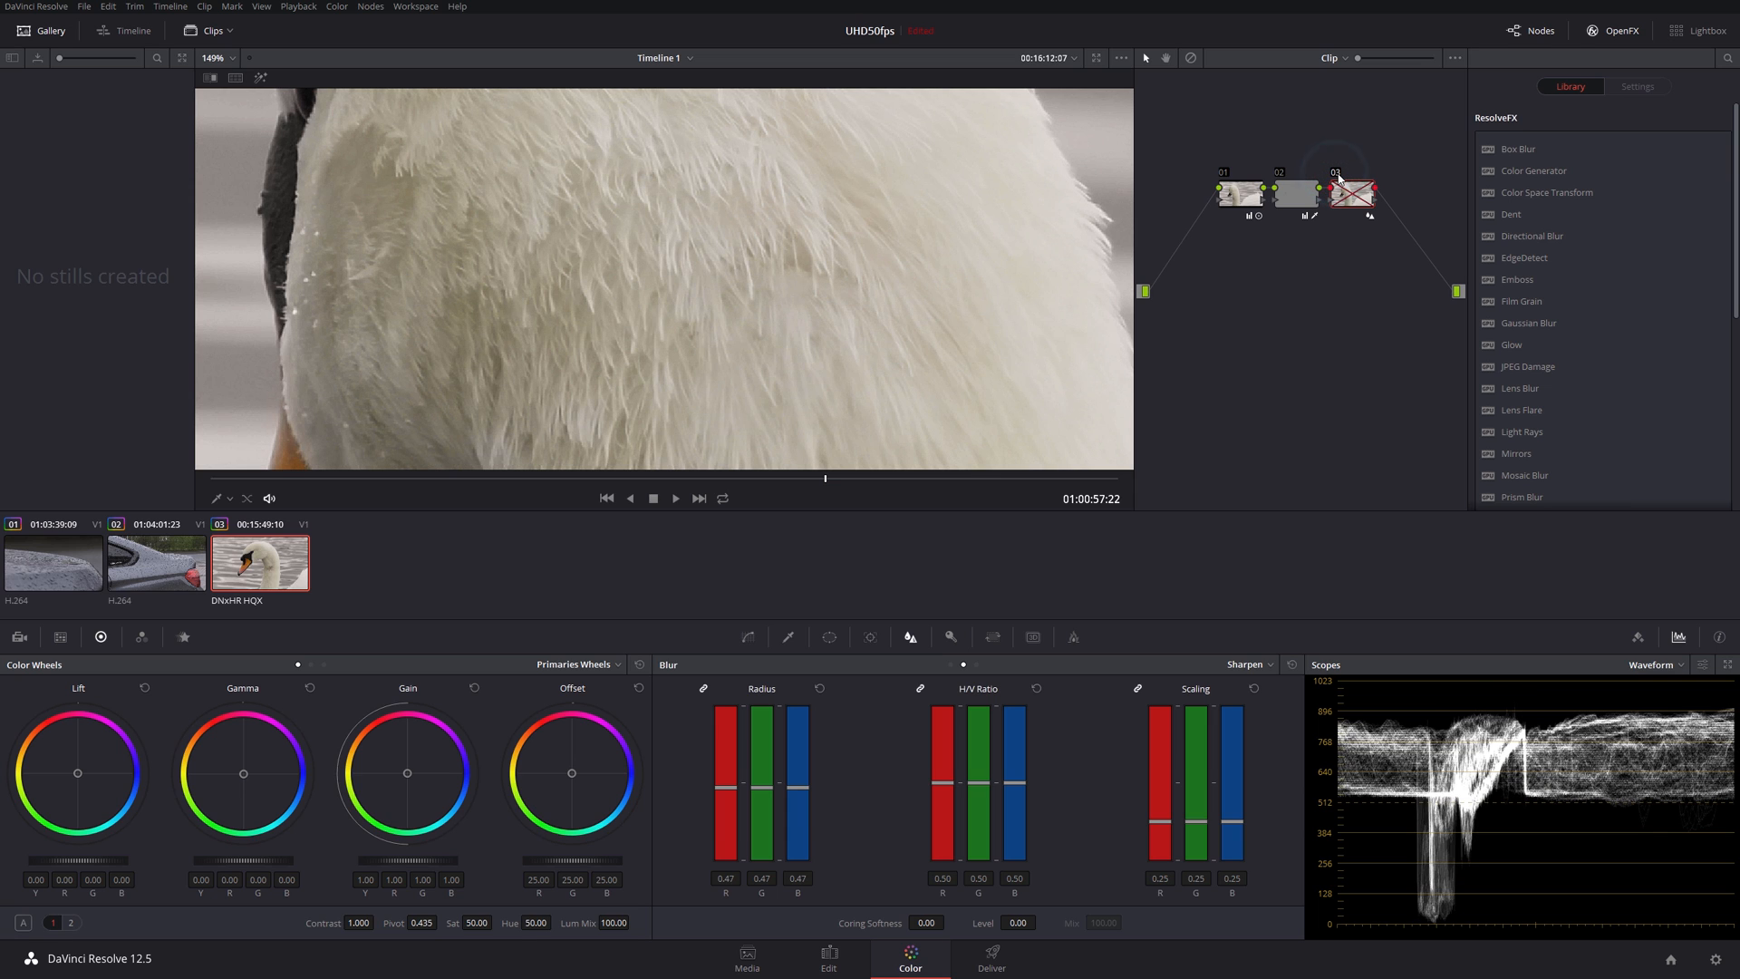
mouse_move(812, 161)
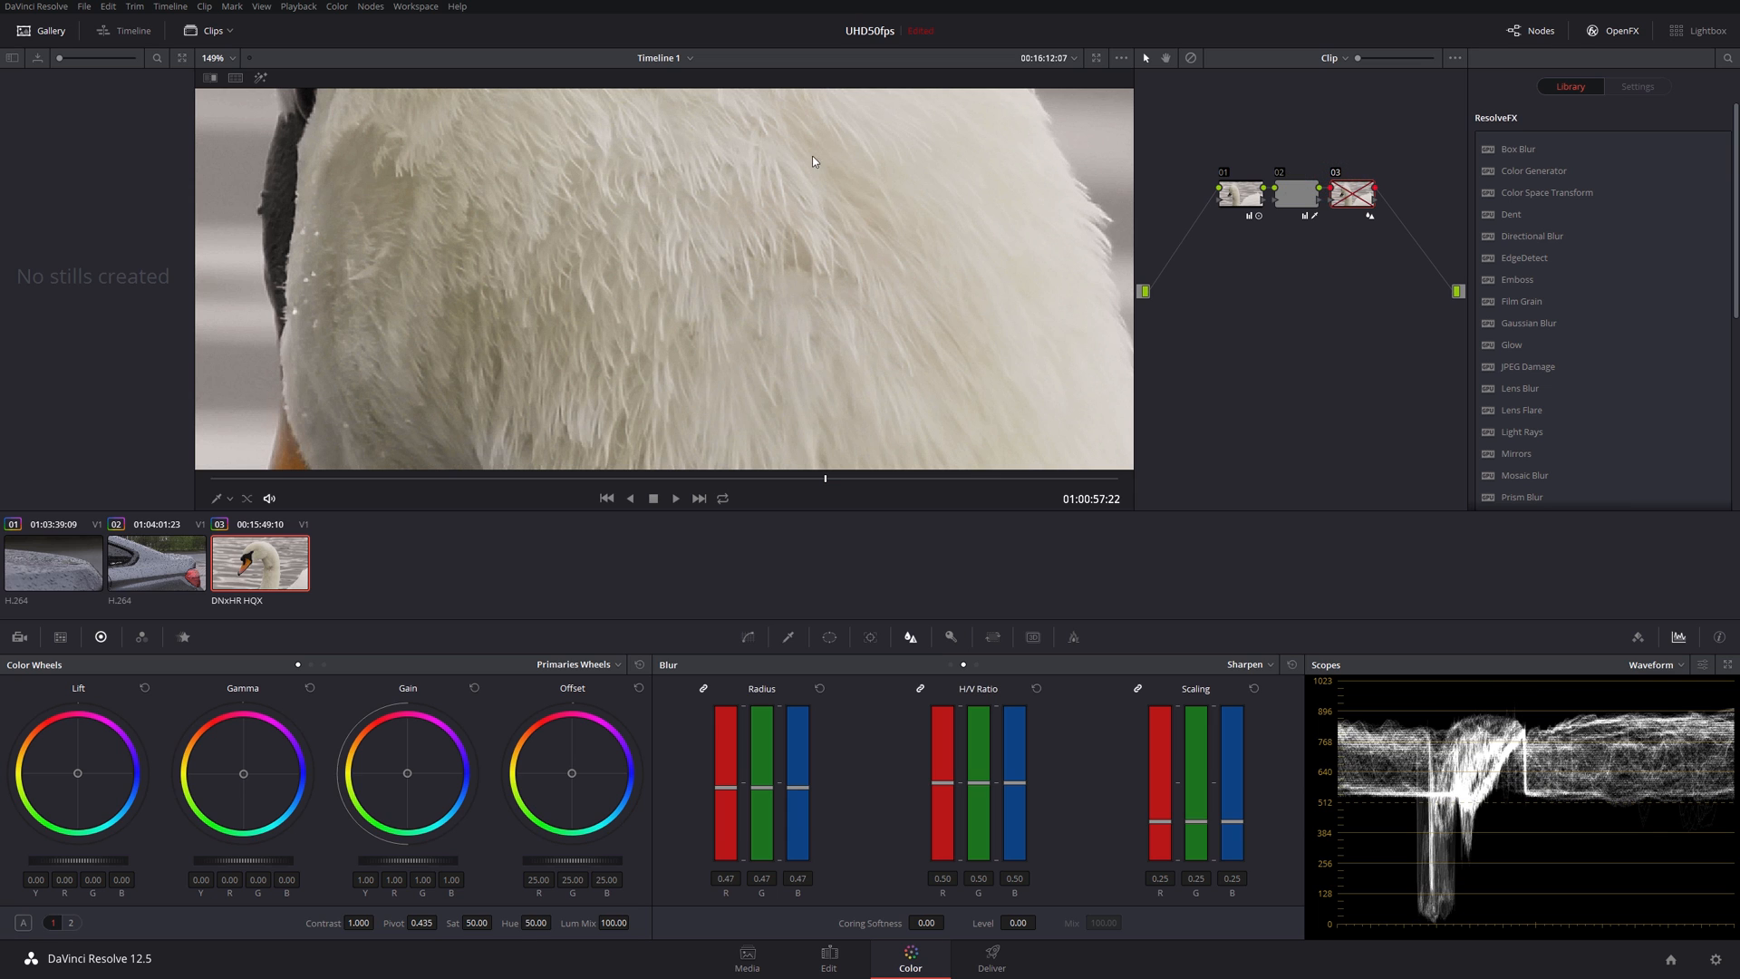
mouse_move(796, 794)
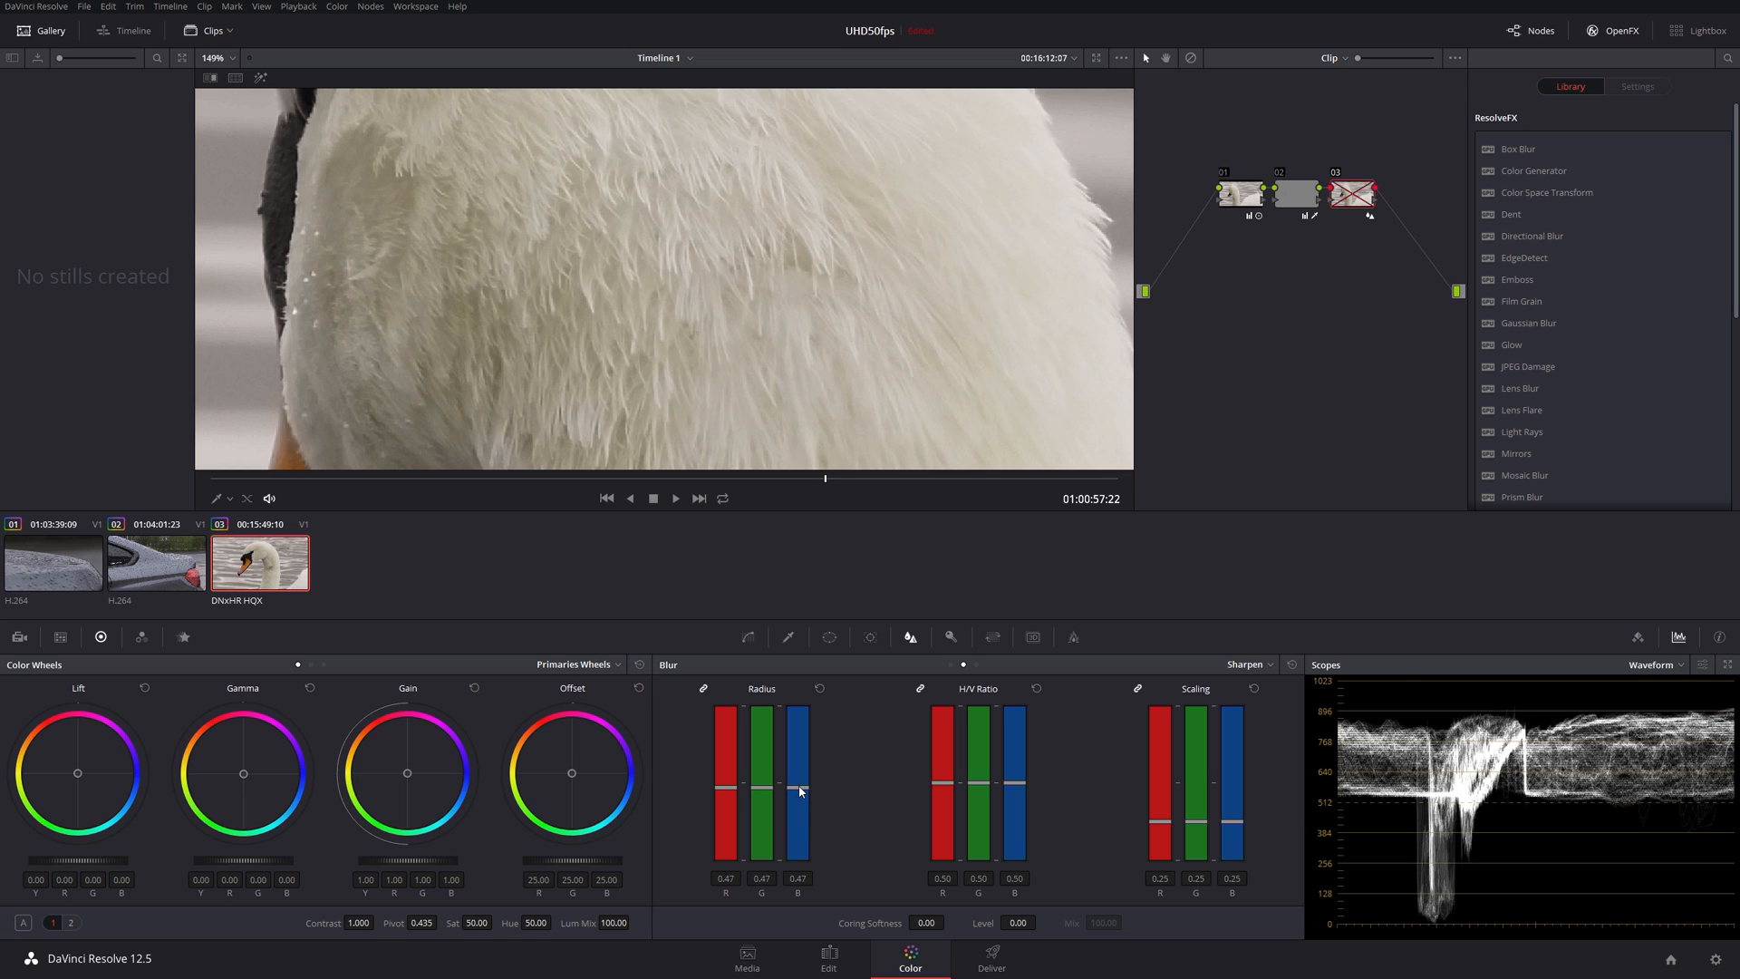
mouse_move(803, 792)
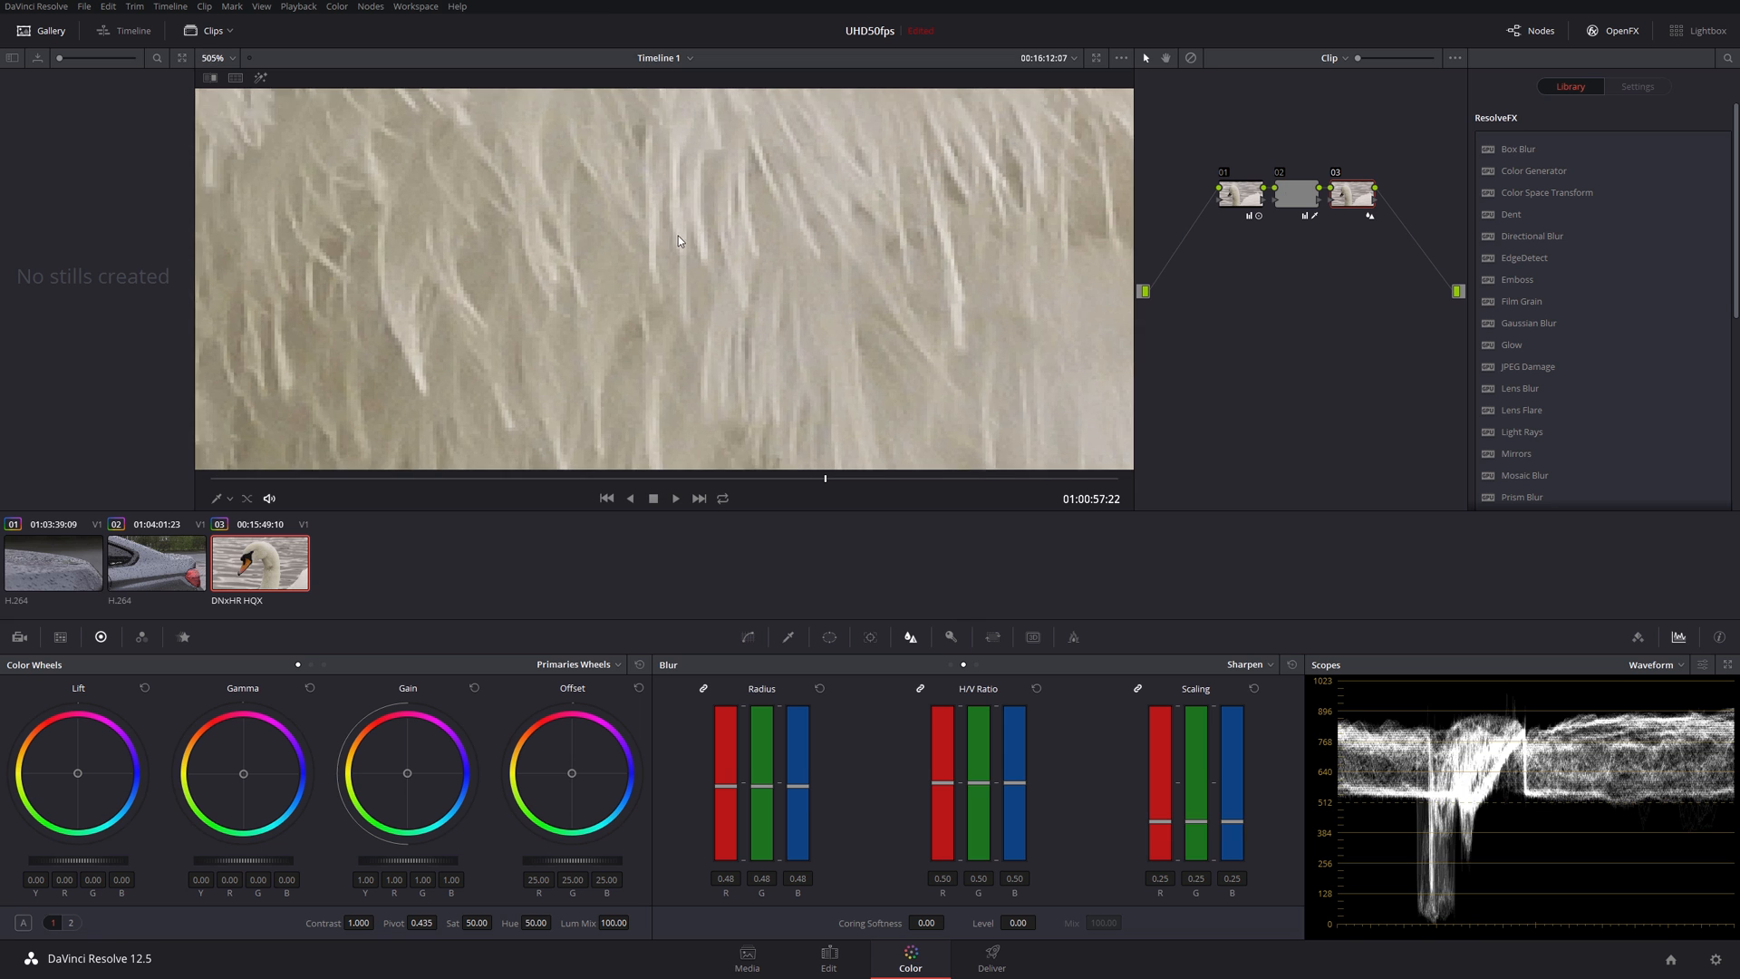
Step: Scroll to nudge the sharpen radius on node 03 toward 0.46
scroll(down, 3)
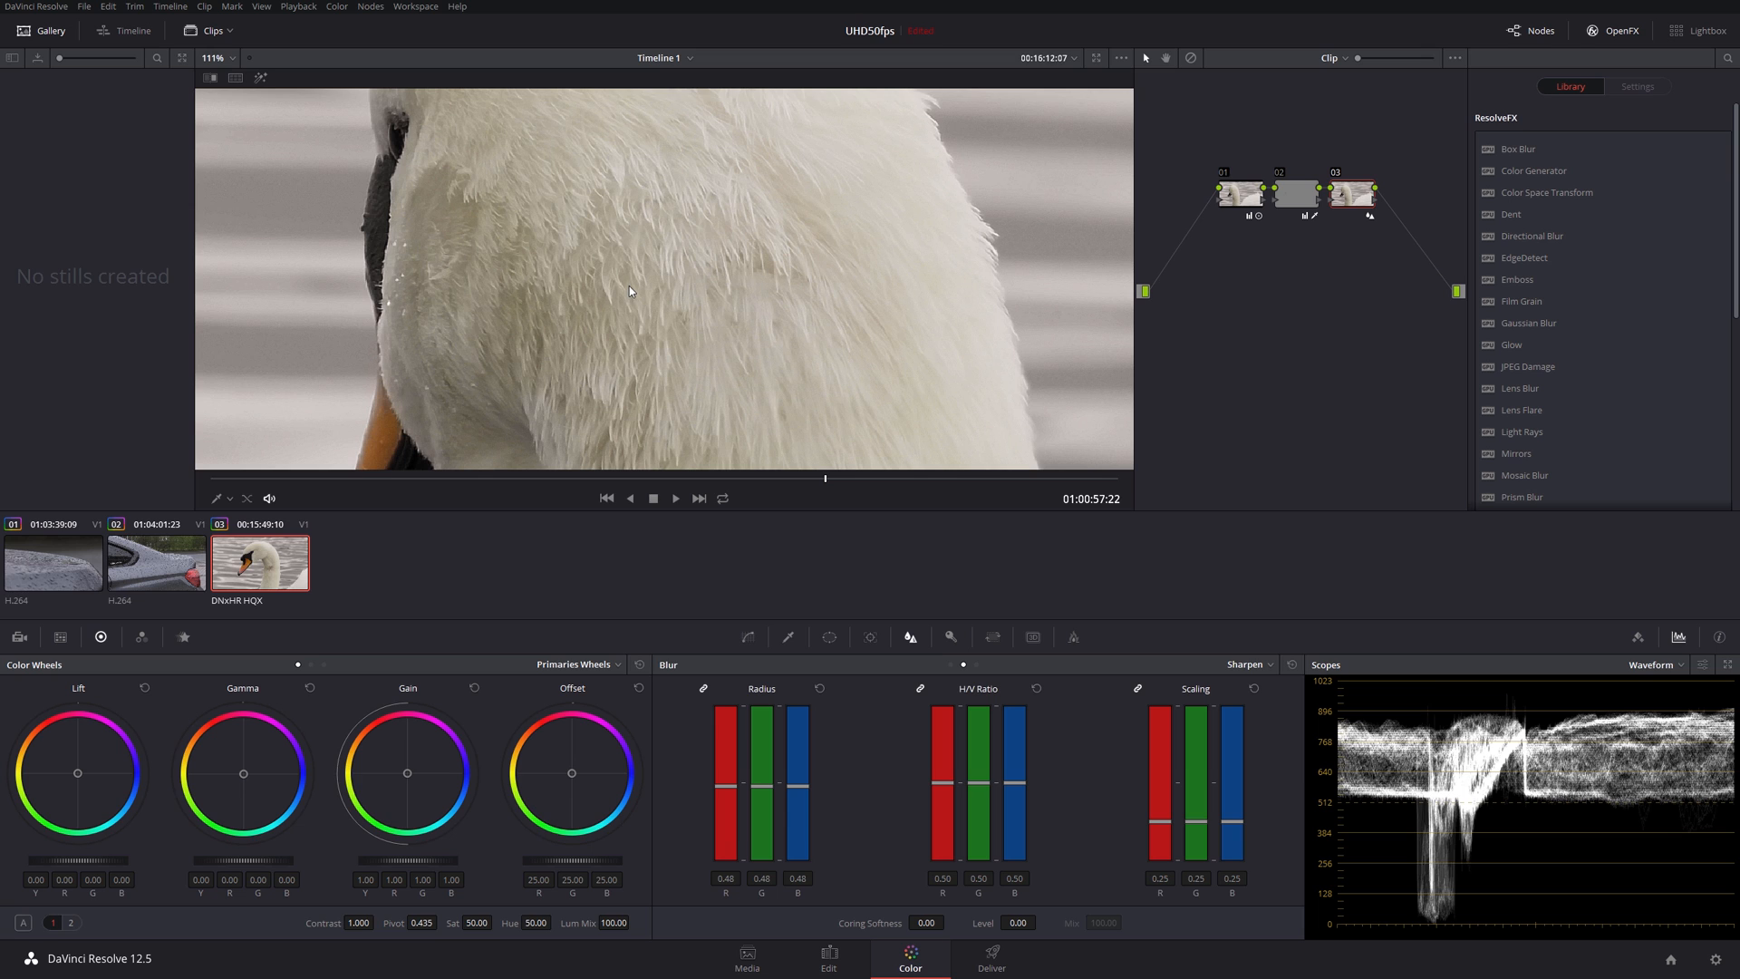
mouse_move(794, 790)
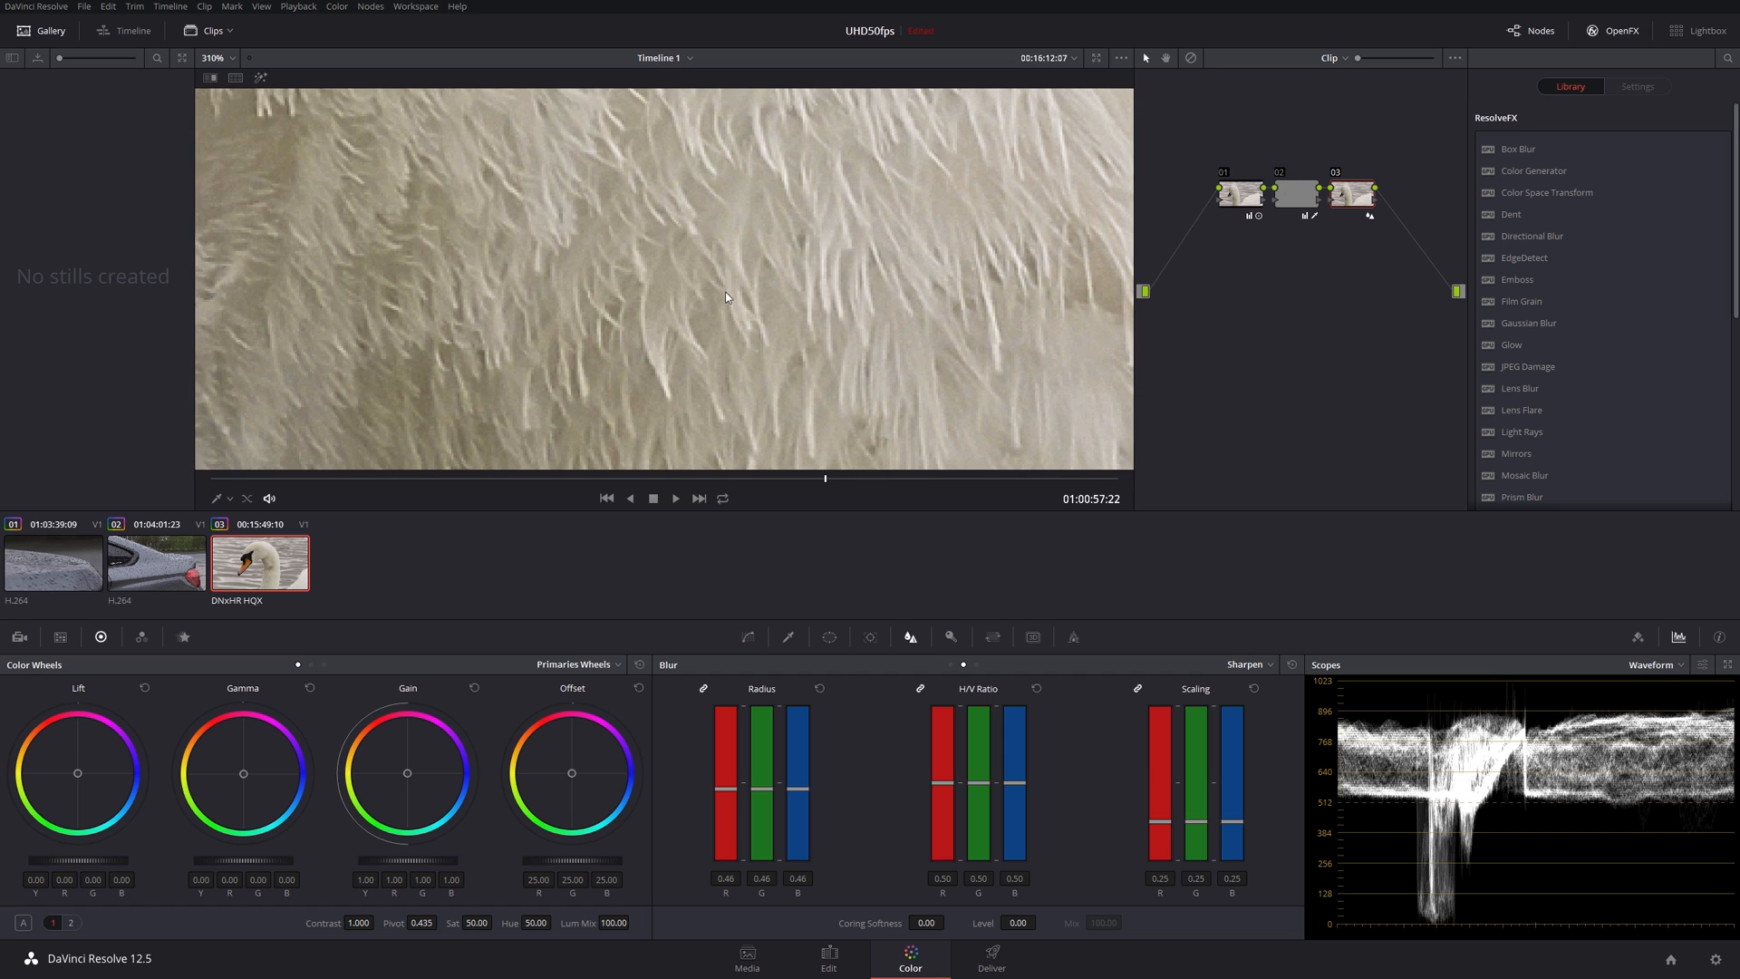
mouse_move(988, 716)
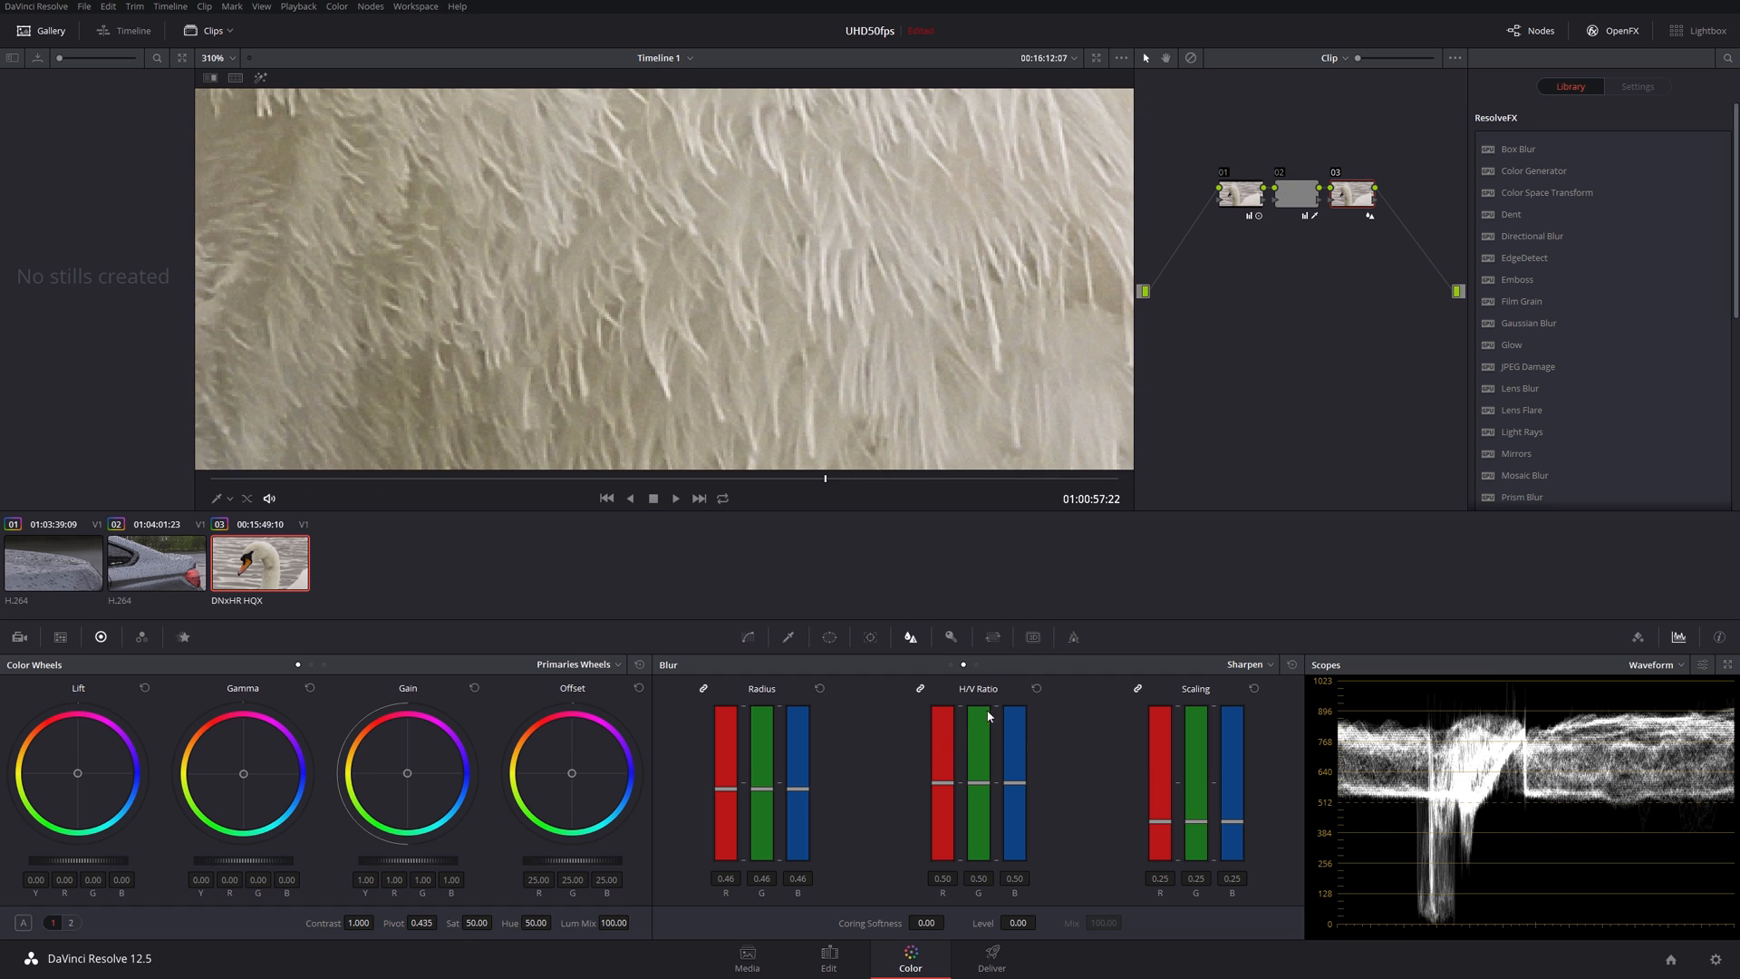
mouse_move(1014, 741)
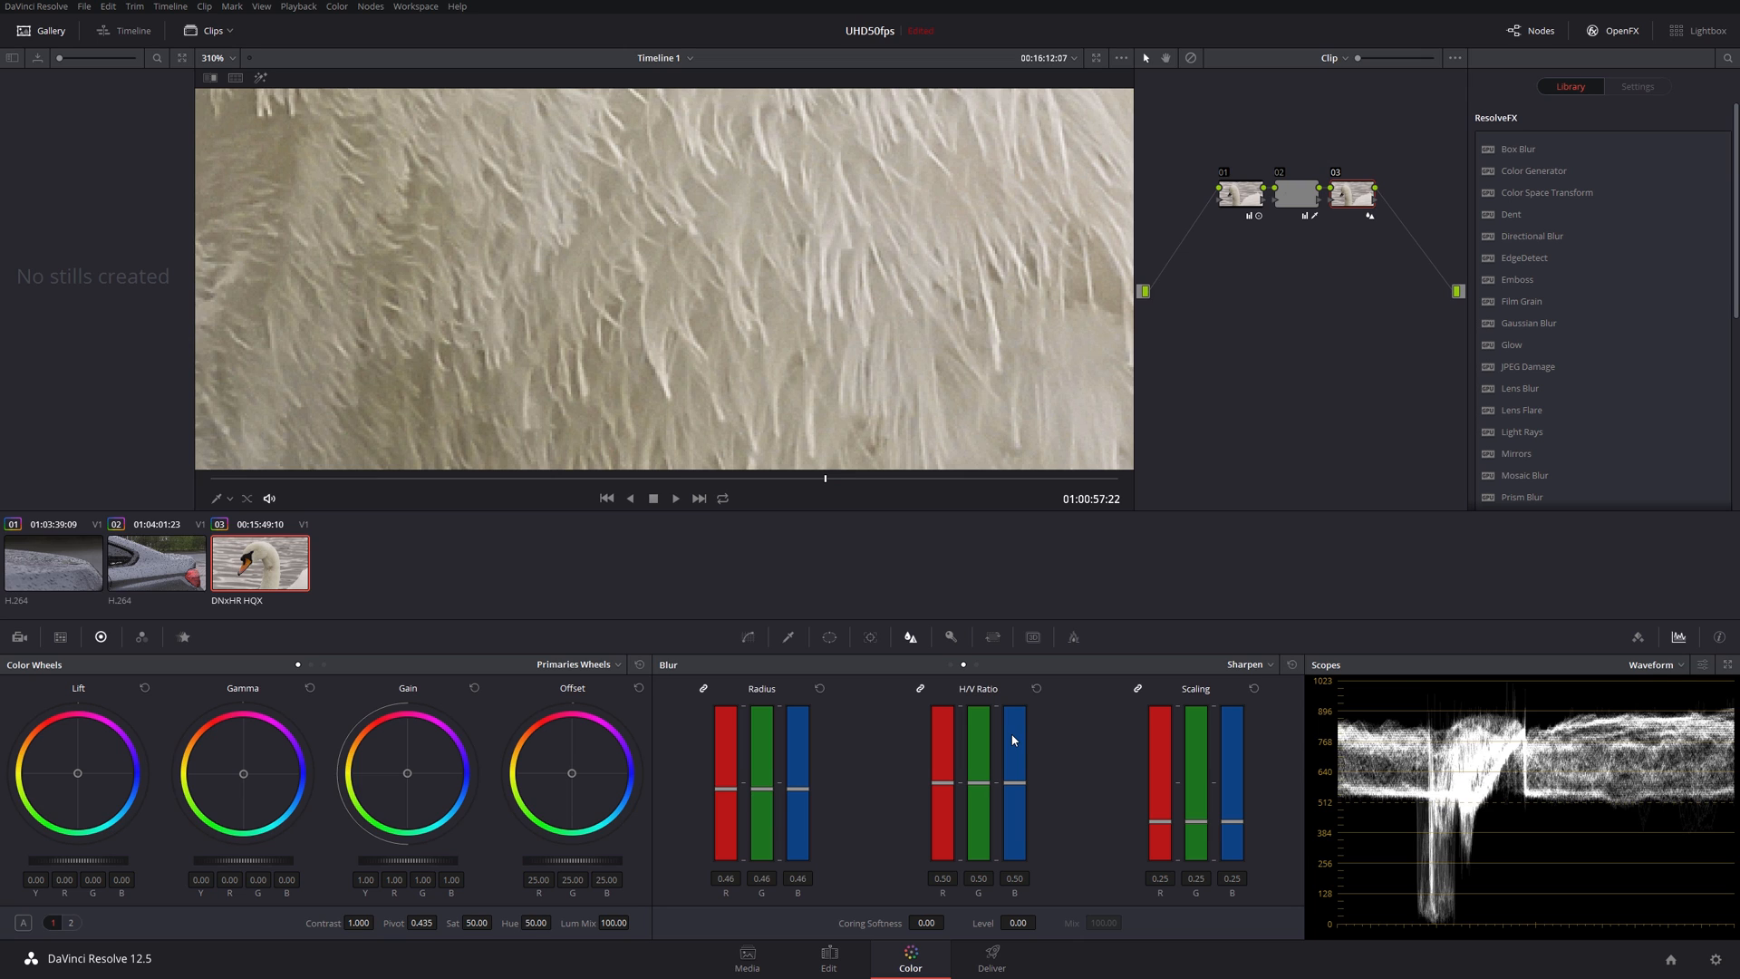
mouse_move(1011, 785)
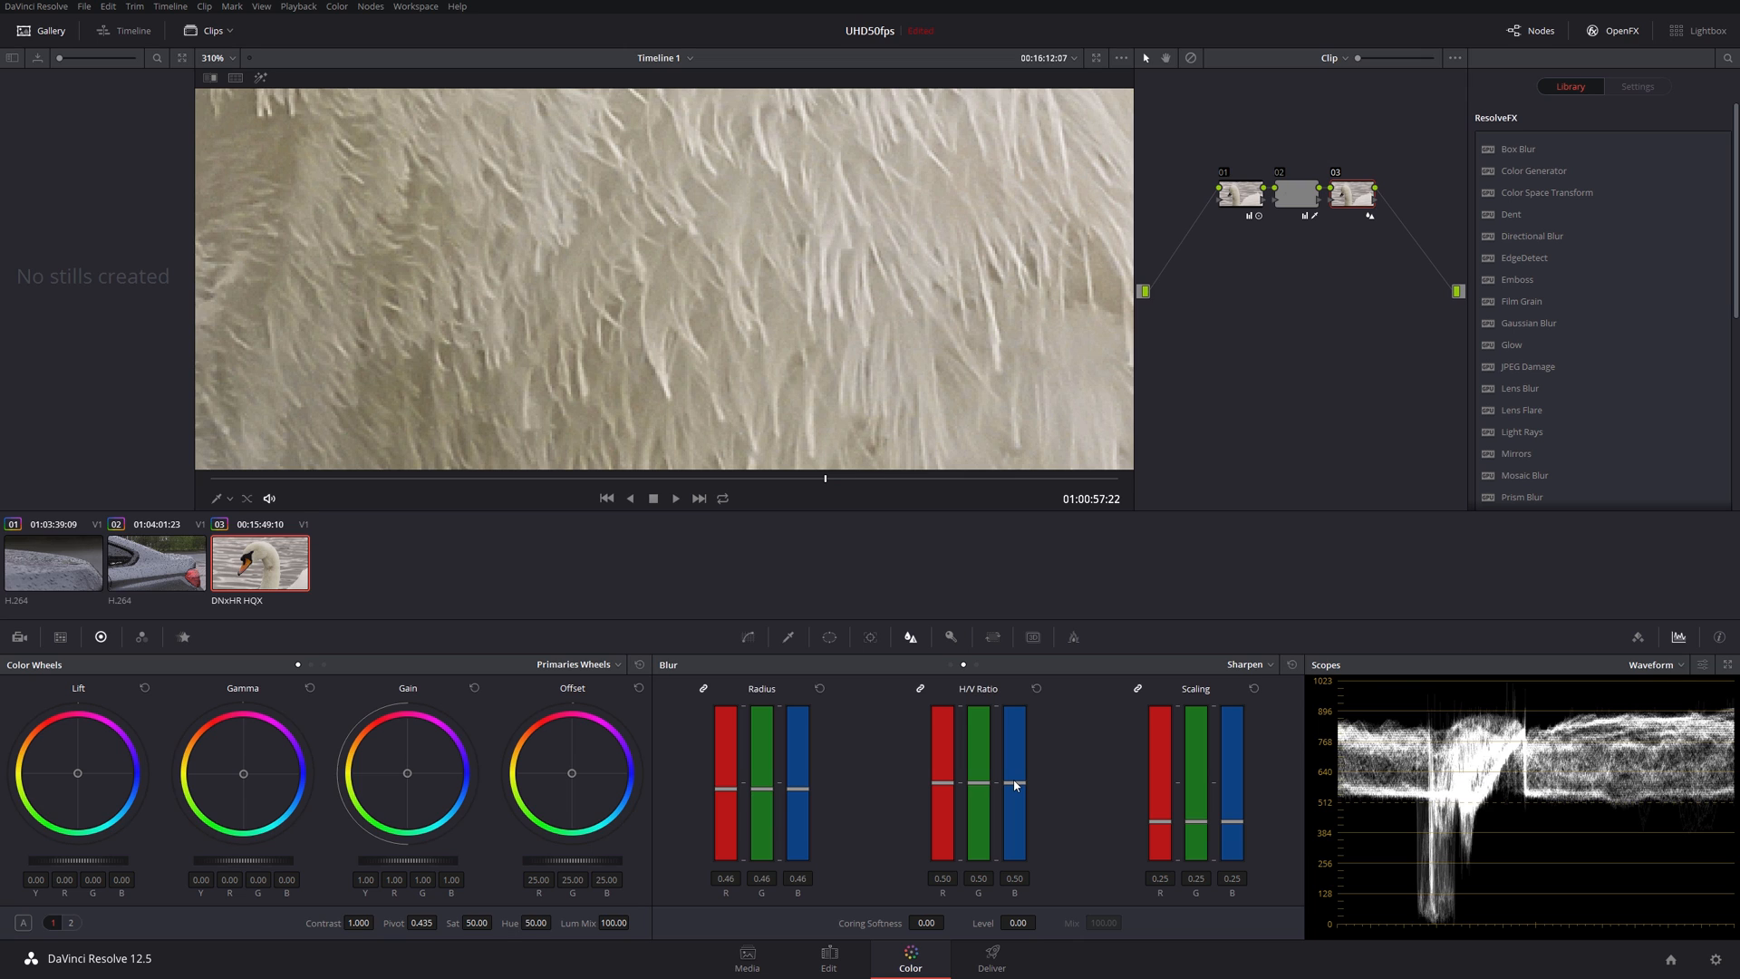
mouse_move(940, 722)
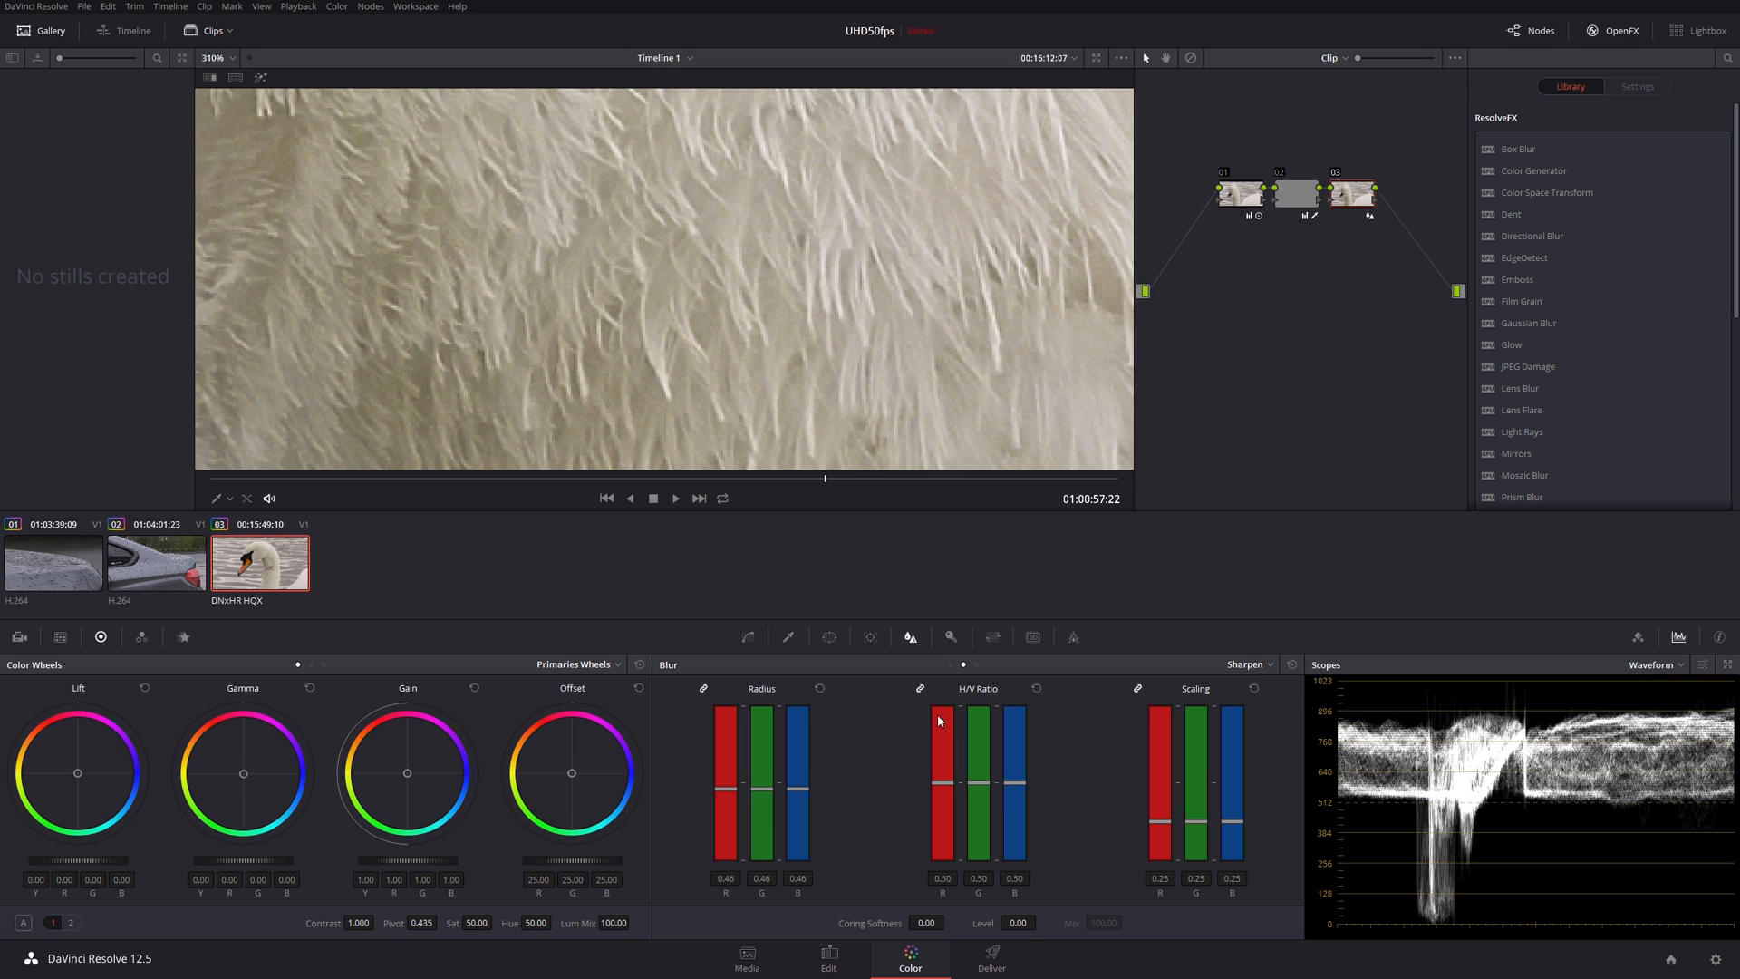
mouse_move(930, 803)
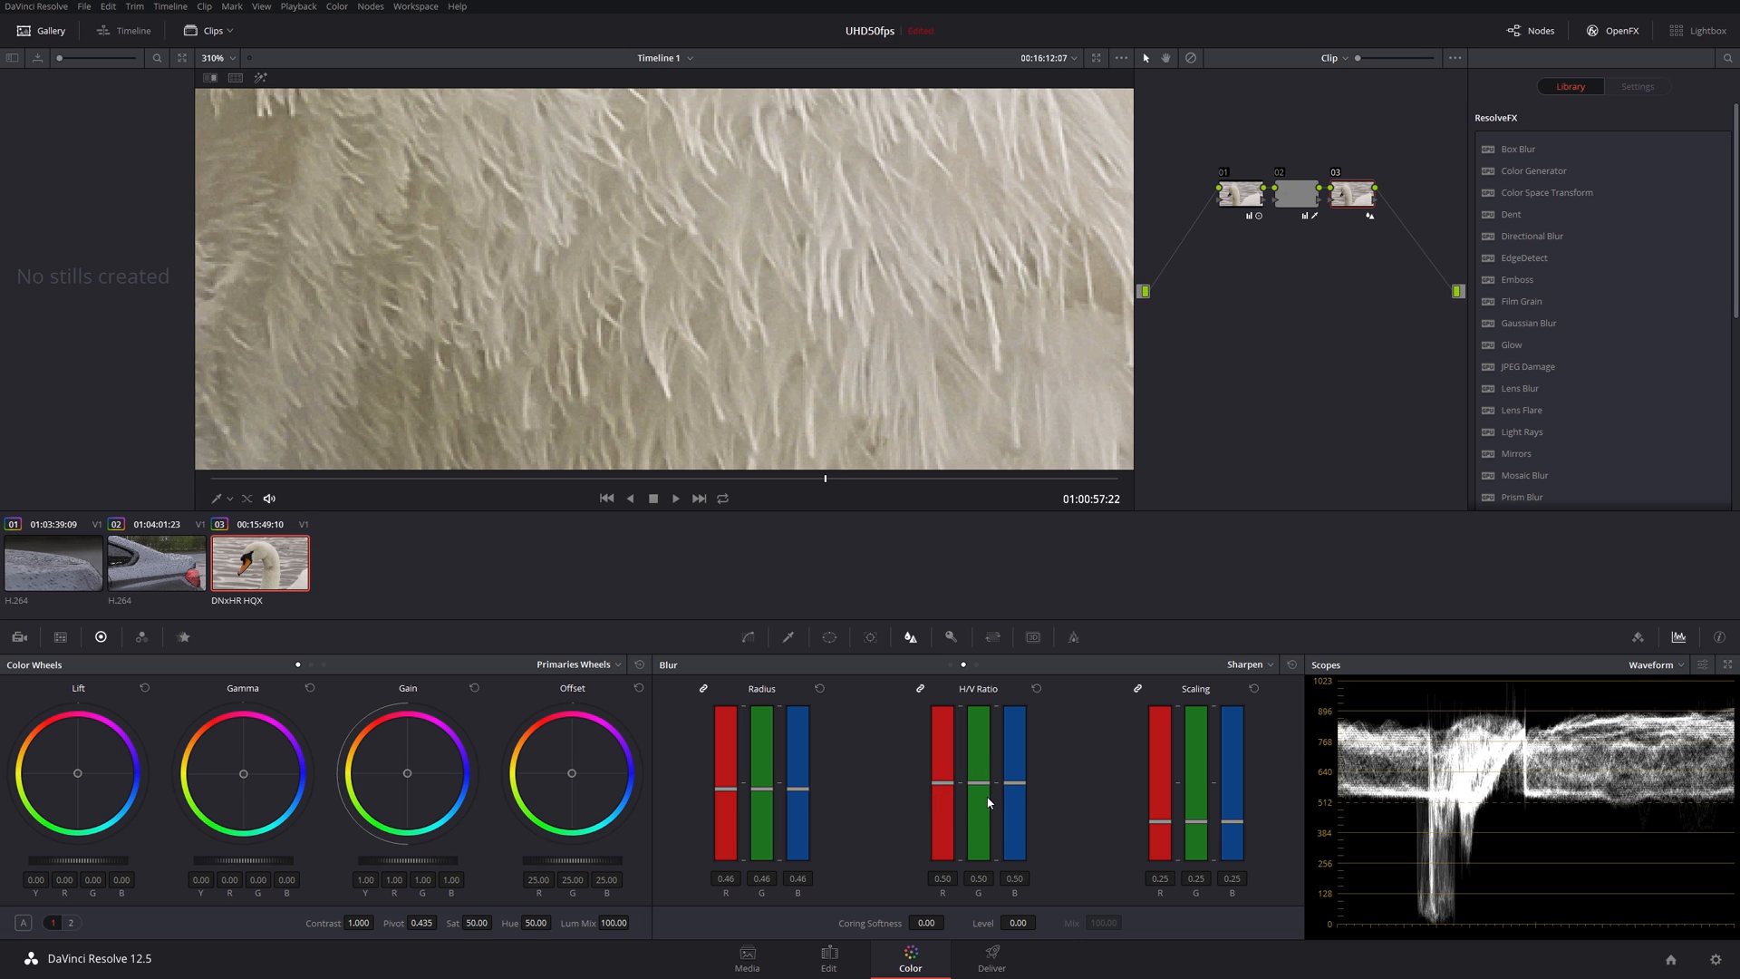
mouse_move(1164, 828)
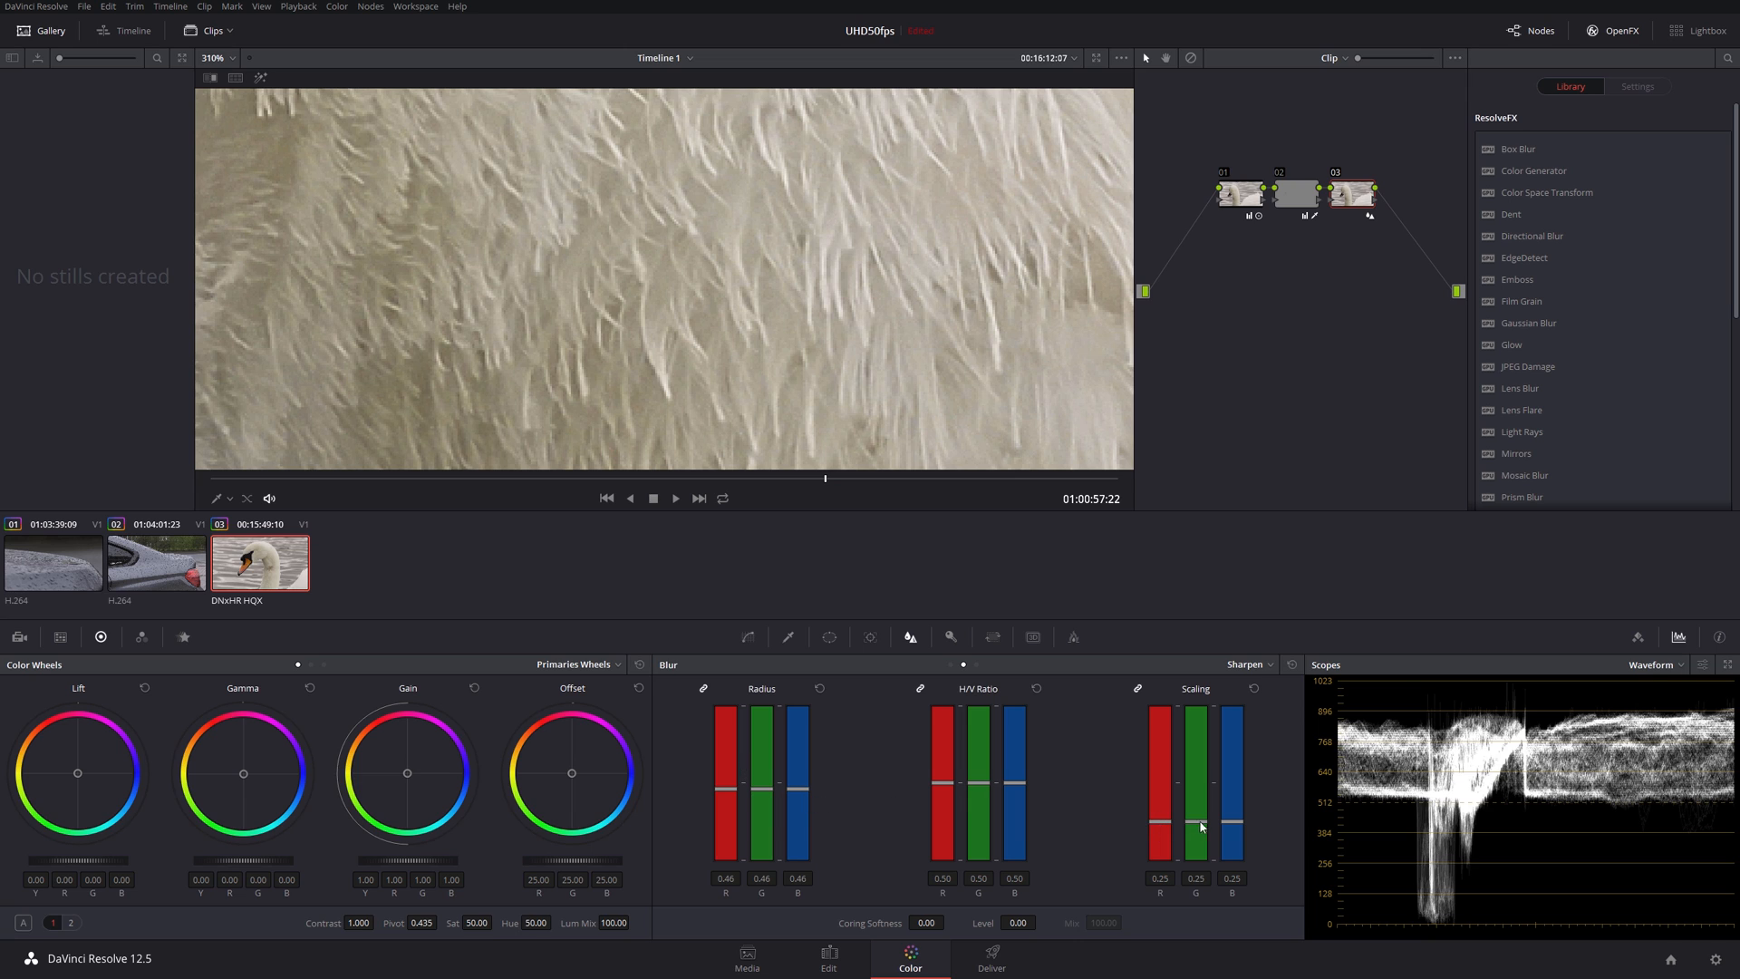
mouse_move(1158, 827)
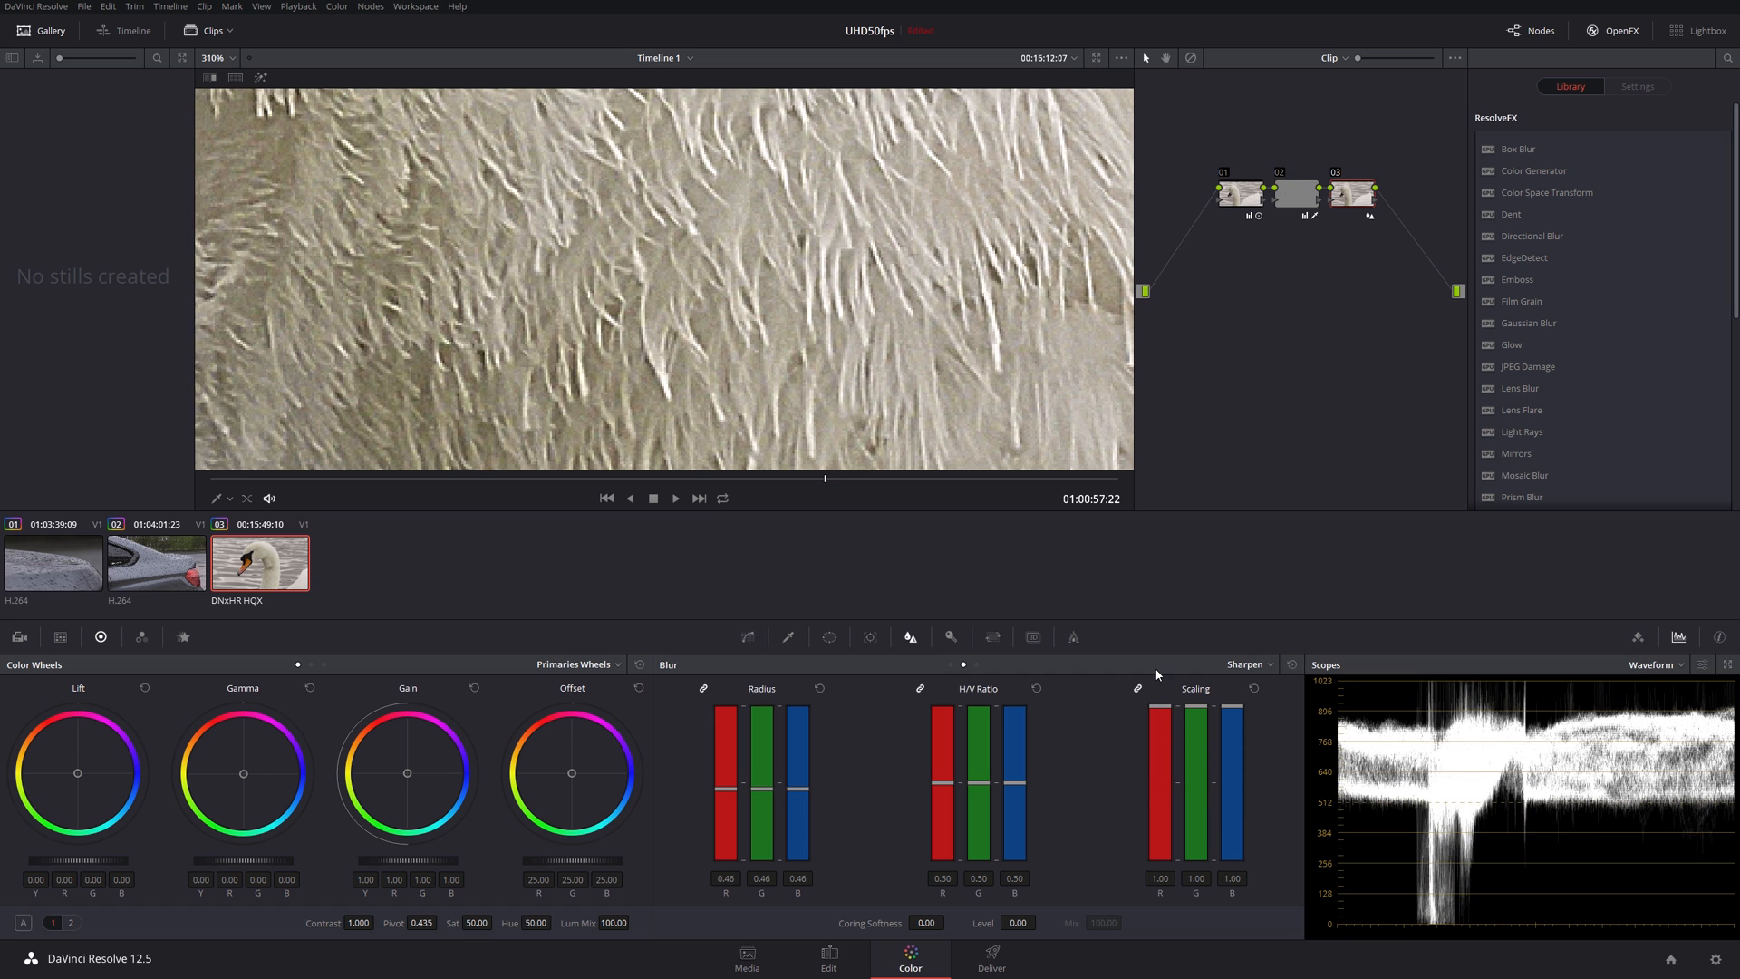
mouse_move(1158, 695)
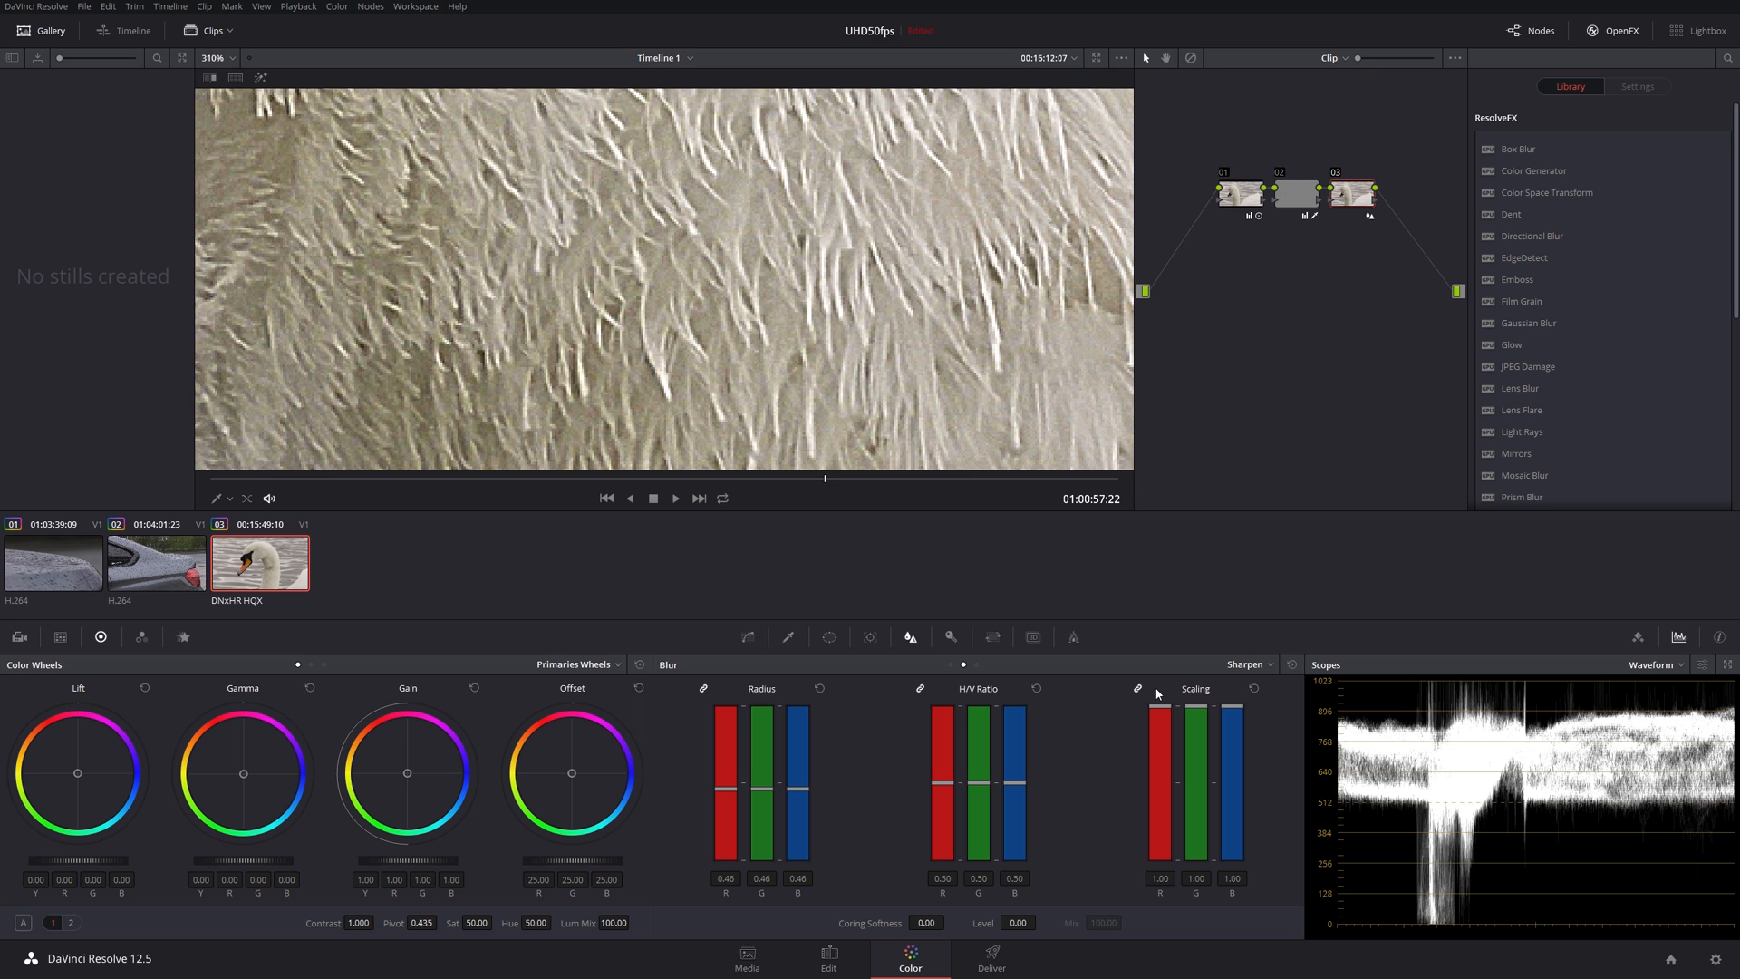
mouse_move(1163, 700)
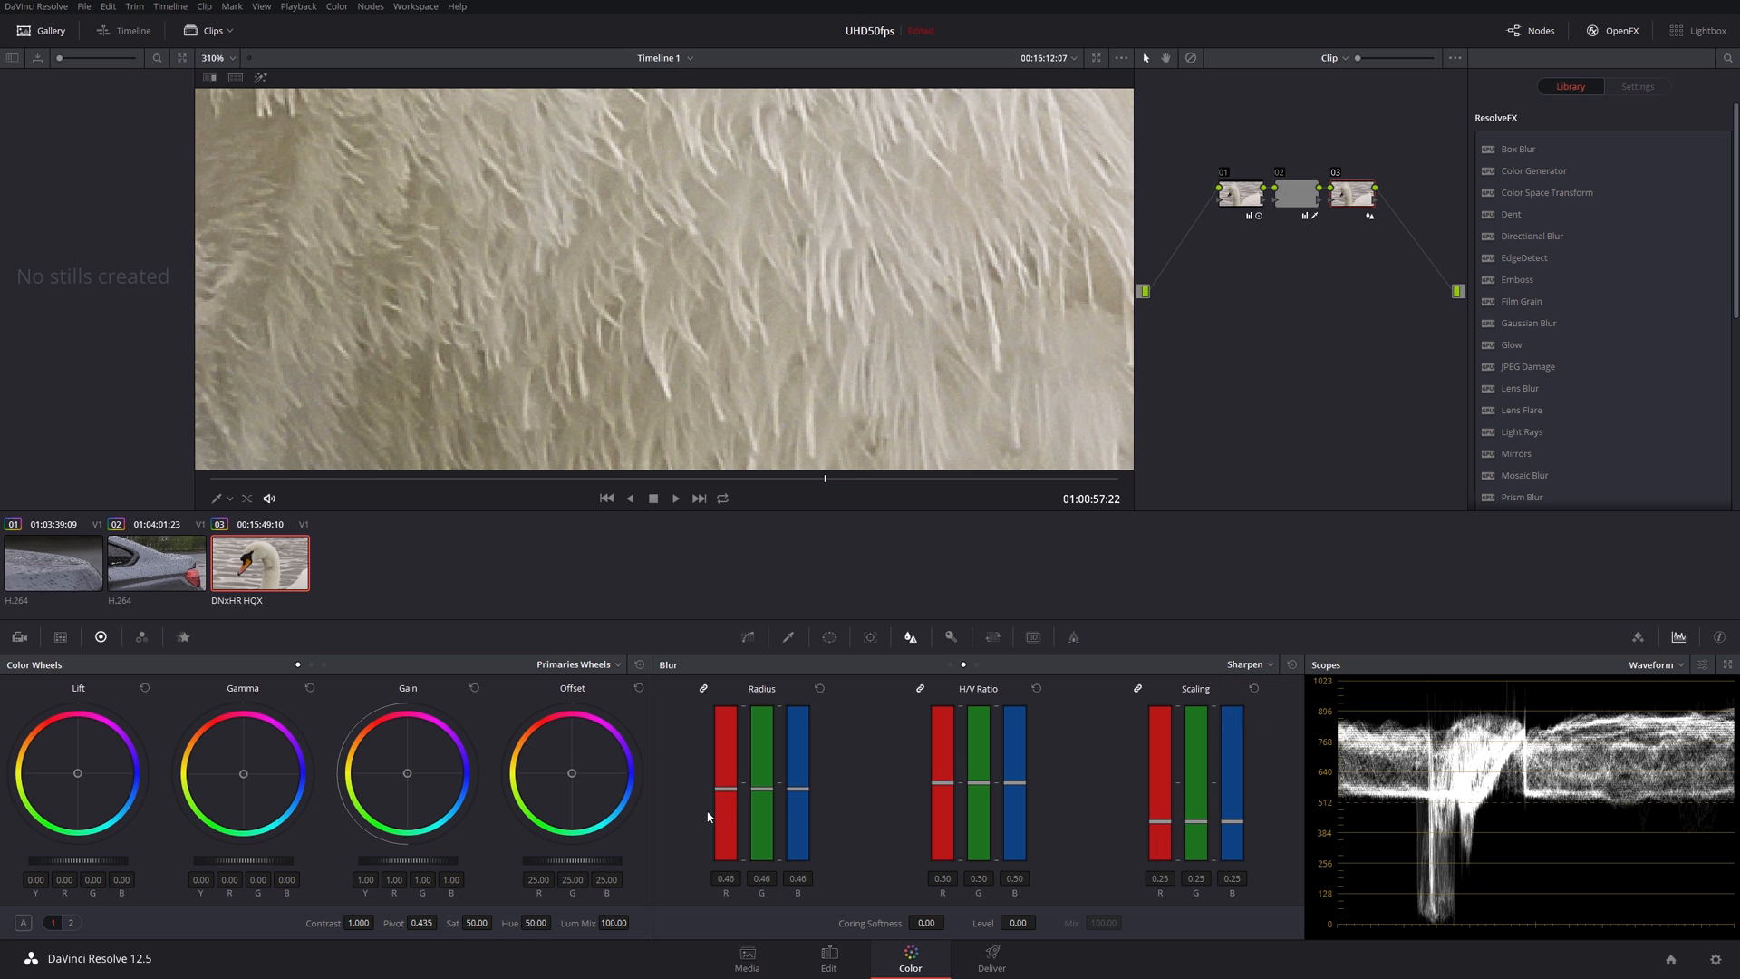
mouse_move(797, 431)
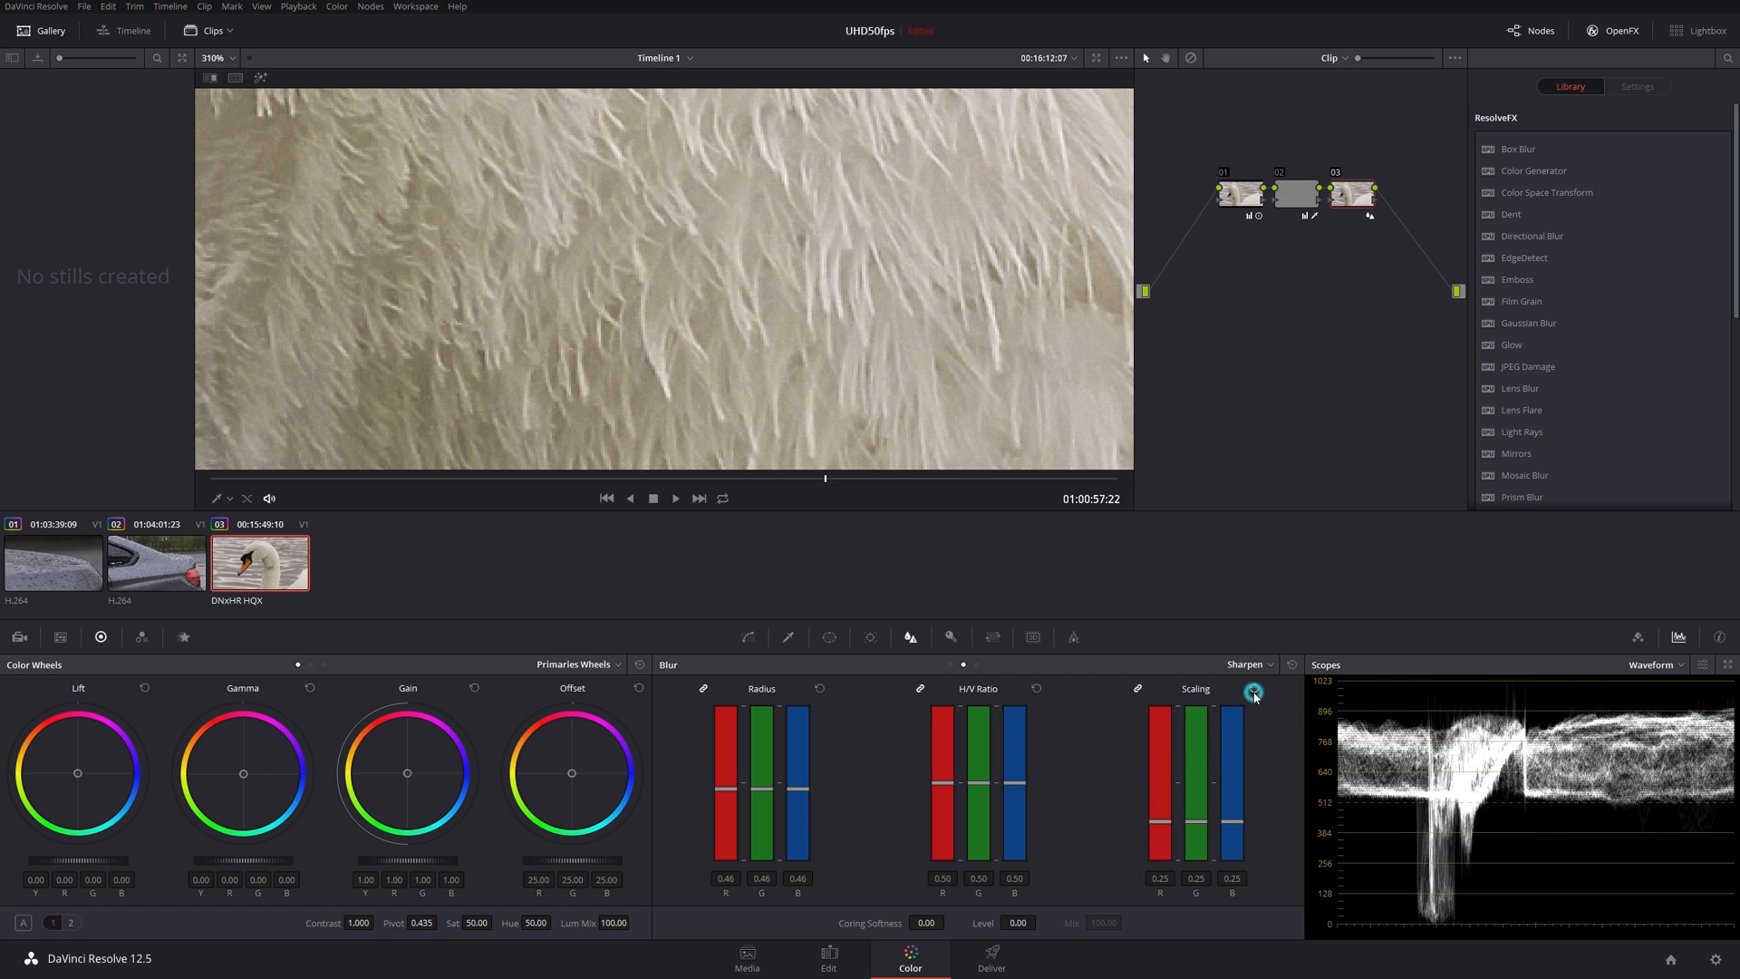
Step: Toggle node 03 off and back on to compare the feathers with and without sharpening
click(1336, 175)
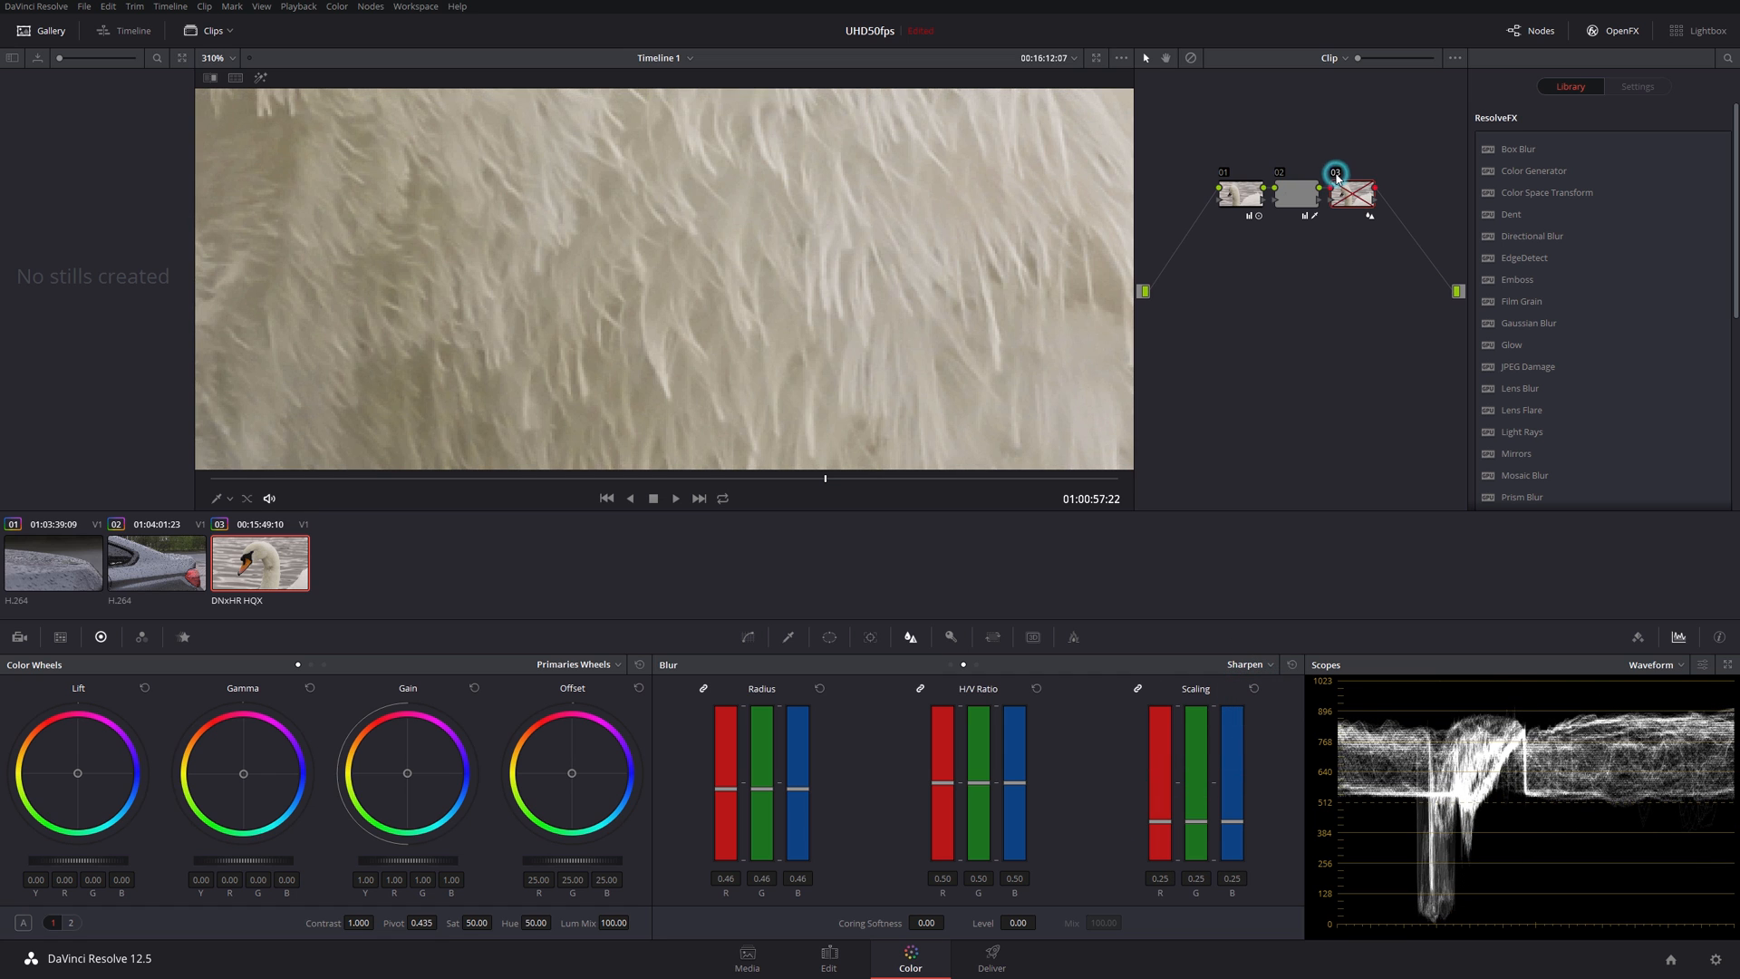
click(1352, 194)
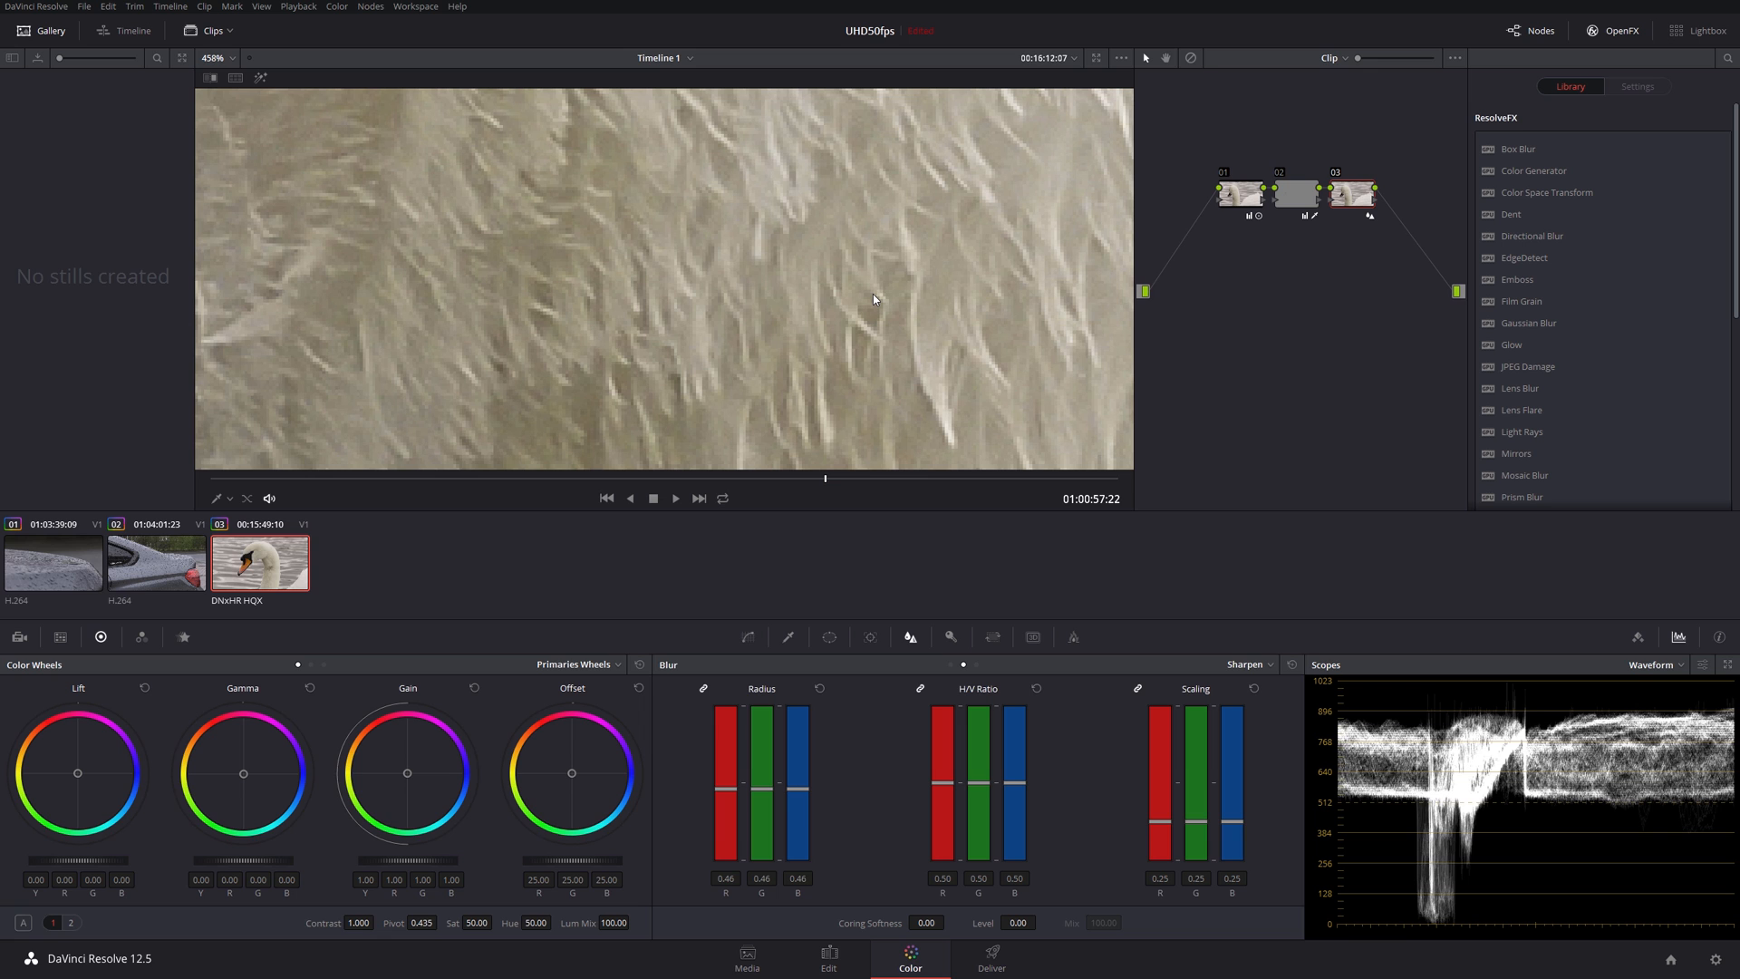
mouse_move(712, 361)
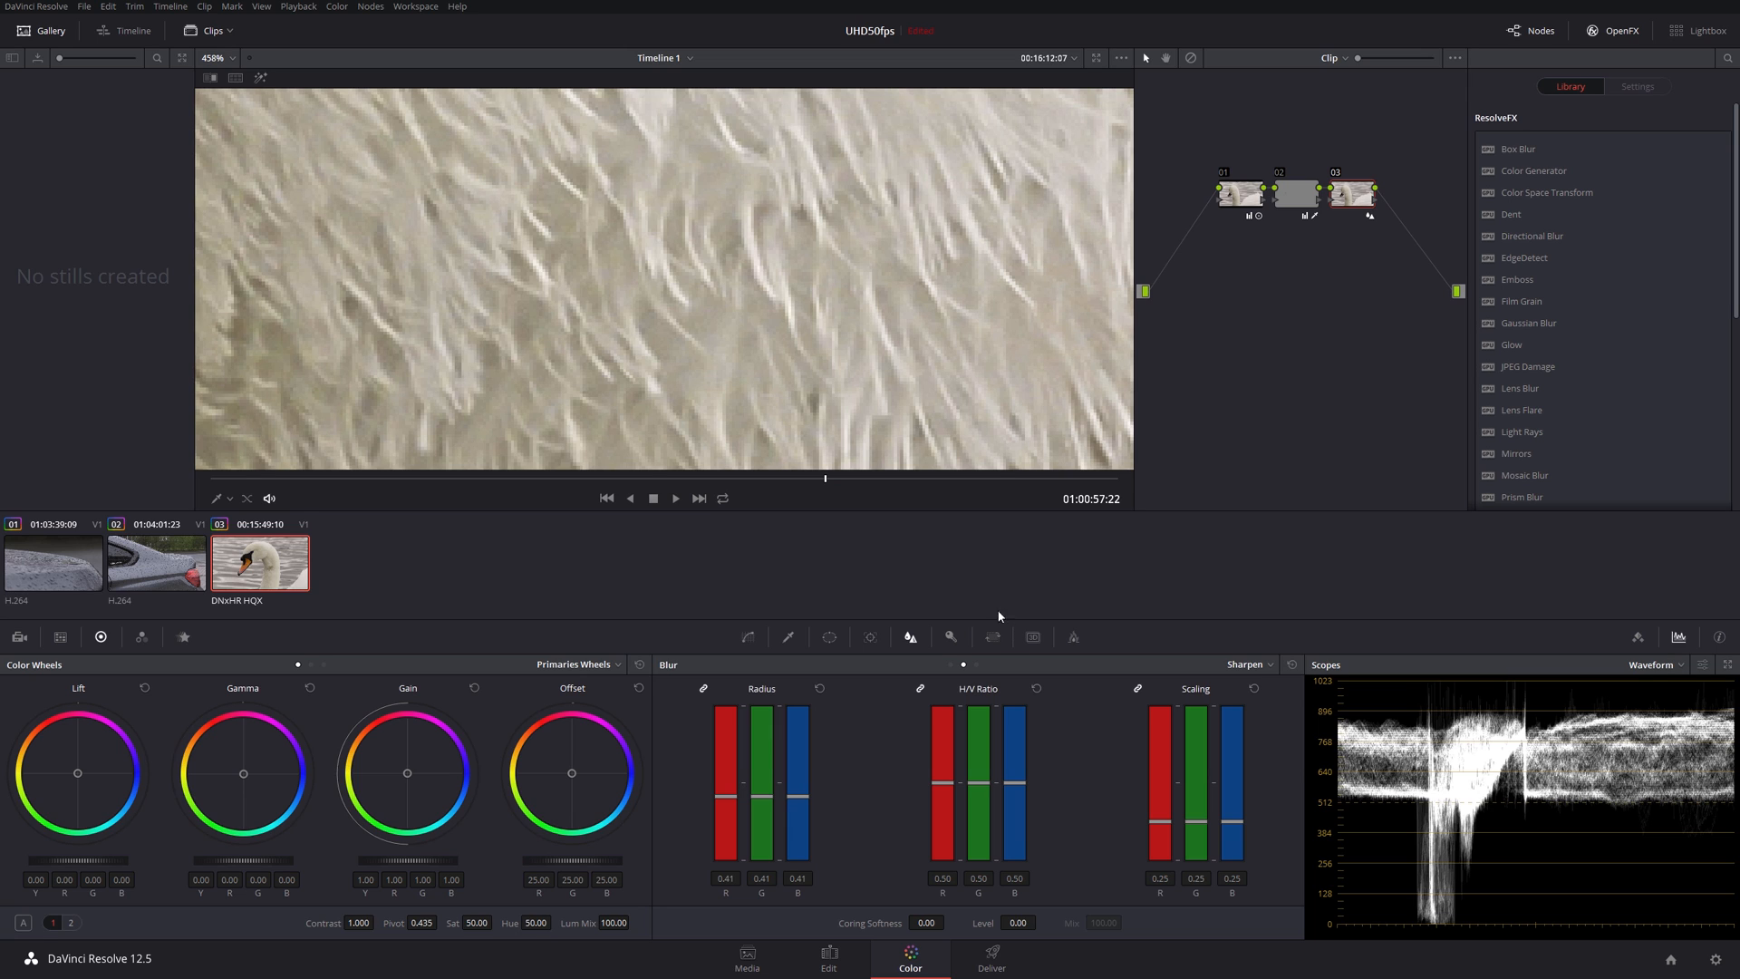
mouse_move(763, 283)
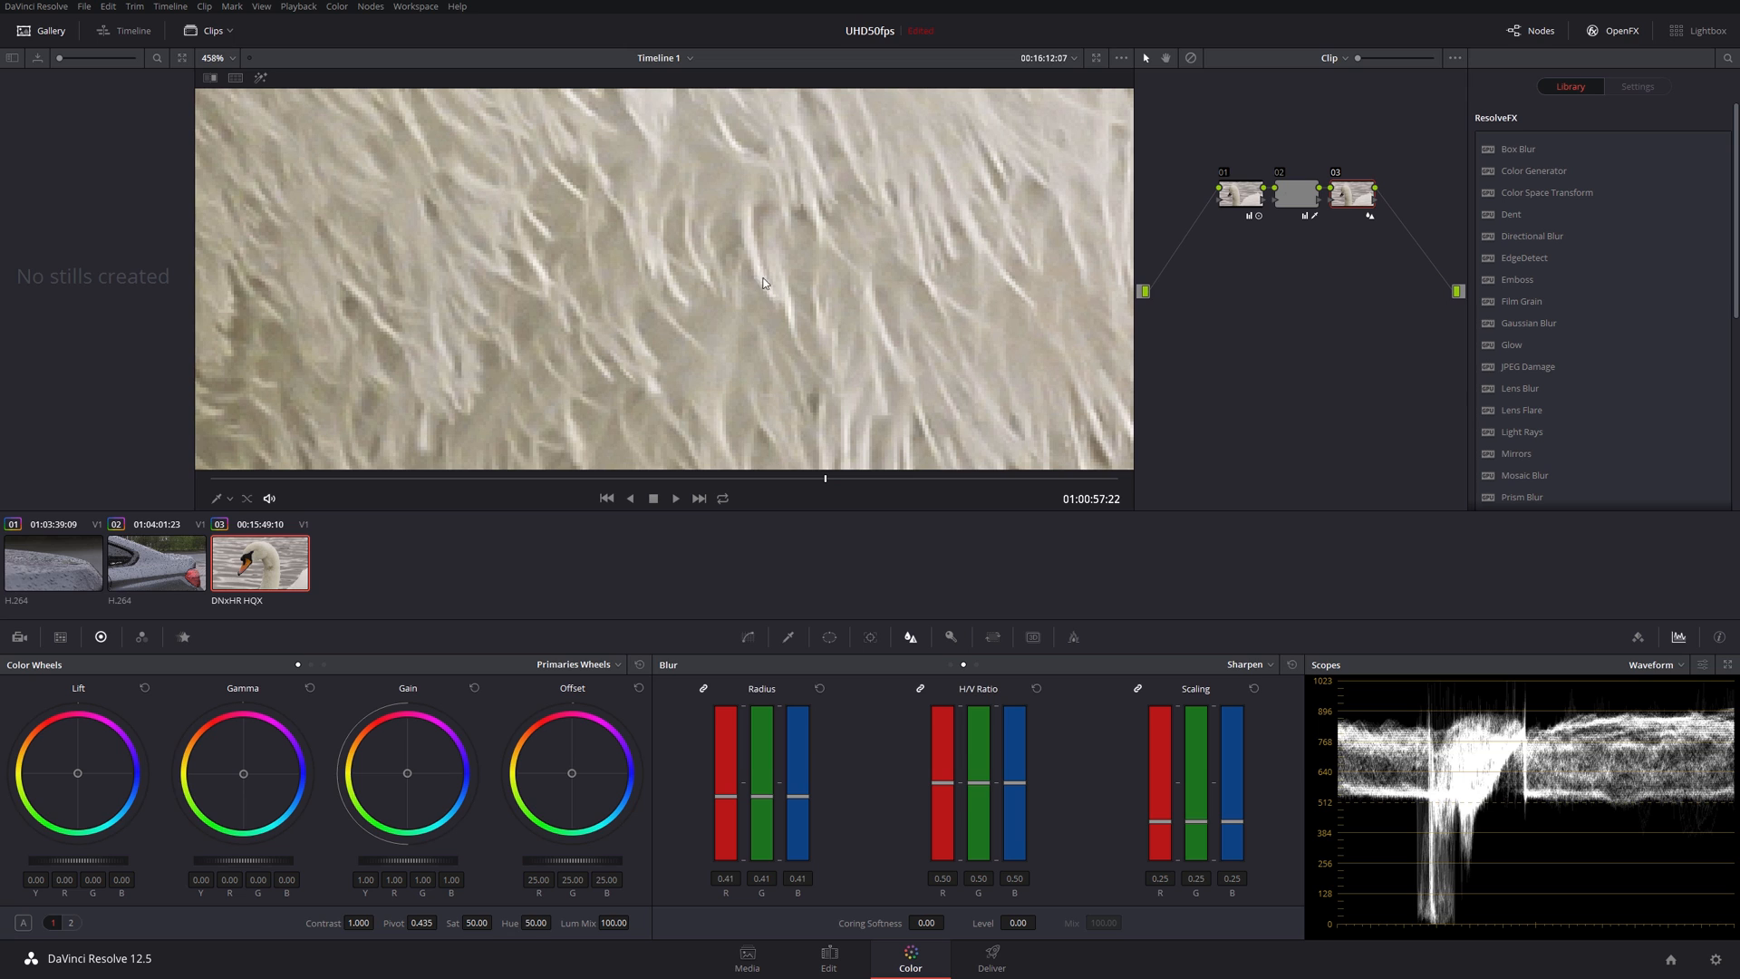
mouse_move(949, 248)
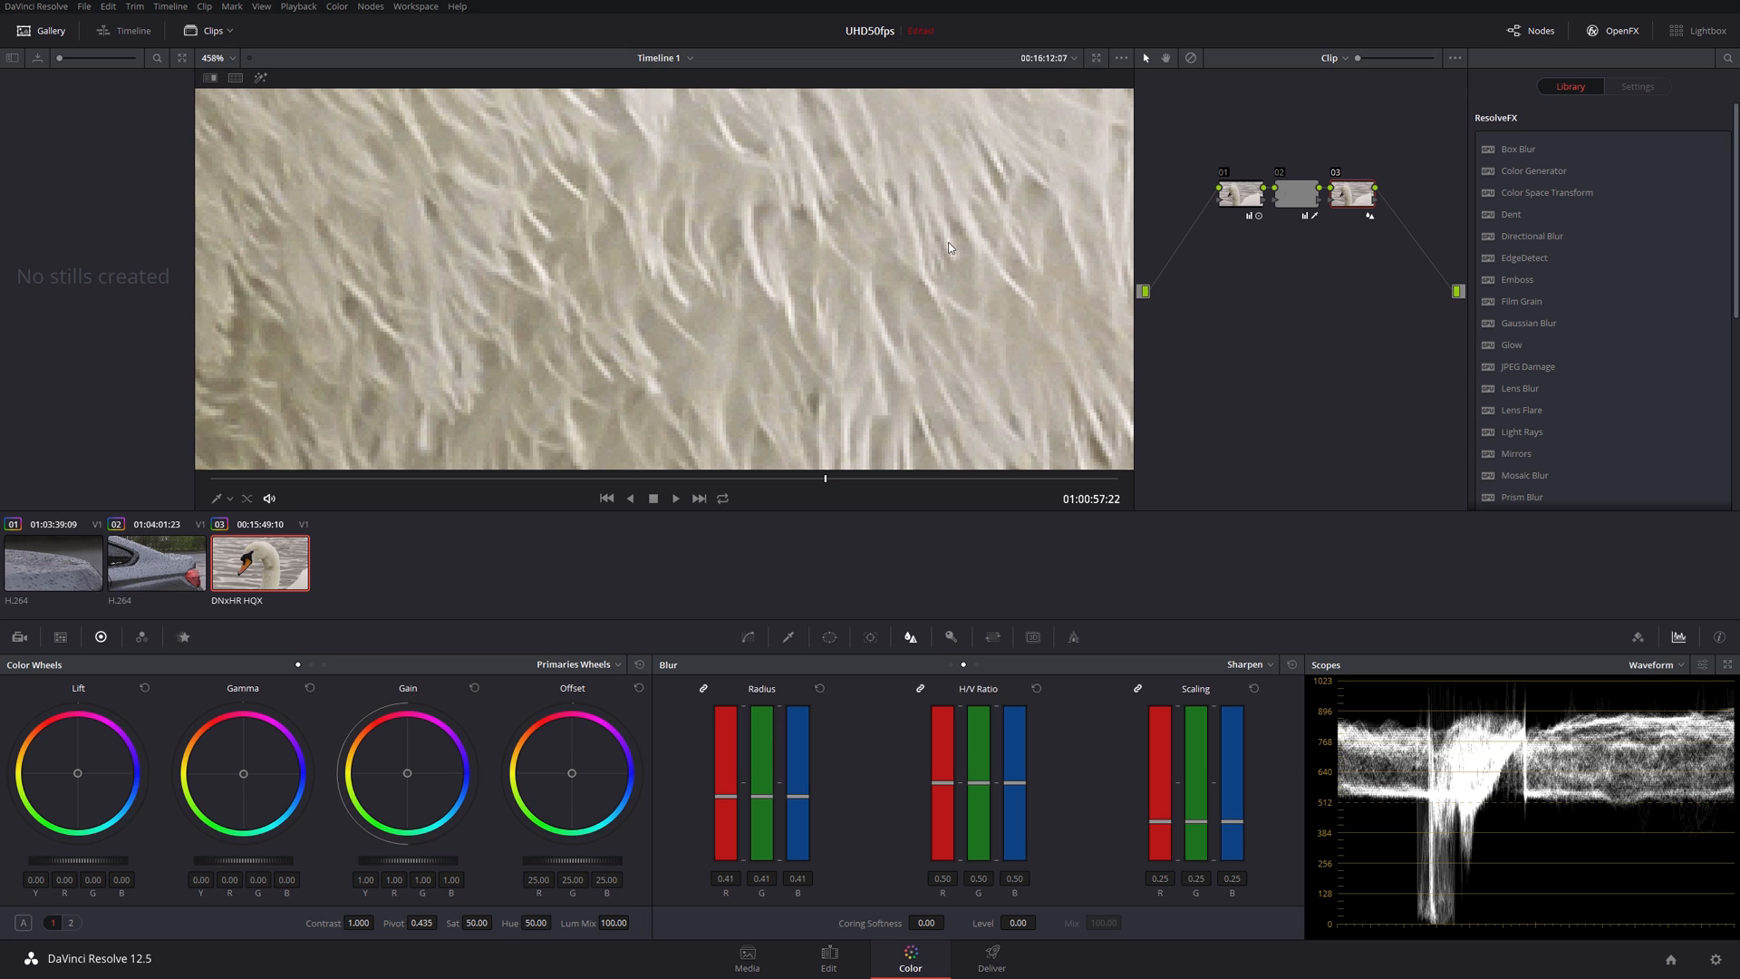
mouse_move(386, 324)
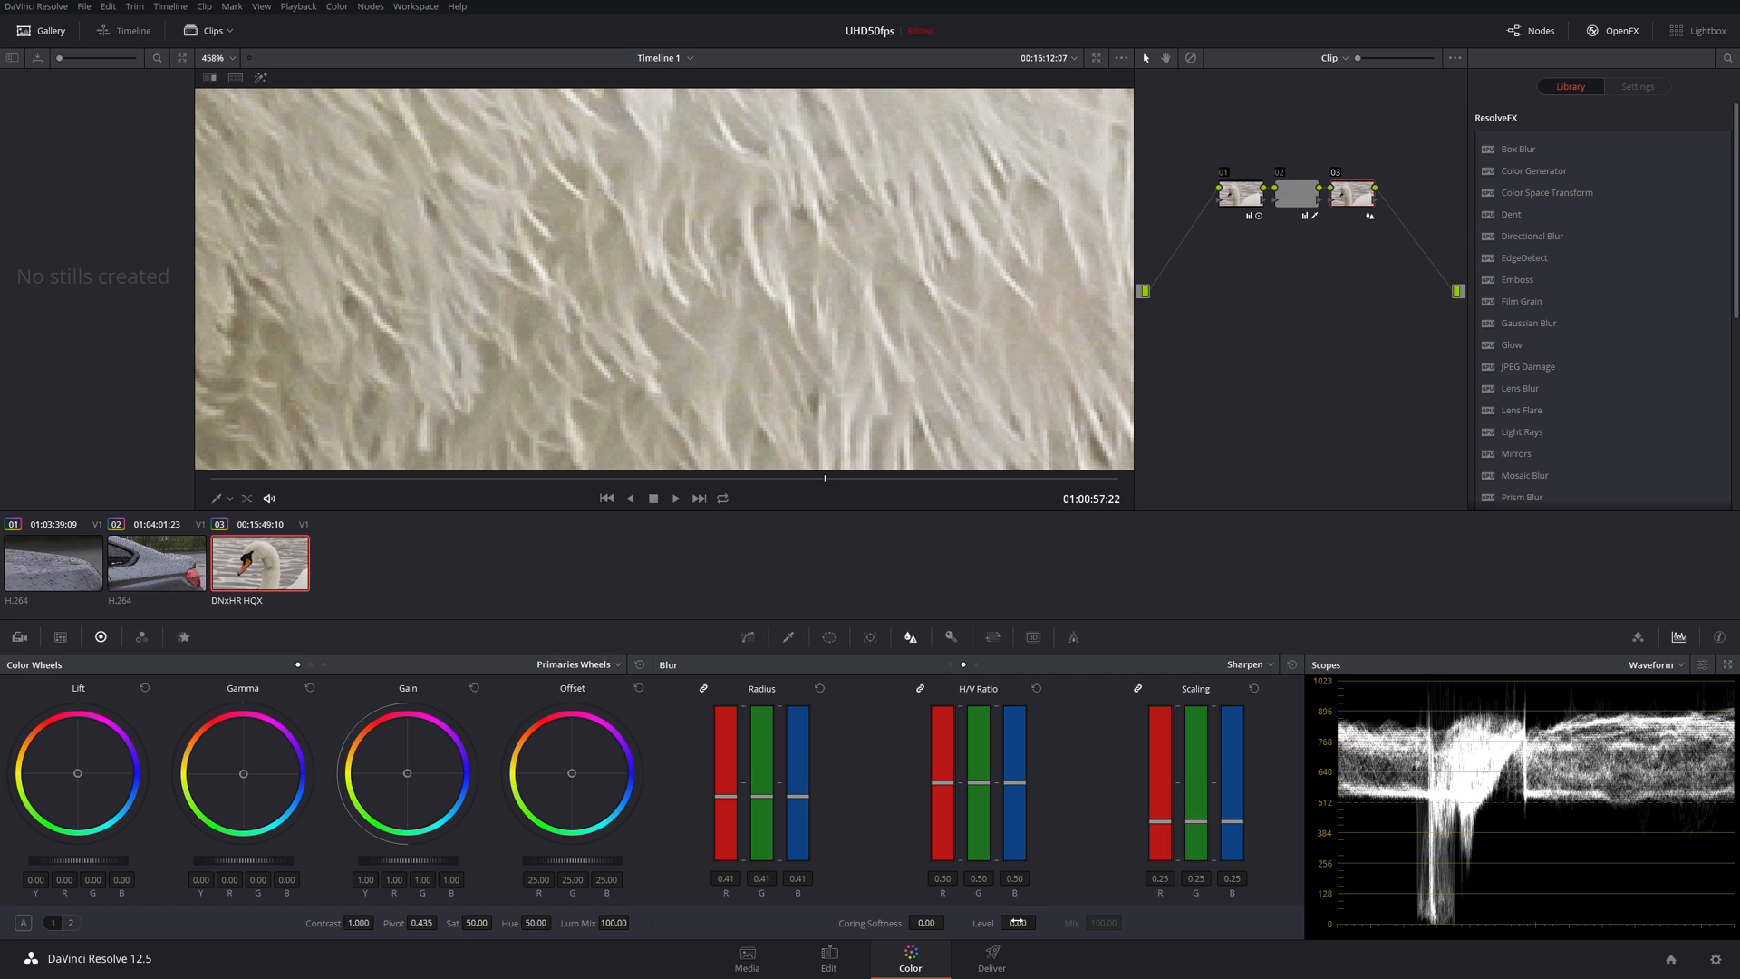
Step: Raise the sharpening level to 19 with radius at 0.41
click(1039, 923)
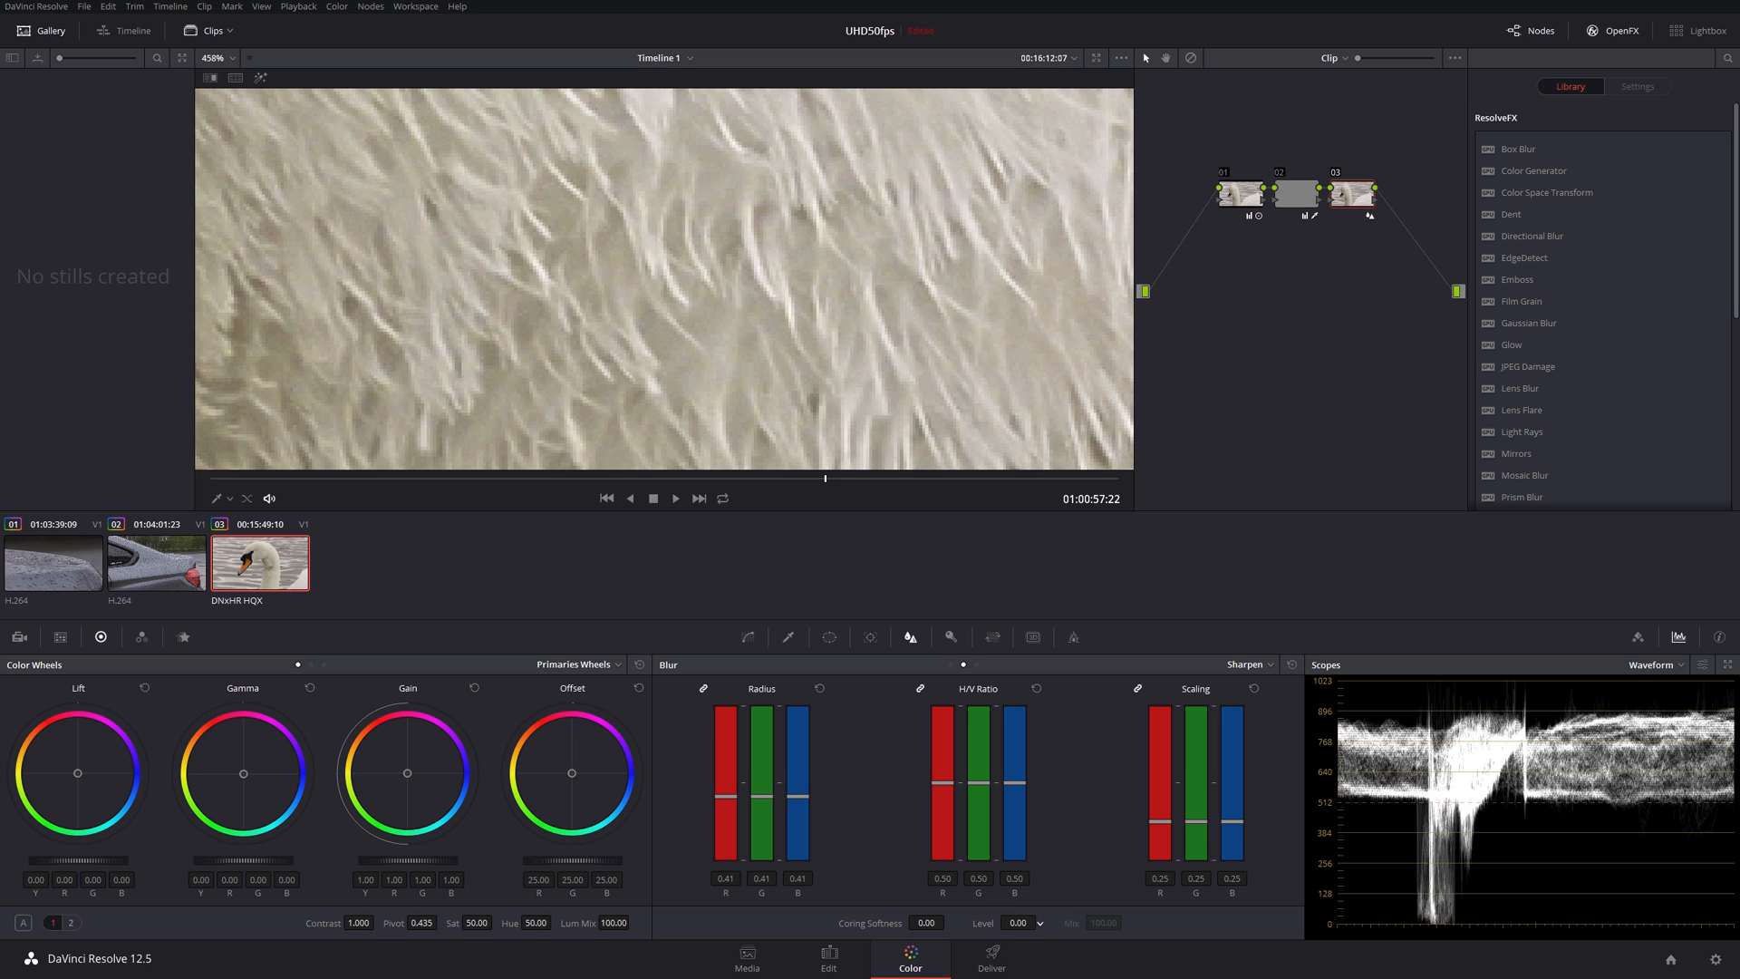
click(1017, 922)
text(19)
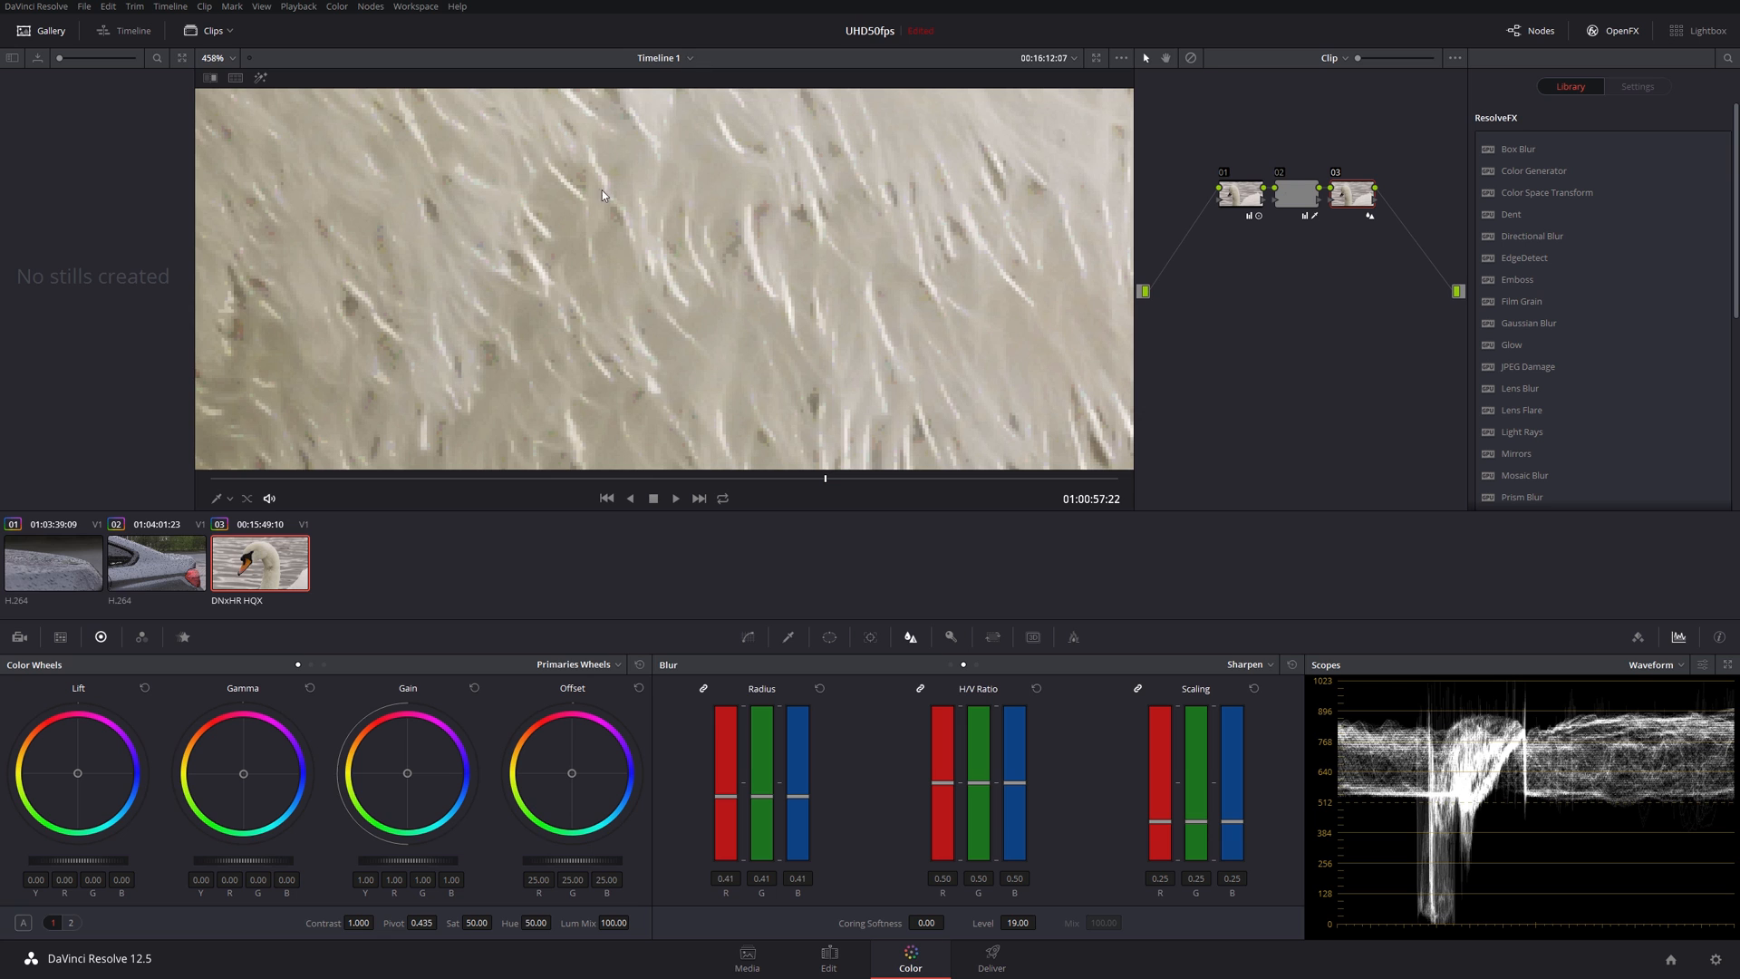
Step: Change the viewer magnification from the zoom dropdown
click(232, 58)
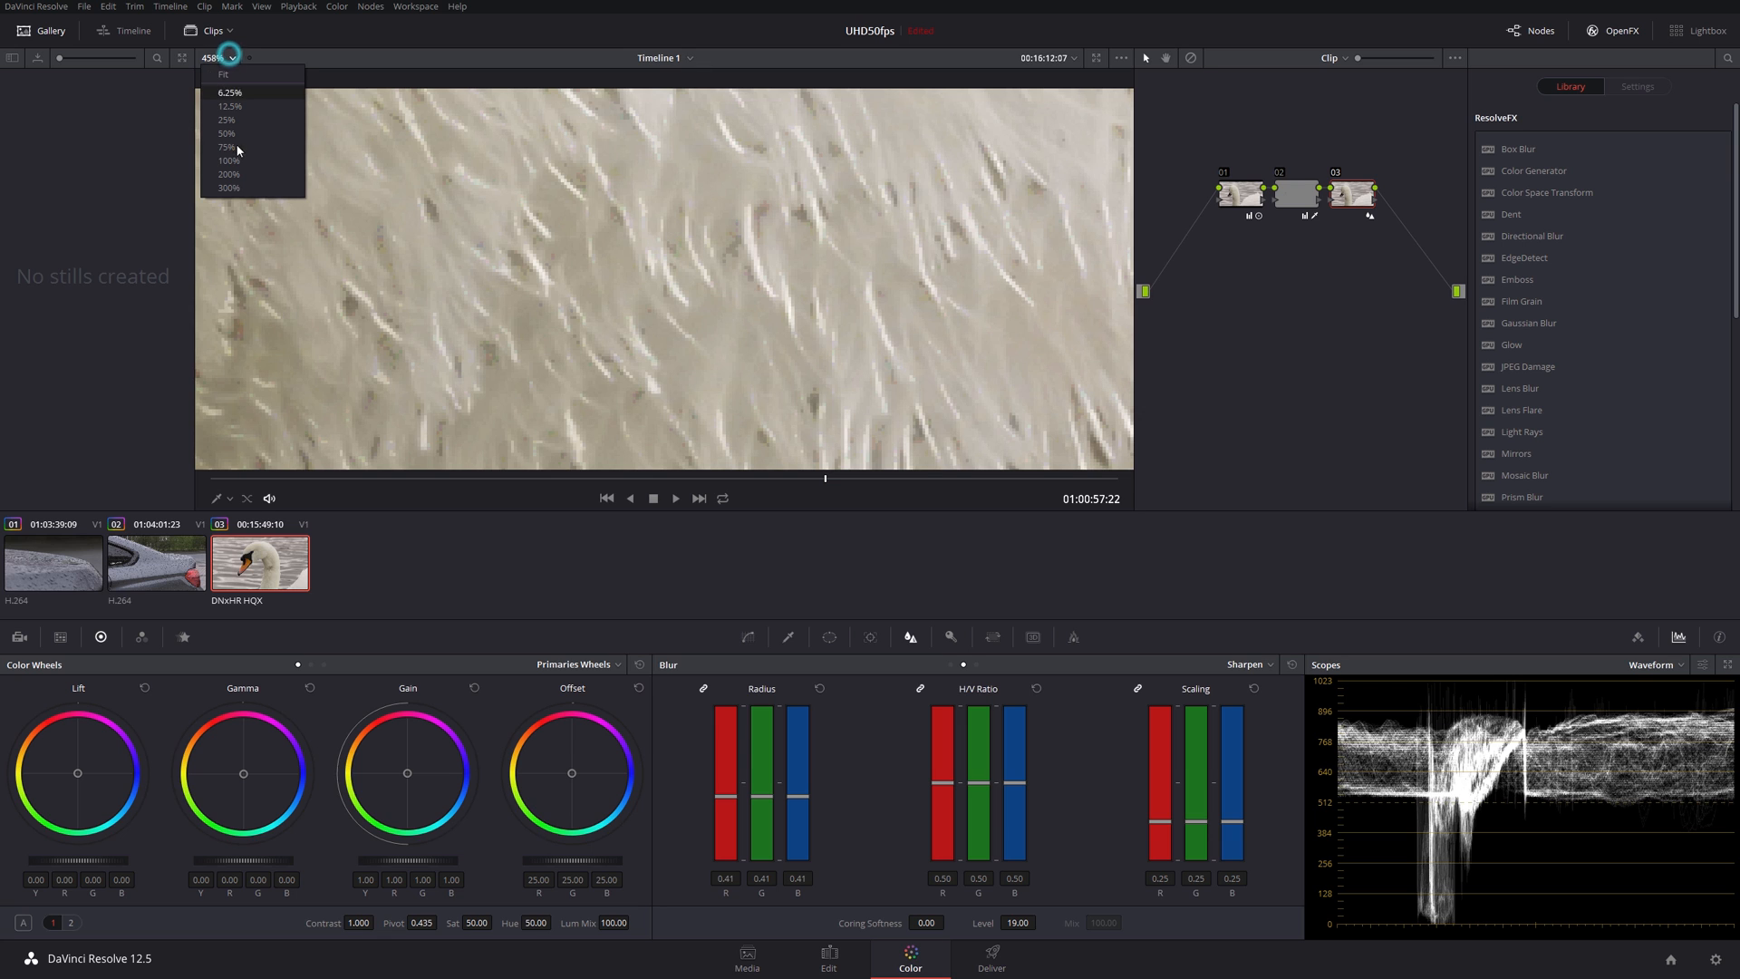
click(228, 159)
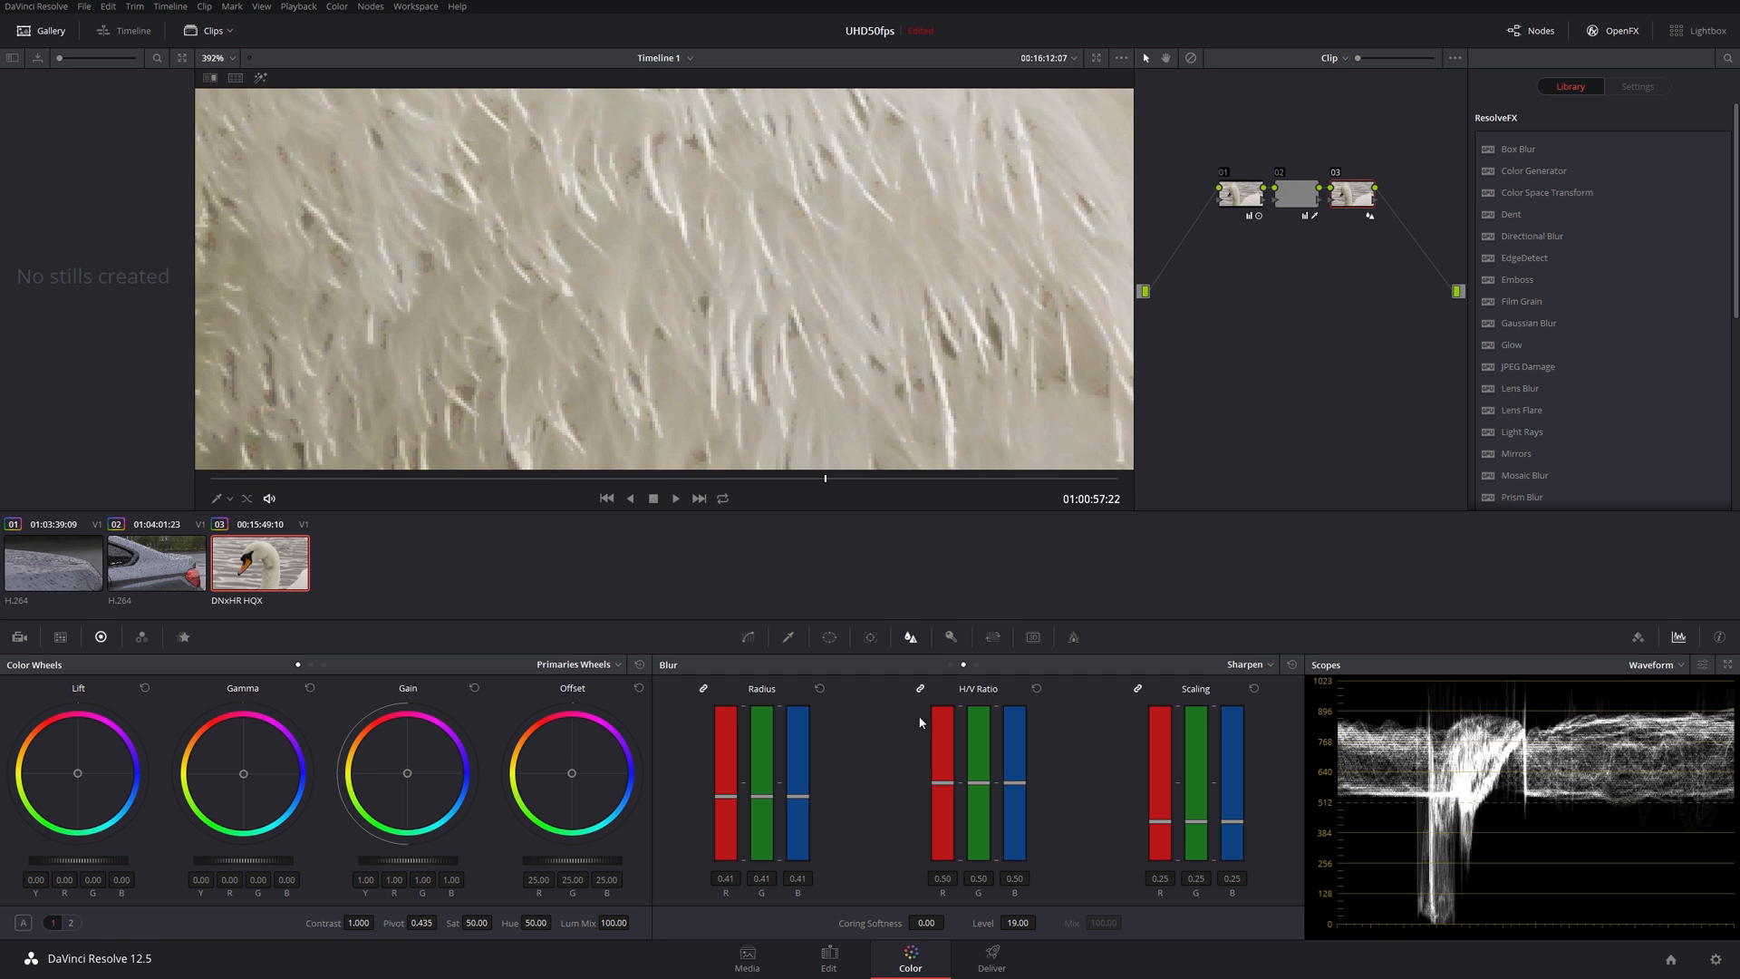
mouse_move(927, 912)
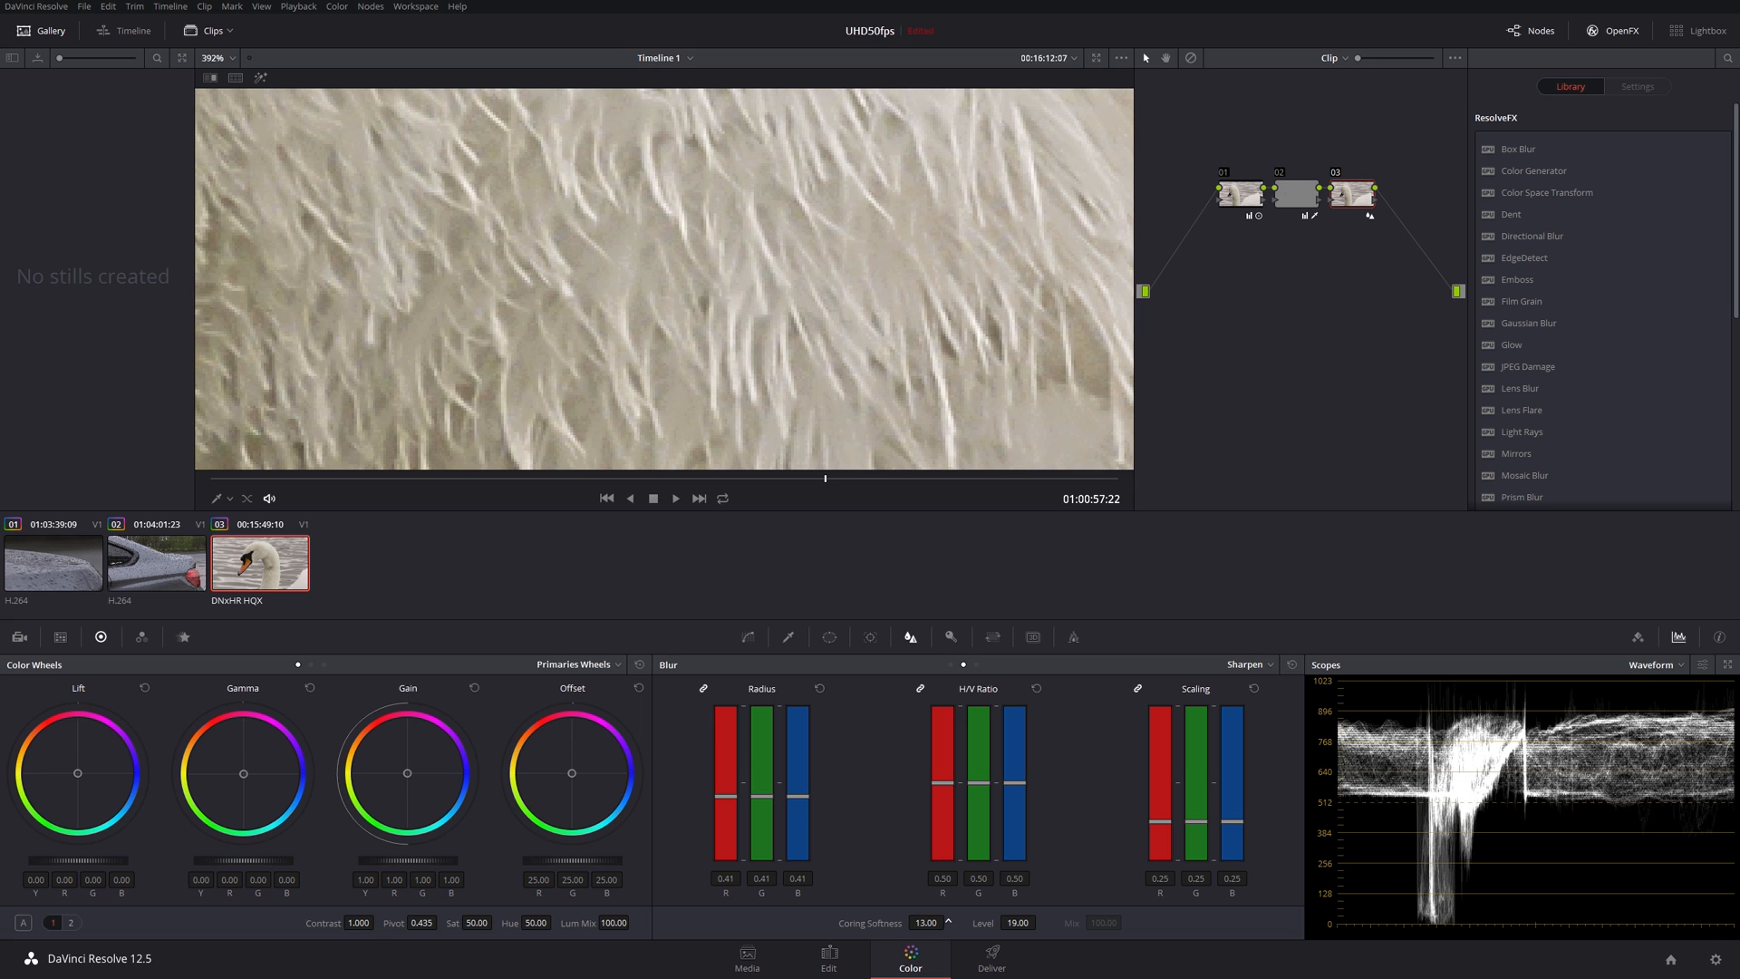
Step: Raise coring softness to 14.00 and pick a smaller viewer zoom to see the swan's whole head
click(948, 919)
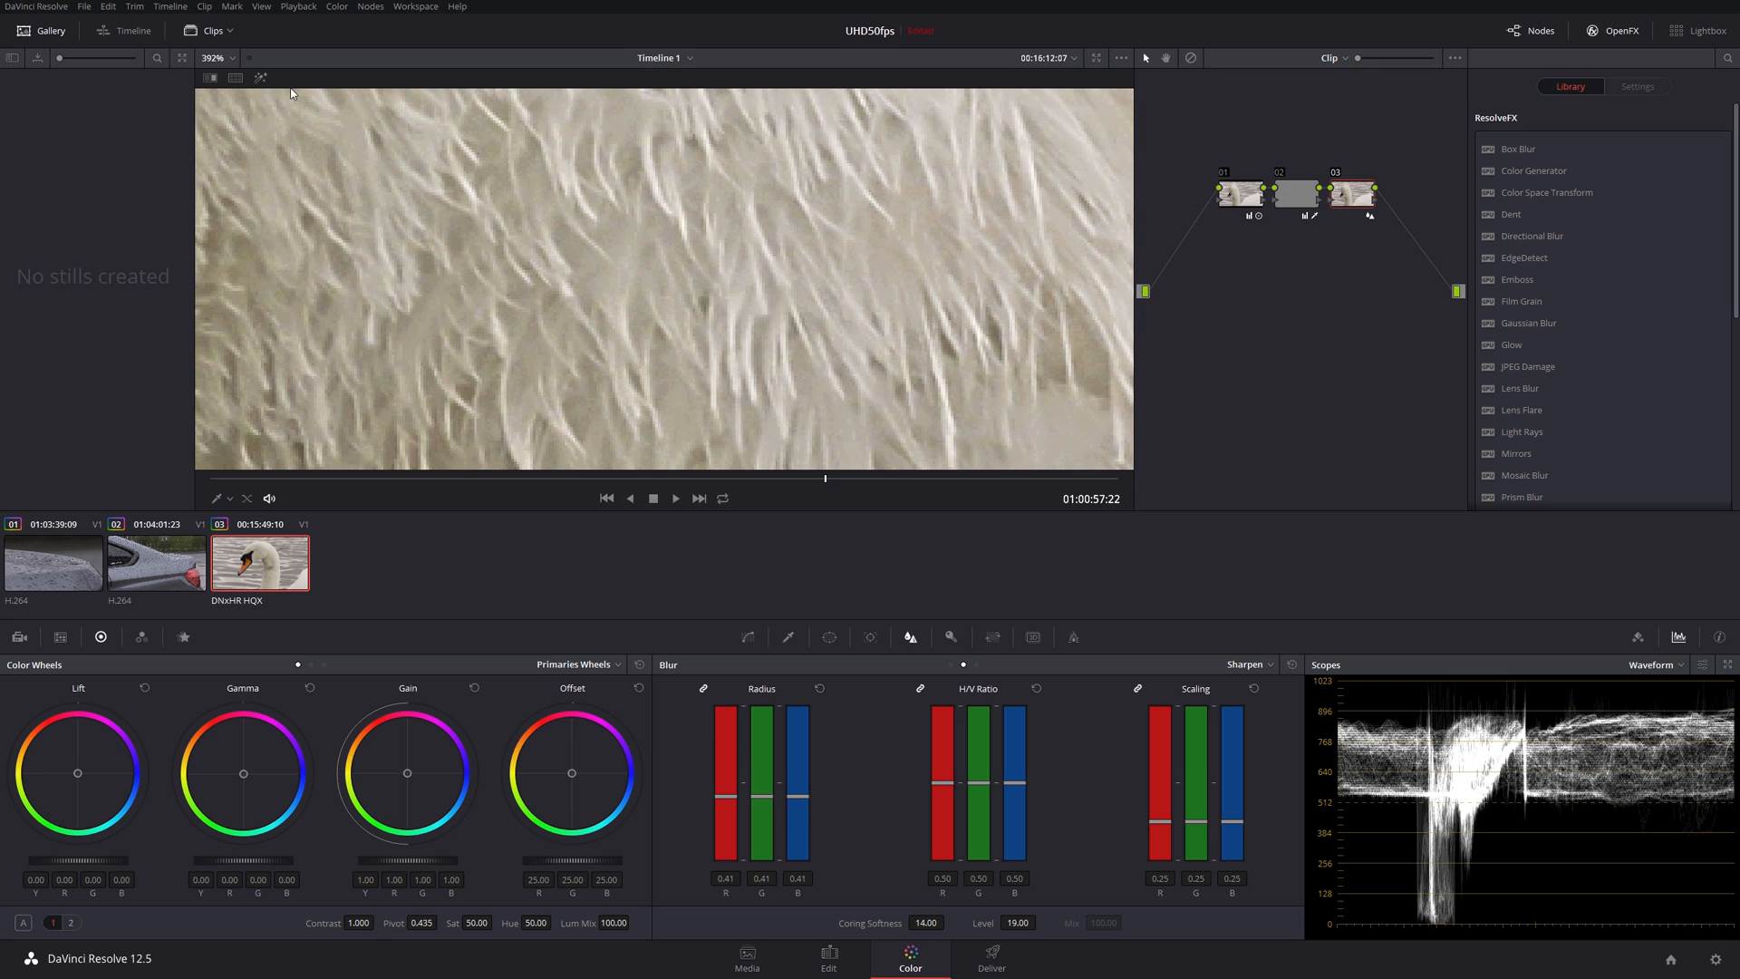
click(231, 58)
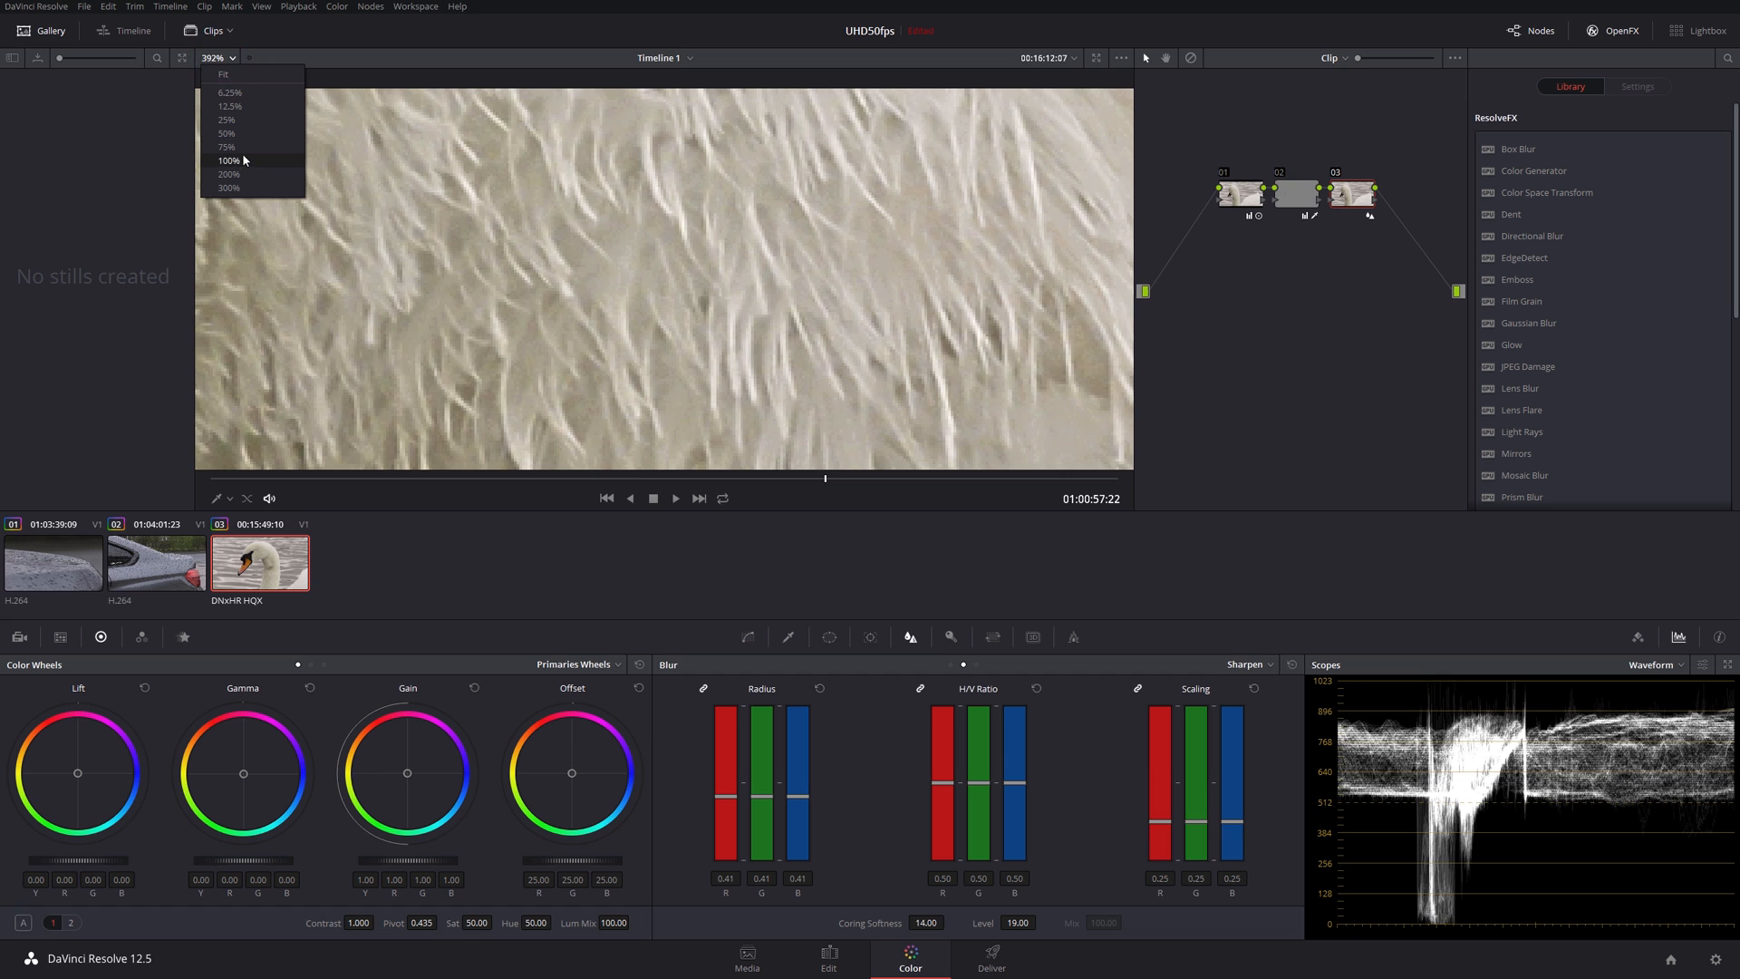
click(221, 73)
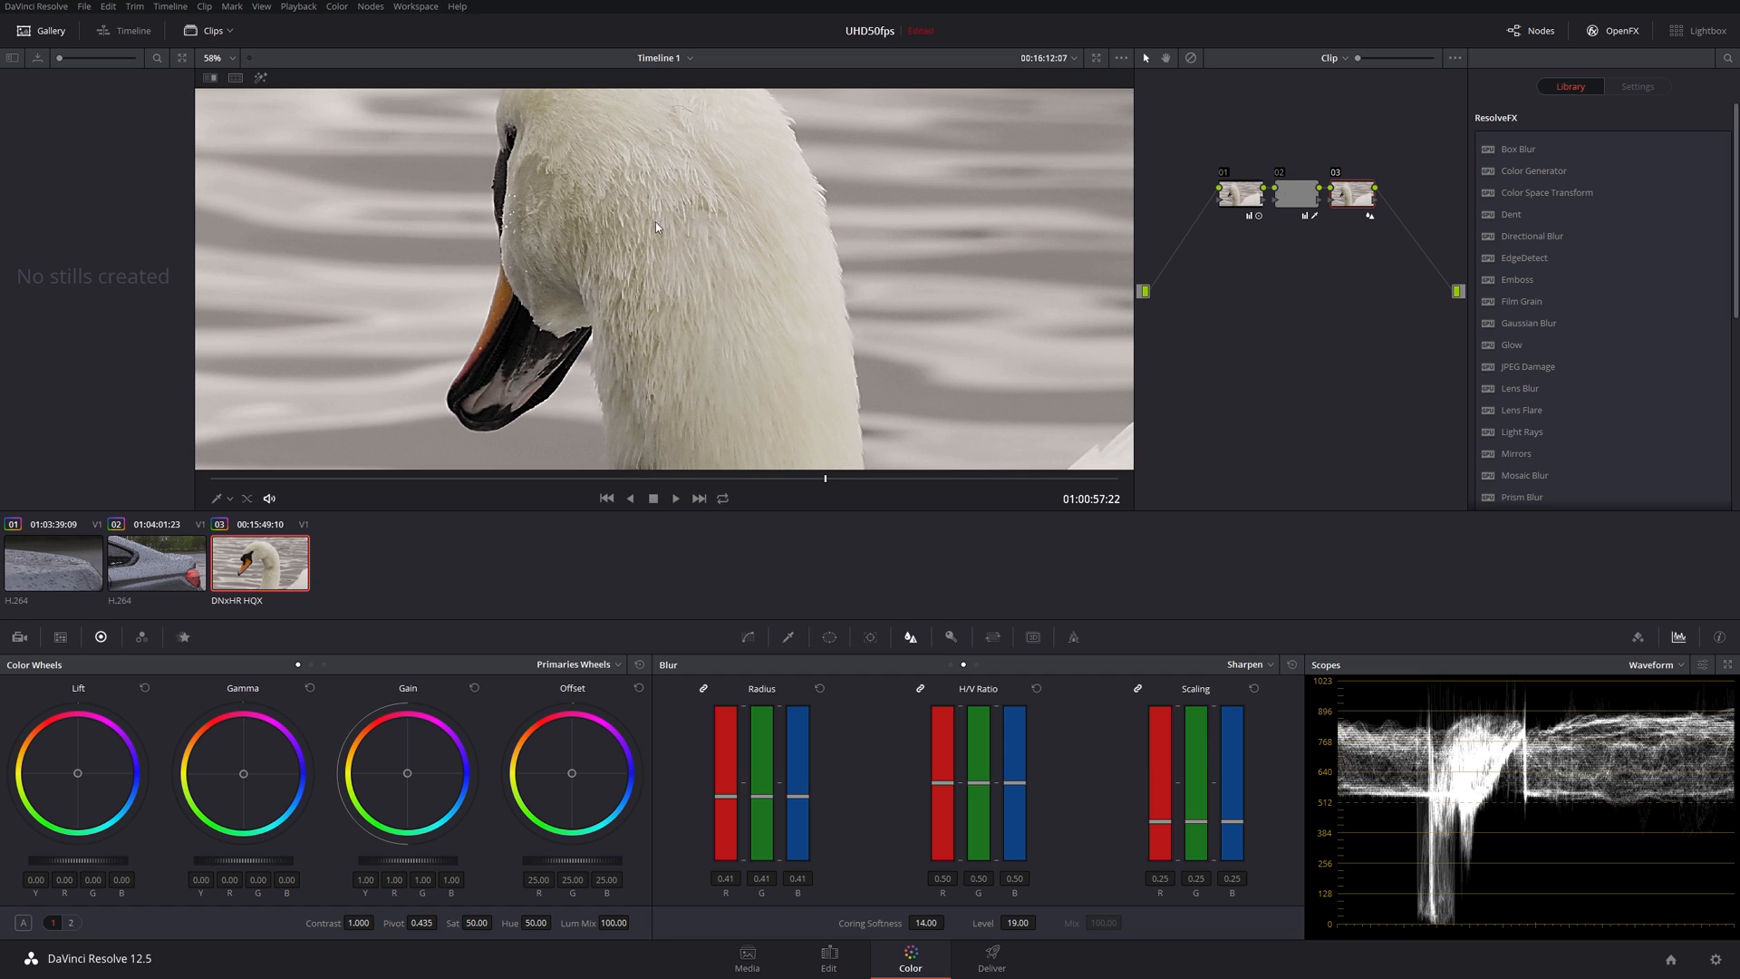
click(1353, 194)
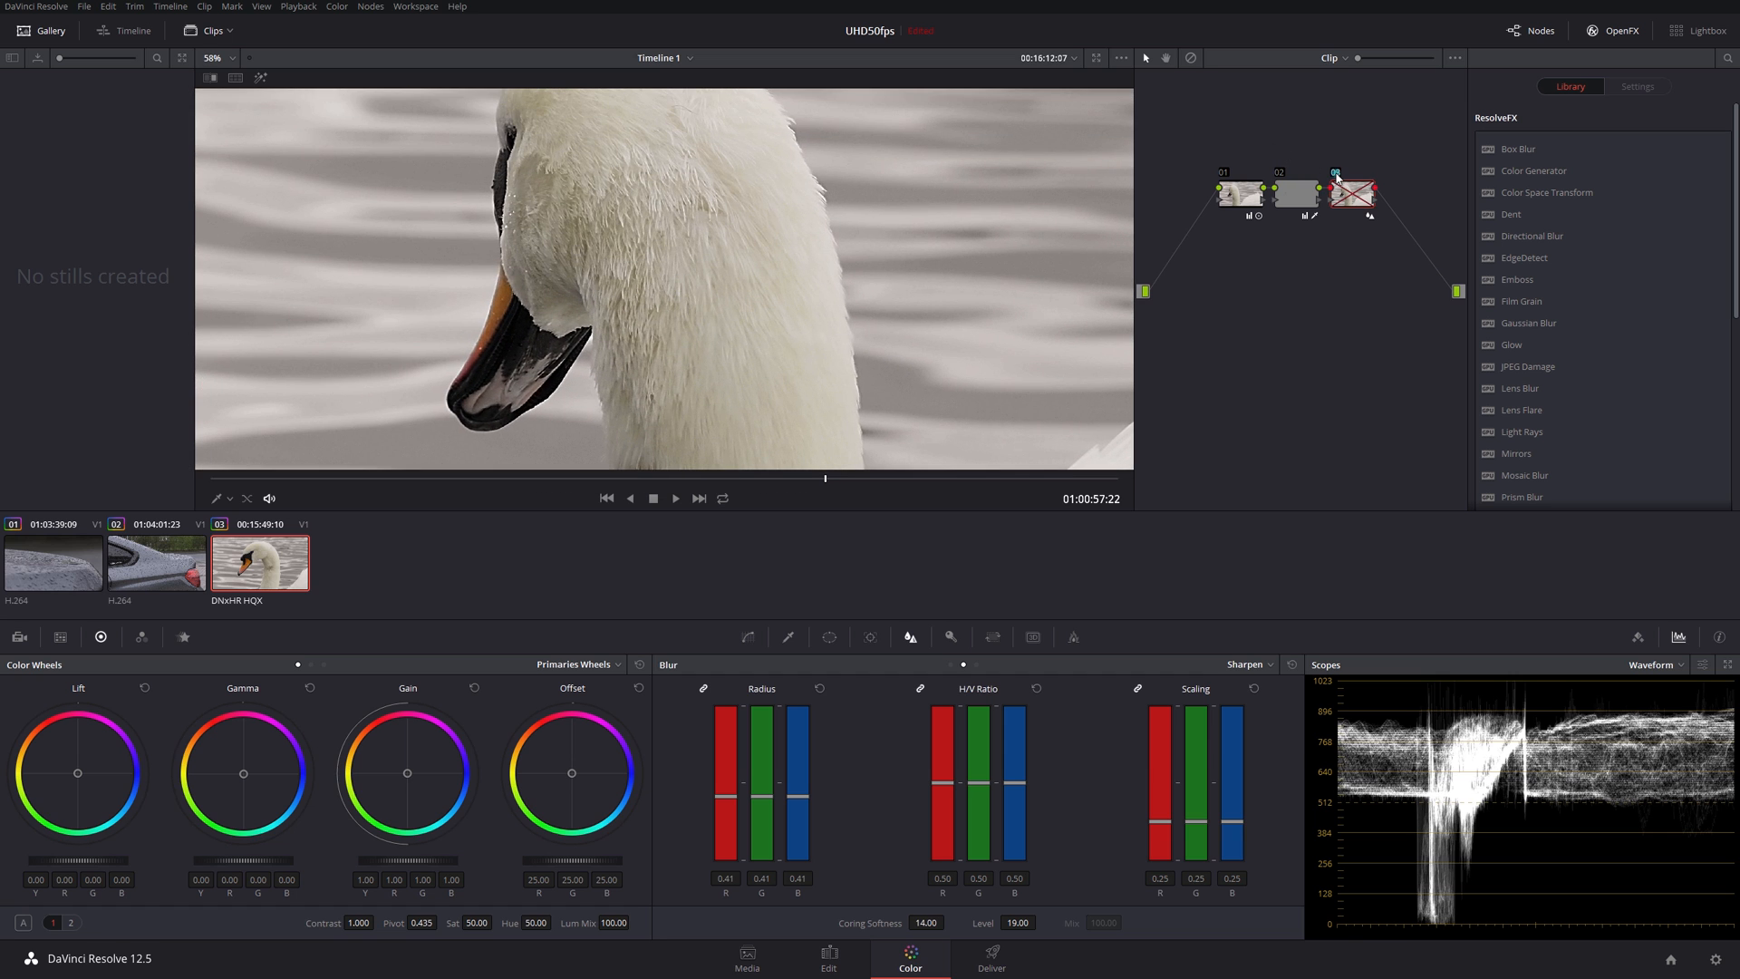
click(1353, 192)
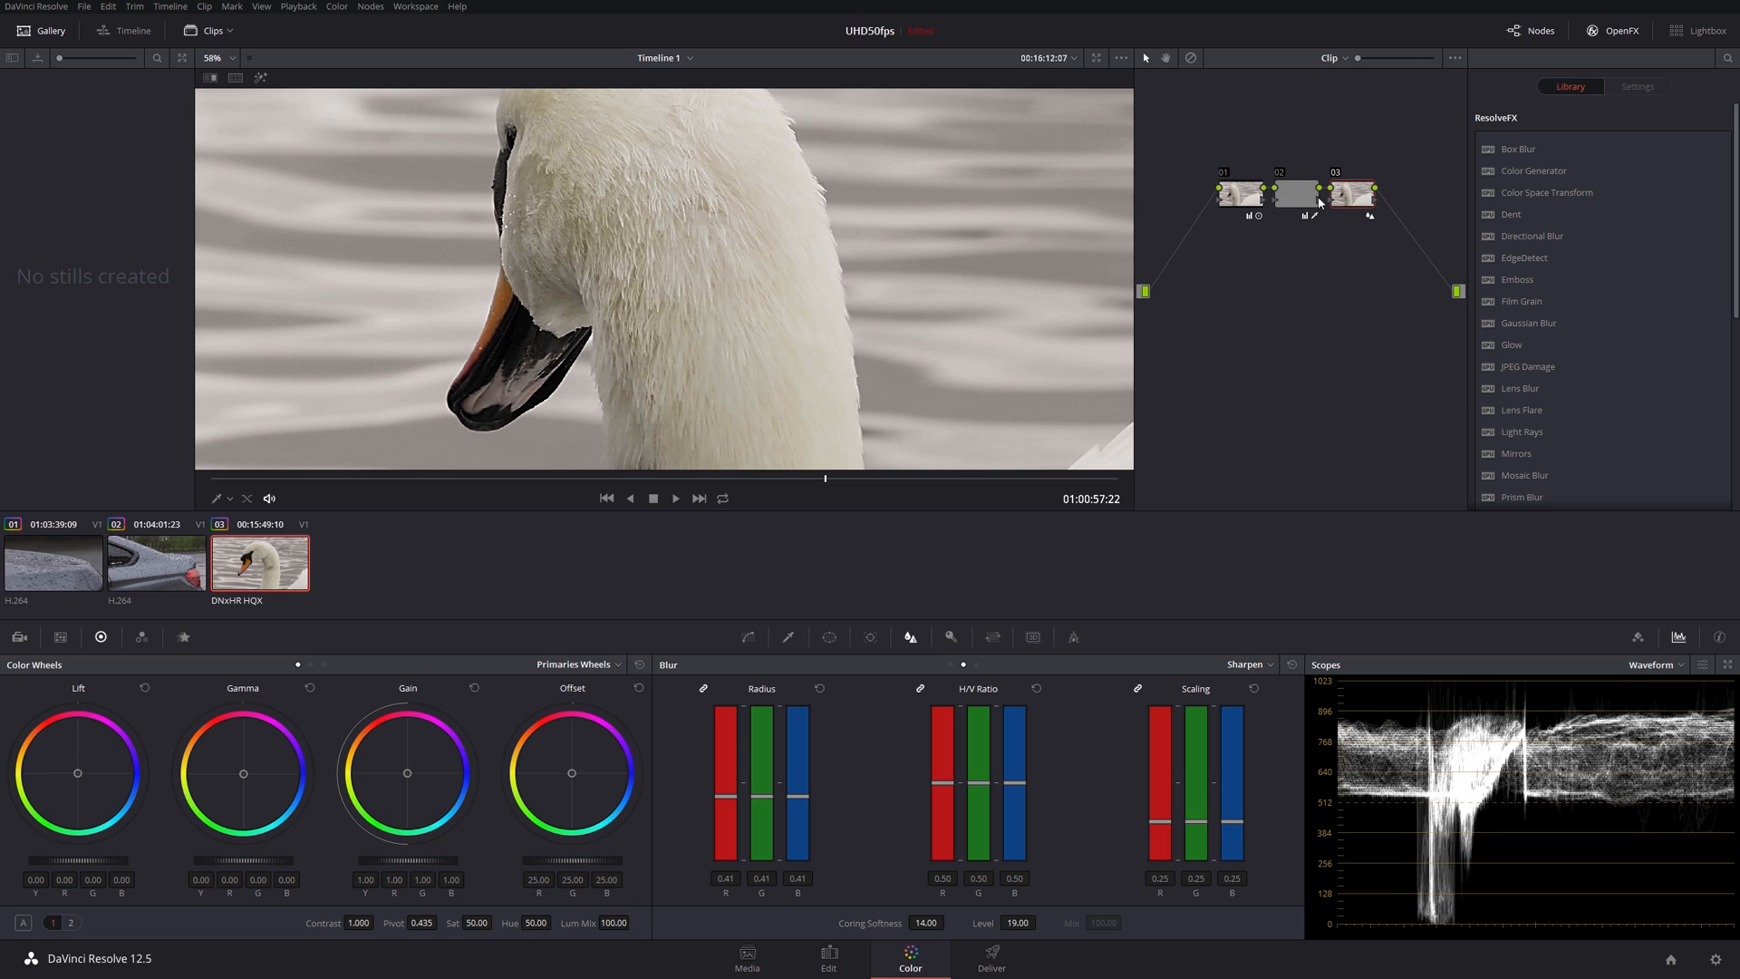
Step: Reset node 03's sharpen parameters to defaults
right_click(1338, 194)
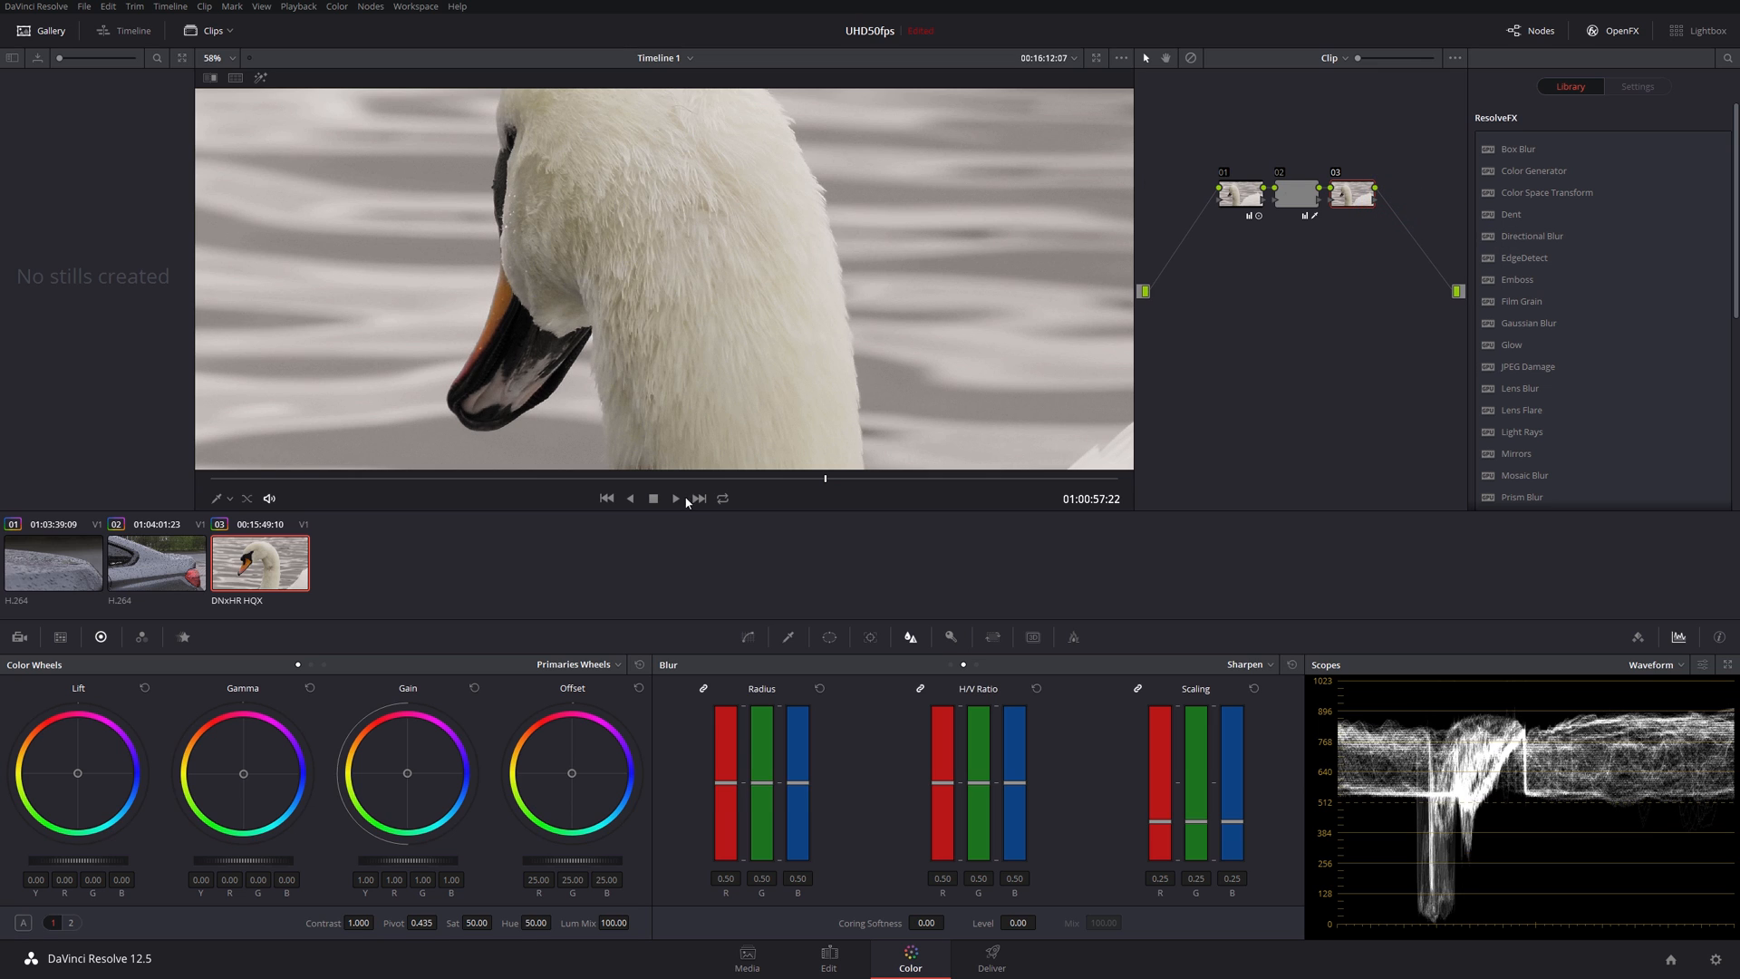
mouse_move(803, 789)
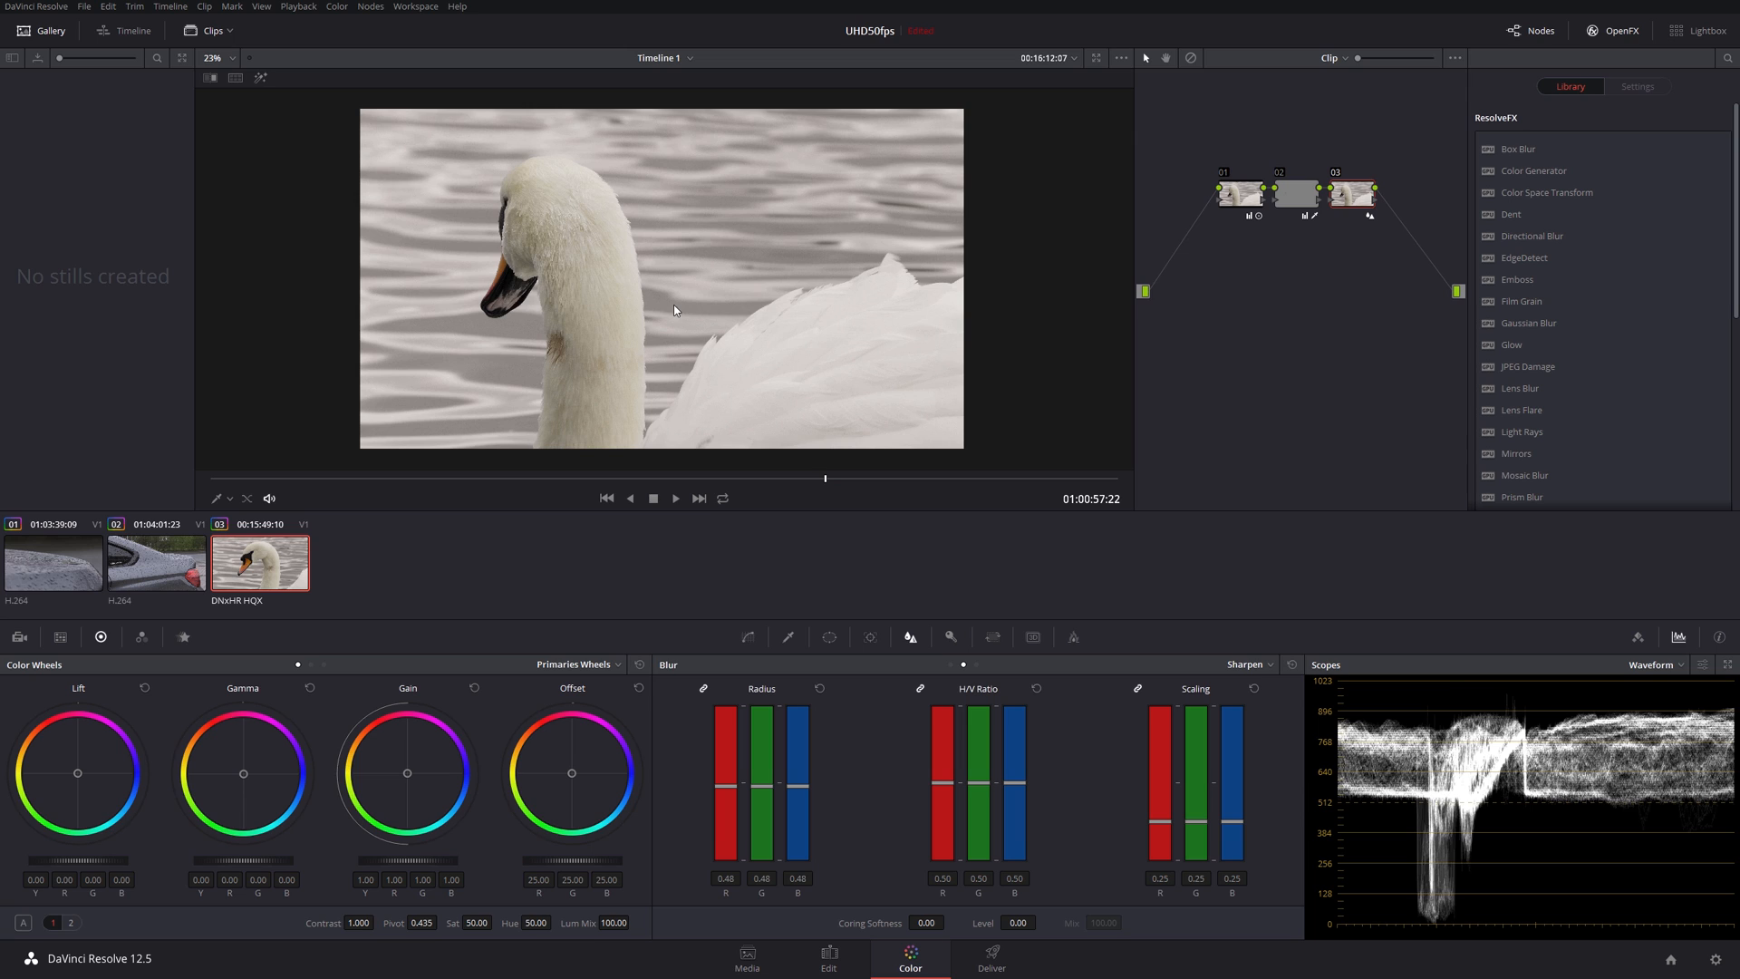
mouse_move(738, 319)
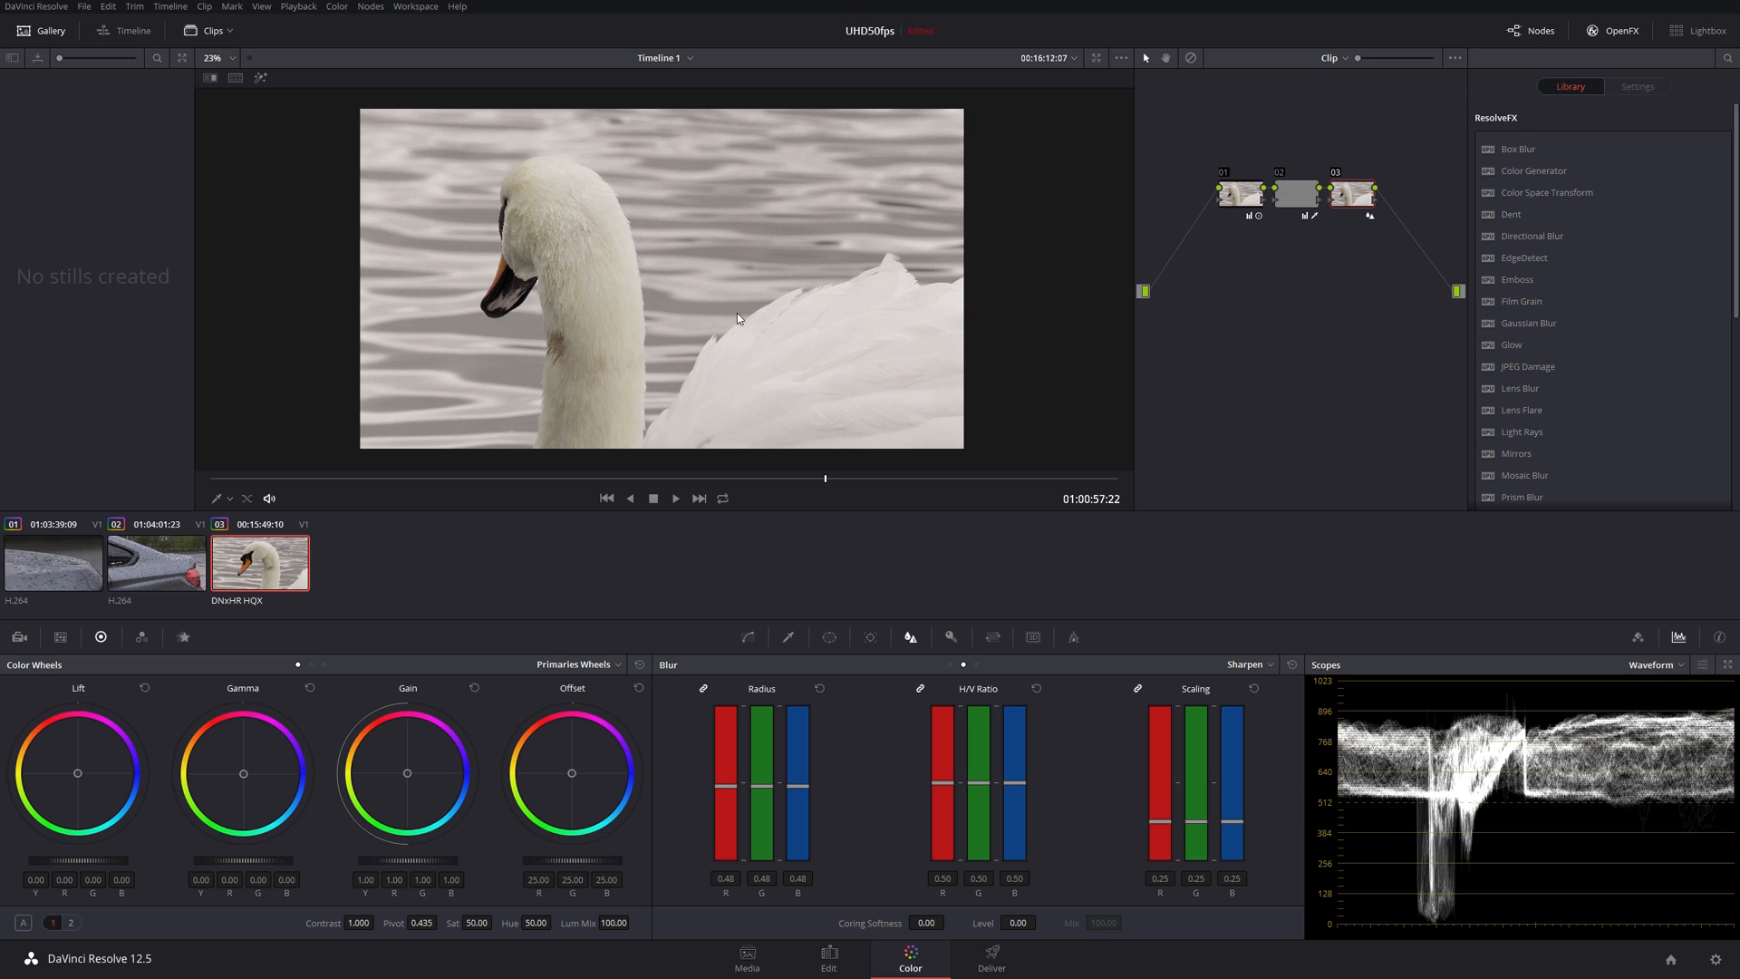
mouse_move(617, 328)
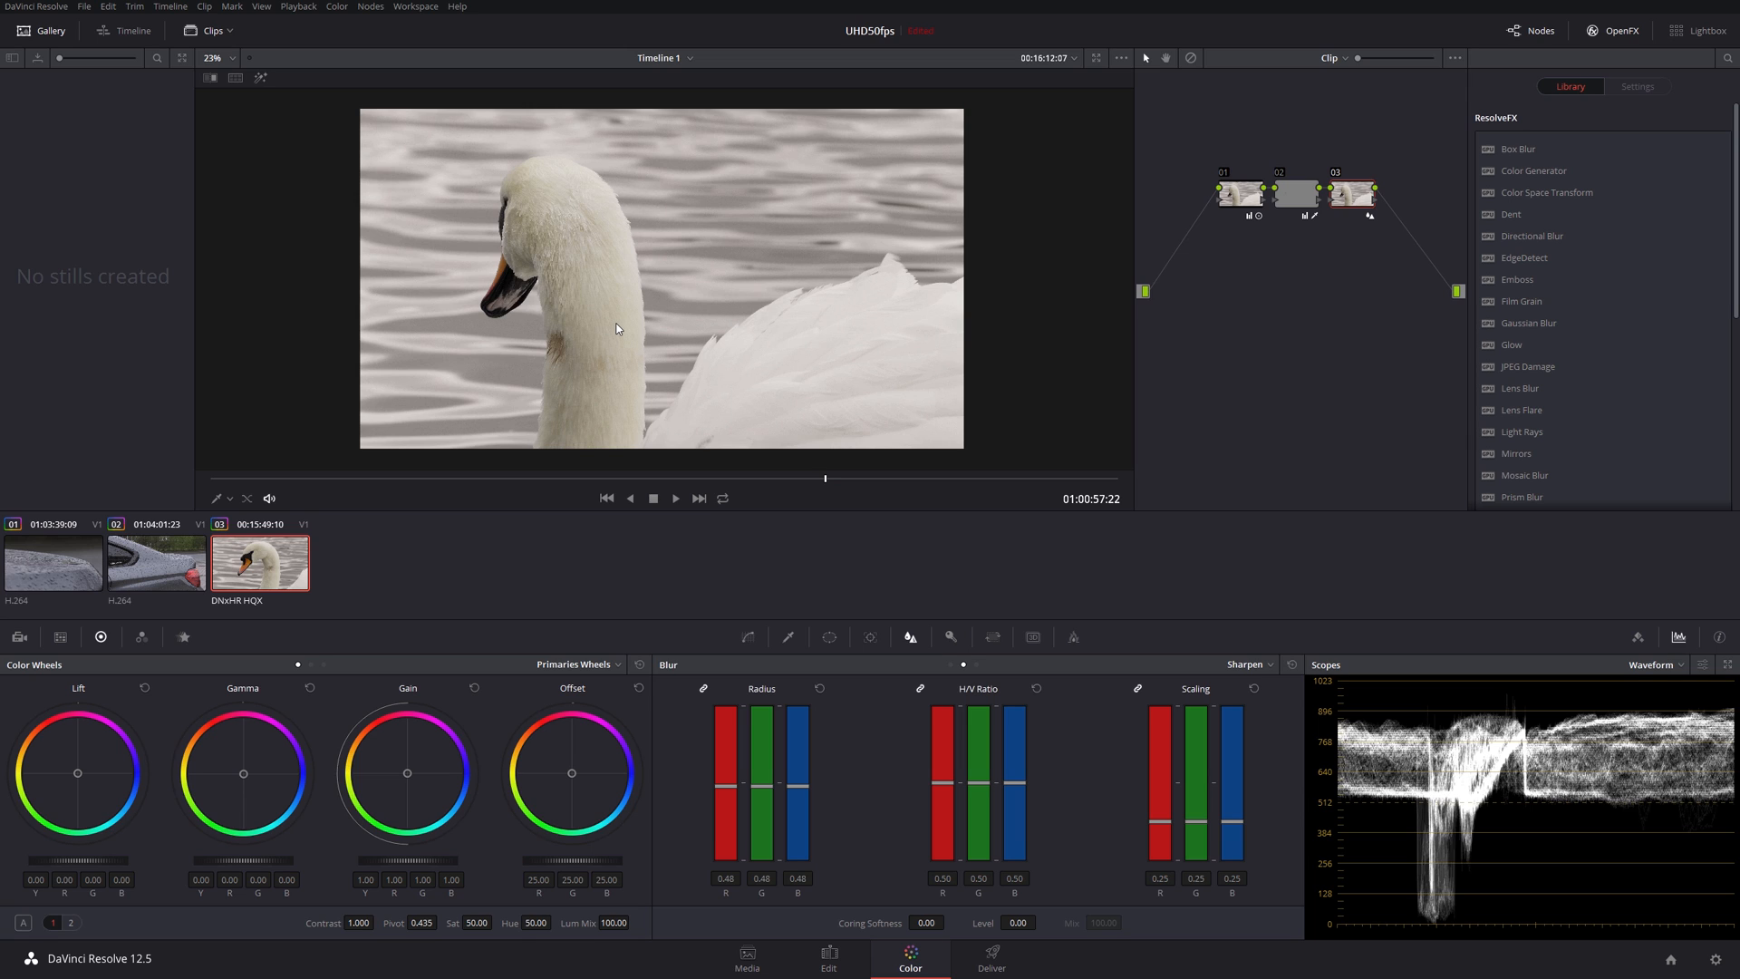